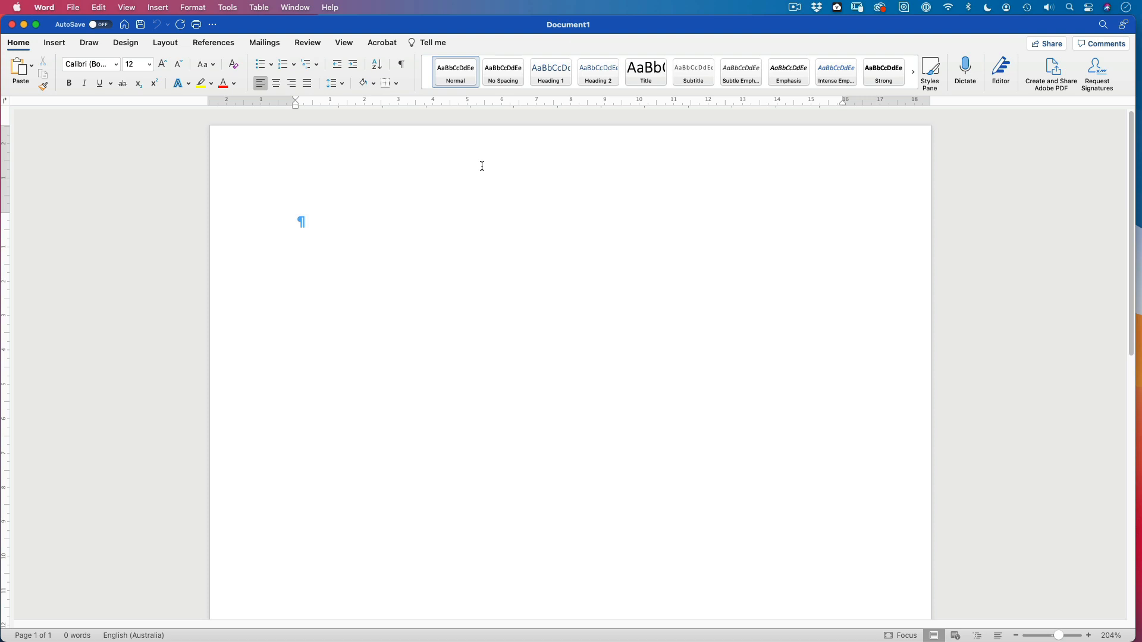
Type the heading '5.07 Construction Materials' and fix its misspelled 'Materials' from the suggestions.
click(295, 221)
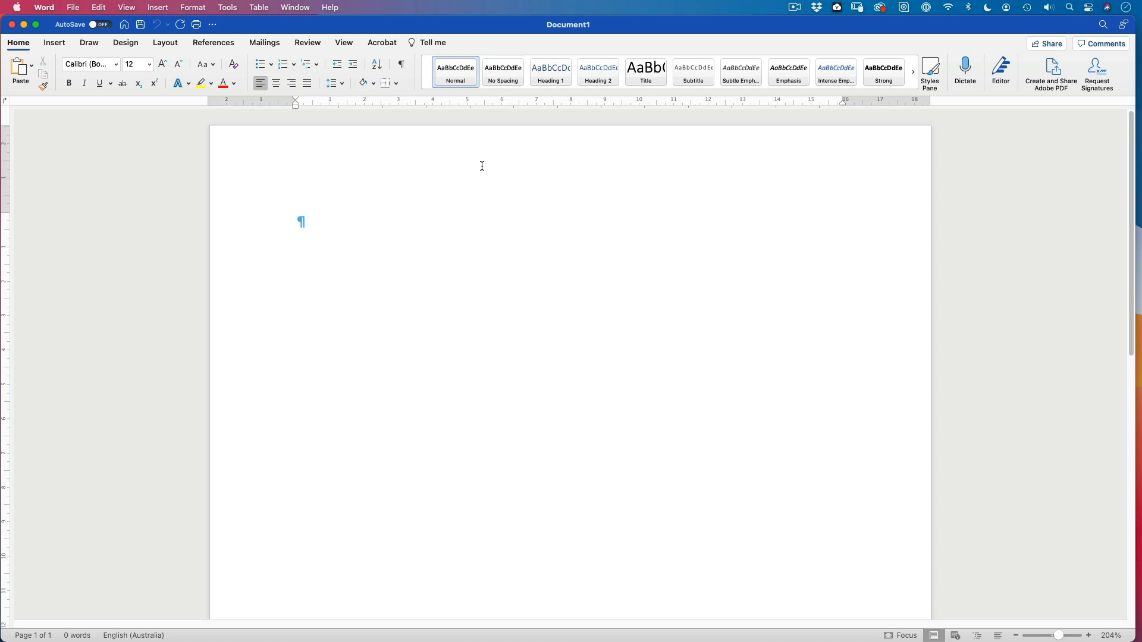
click(297, 221)
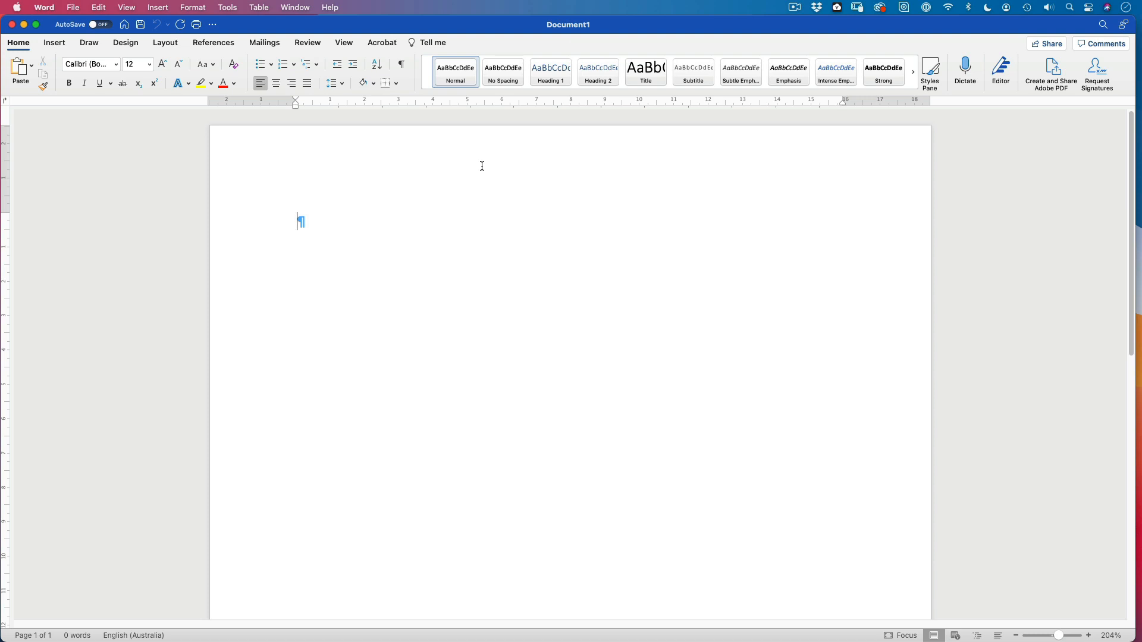
mouse_move(466, 201)
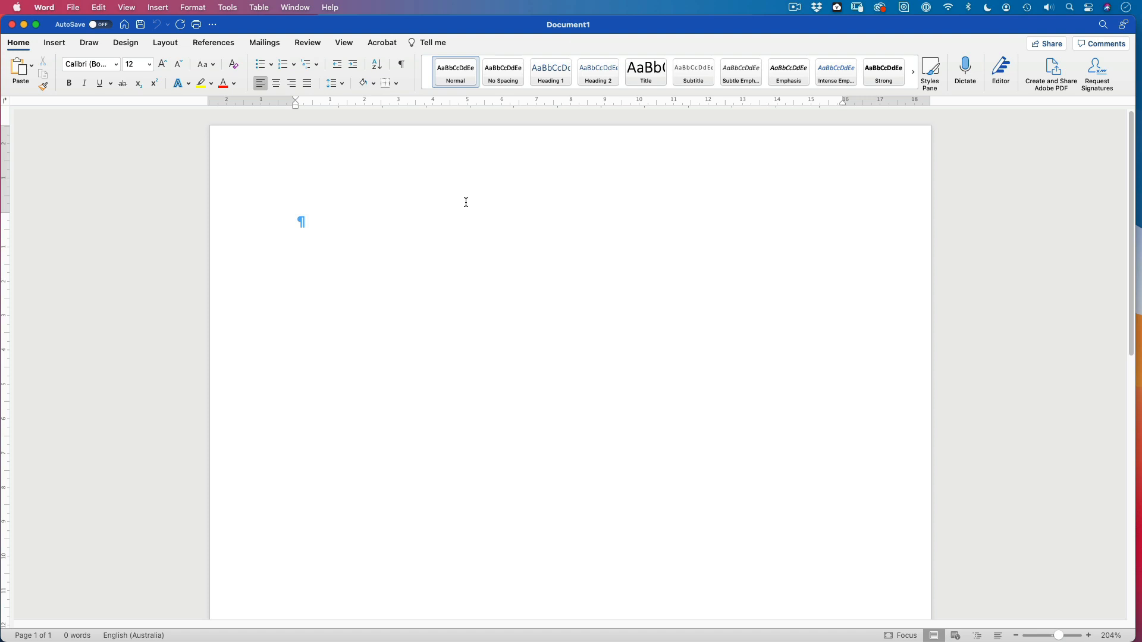
text(%)
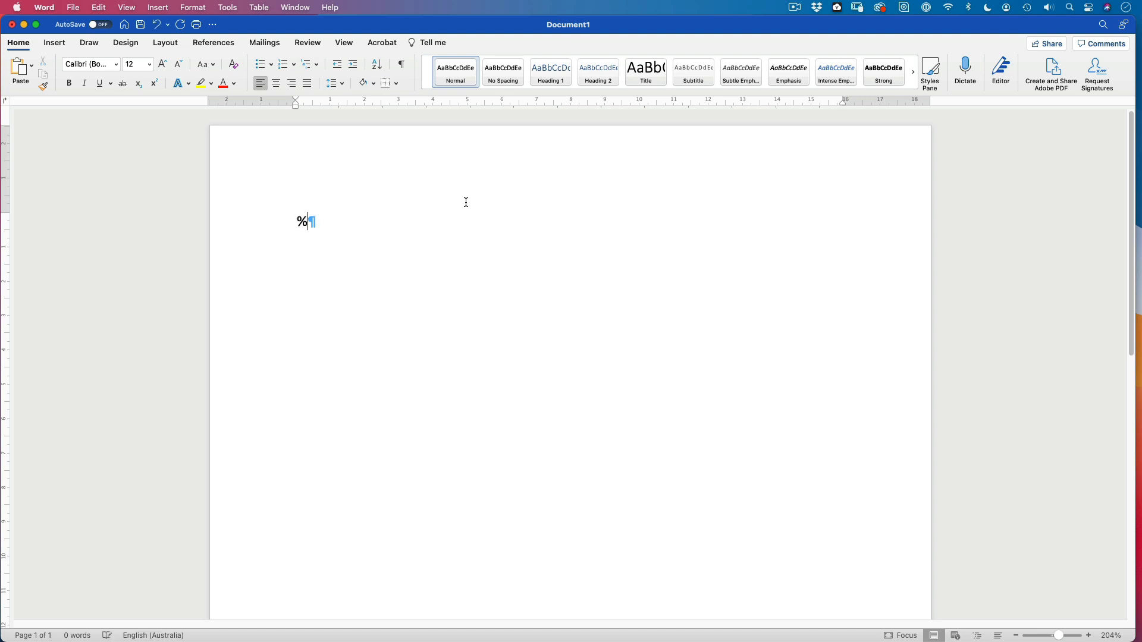
text(.07)
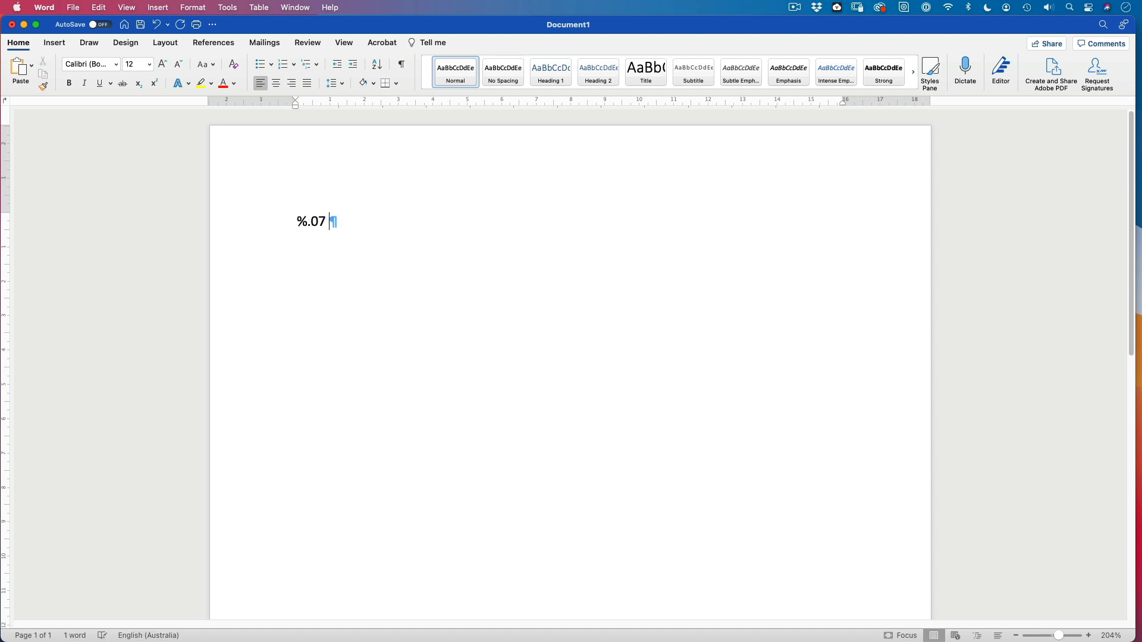
text(5)
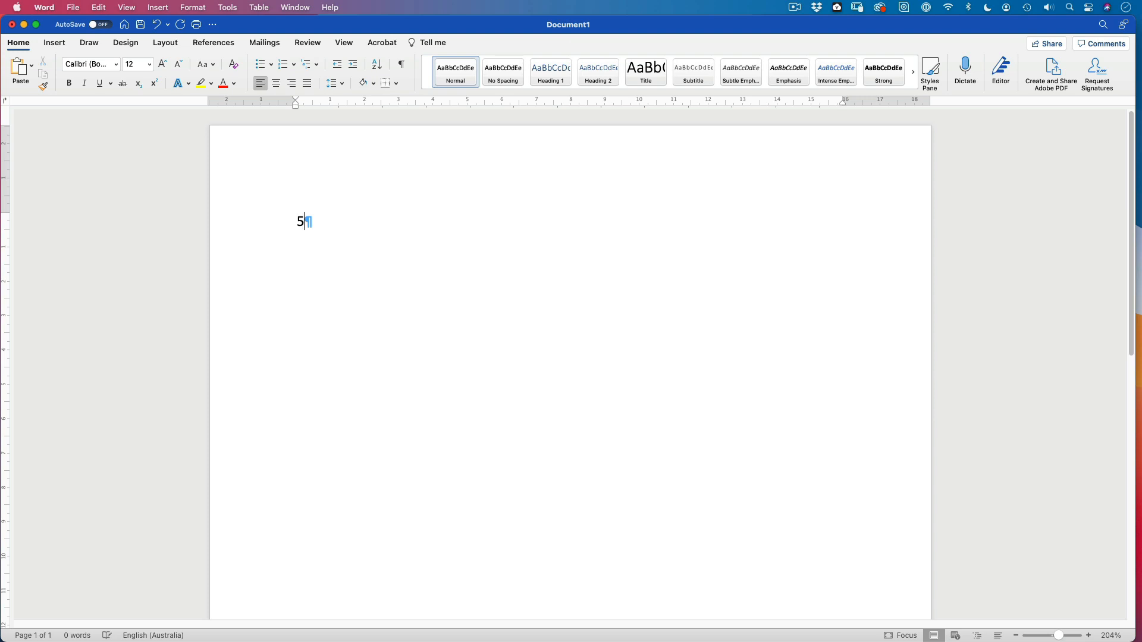
text(.07 C)
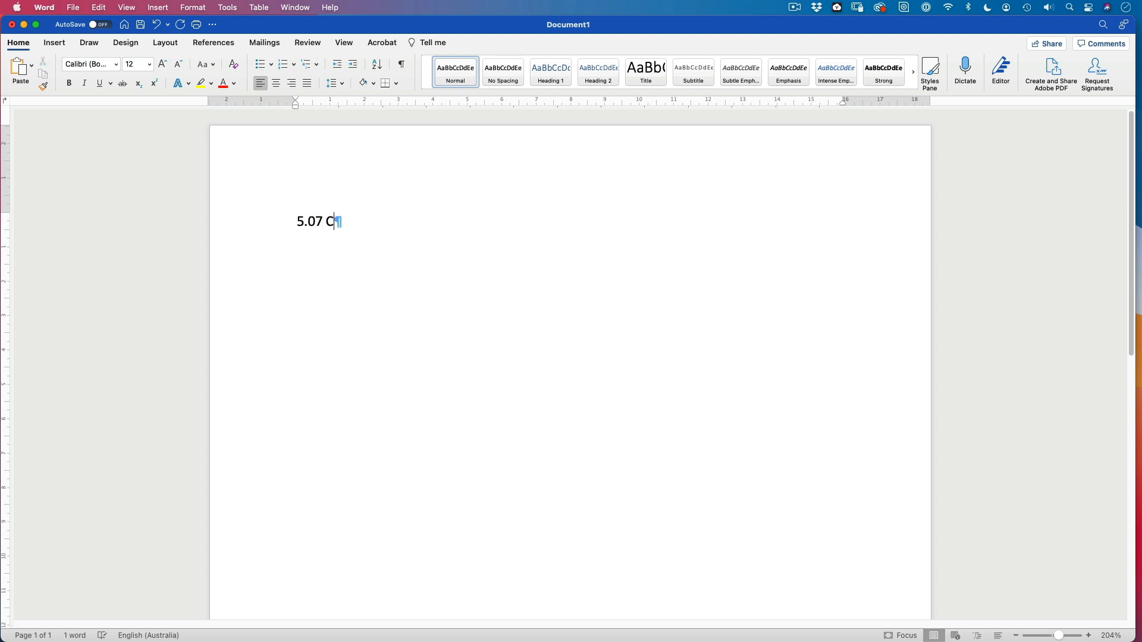
text(on)
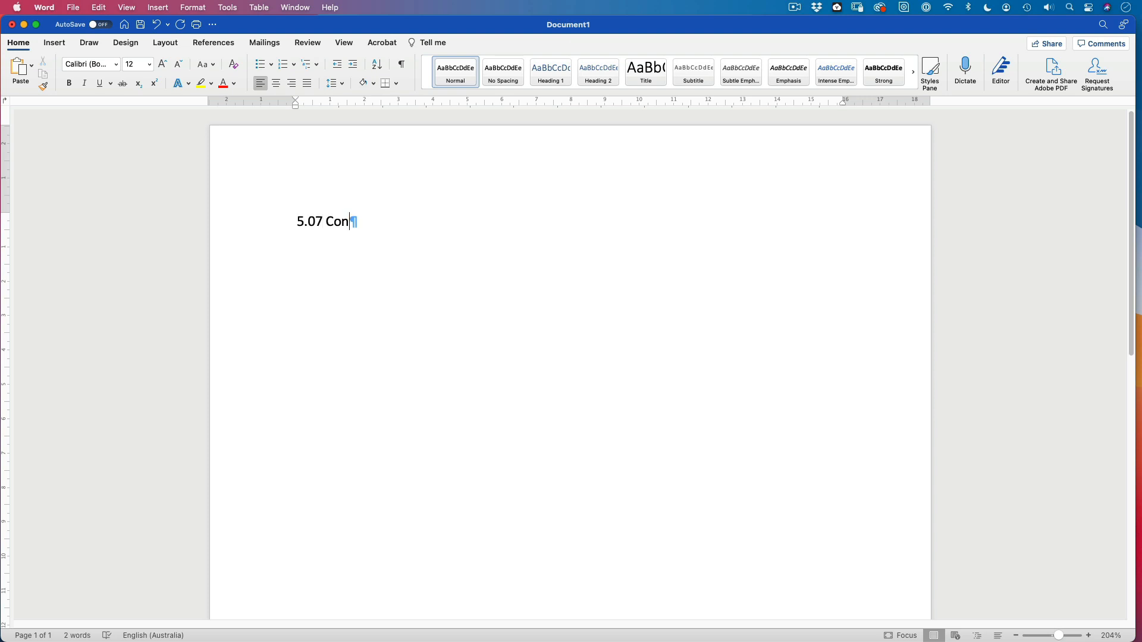
text(struc)
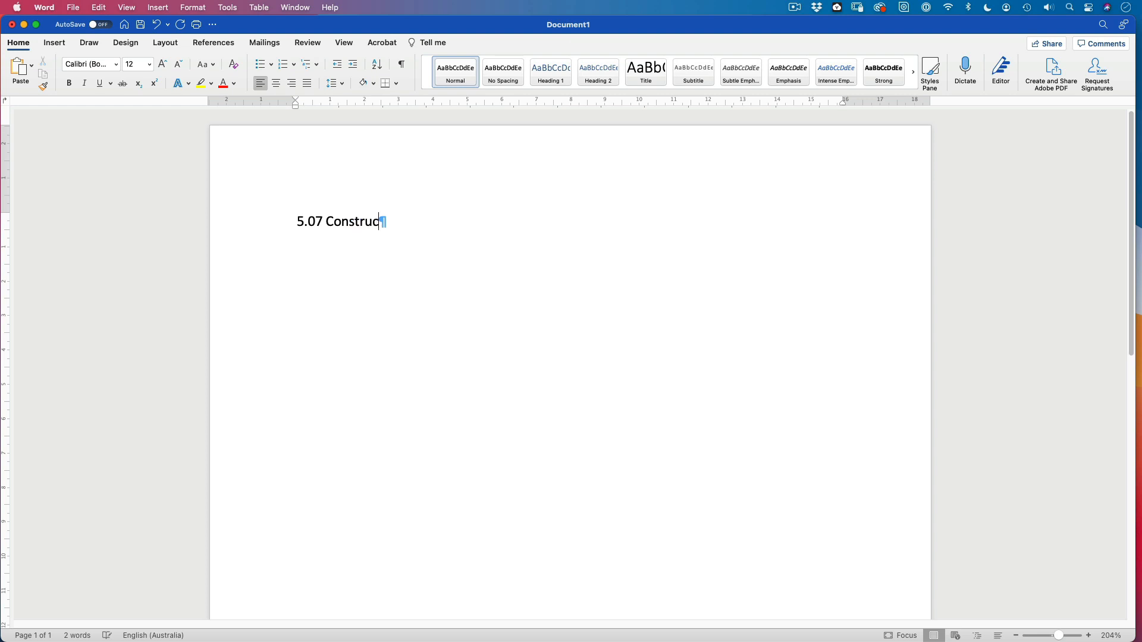
text(tion Matier)
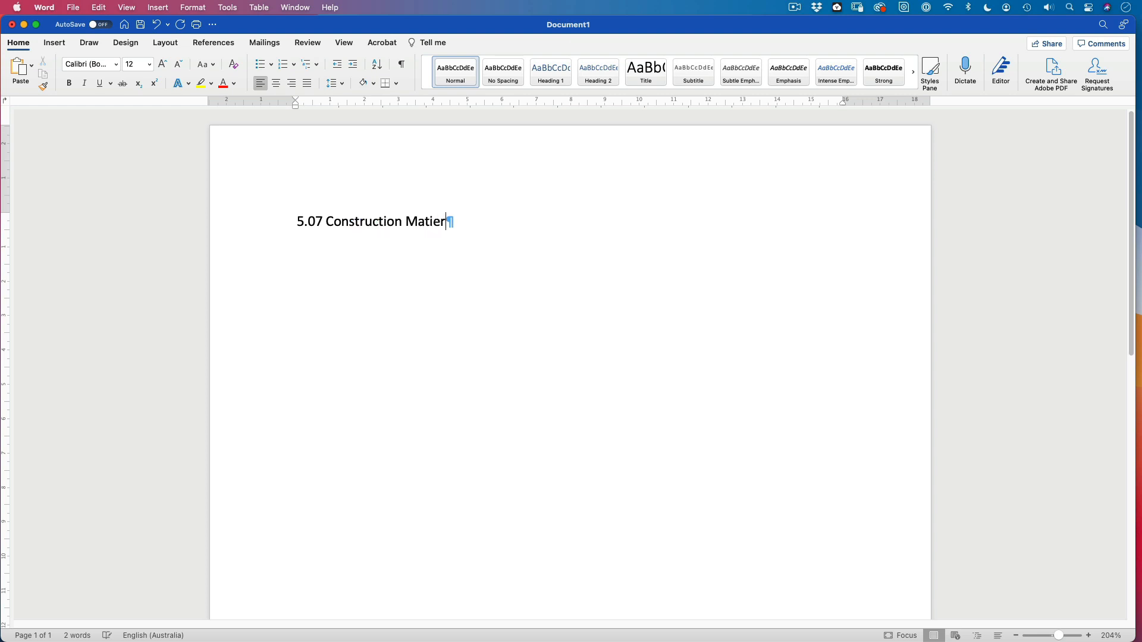
text(ials)
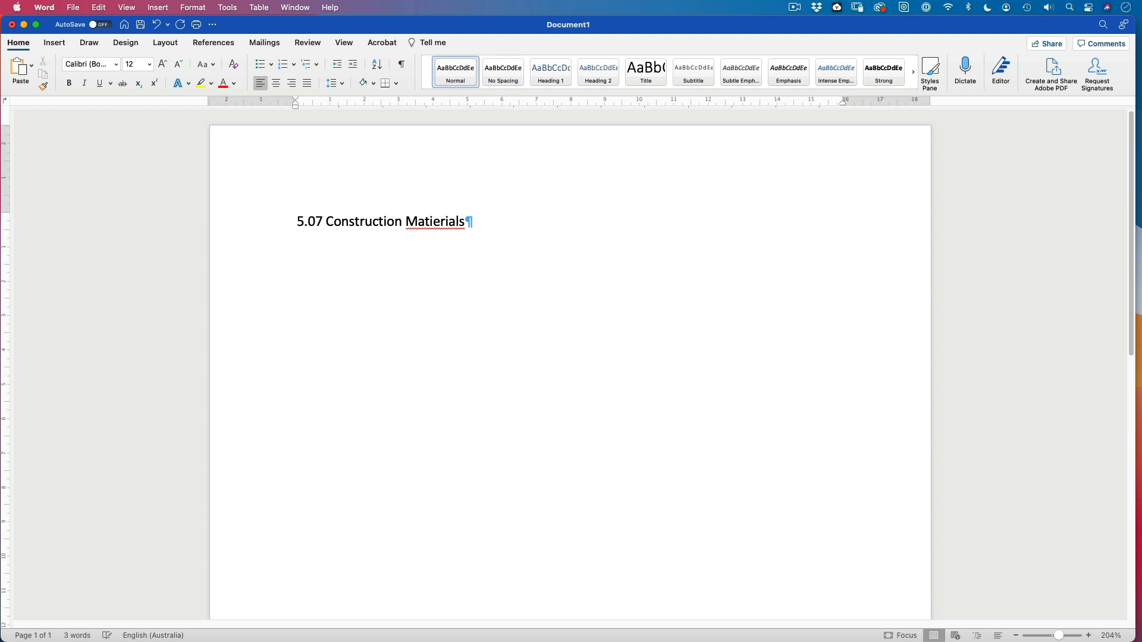
right_click(438, 221)
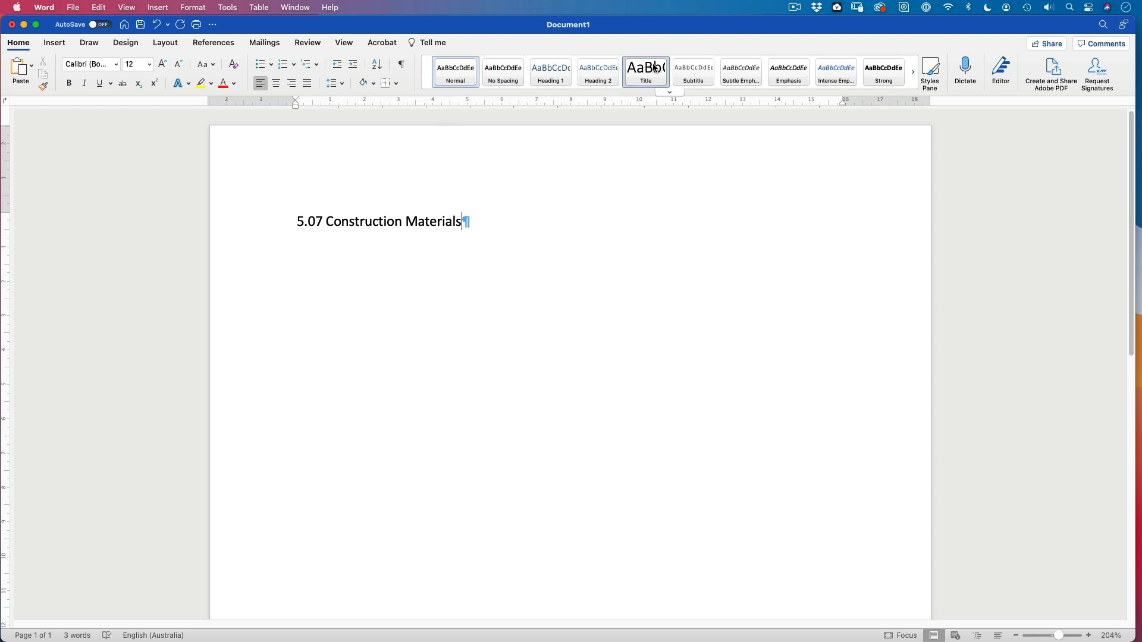
Apply the Title style to the heading and set it bold in Arial Rounded MT Bold.
click(645, 71)
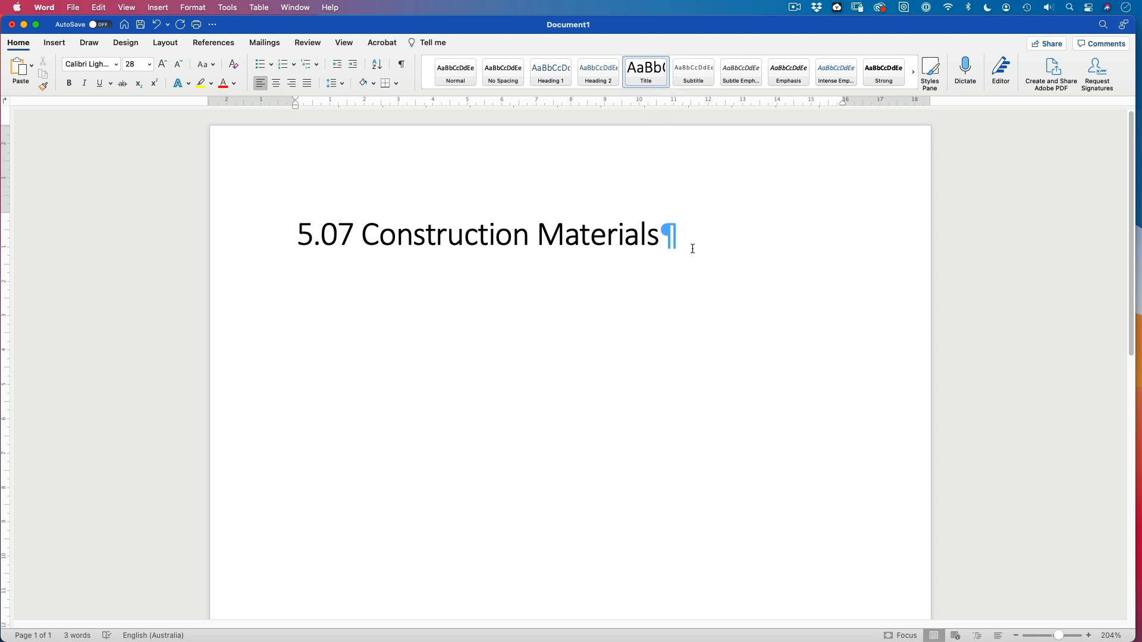
triple_click(480, 234)
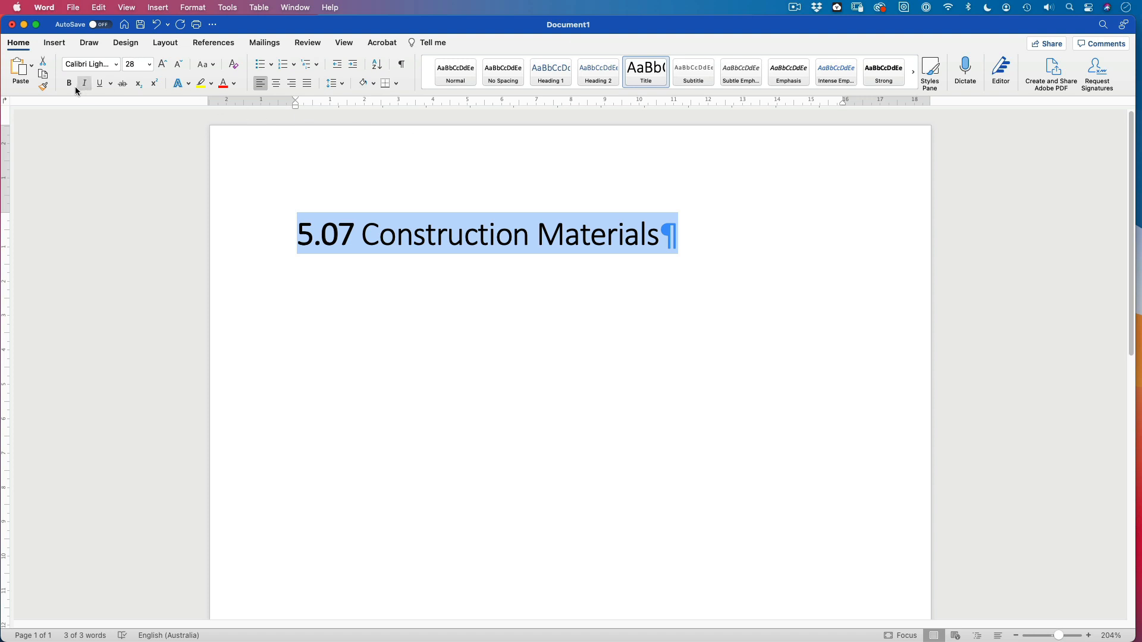
click(68, 83)
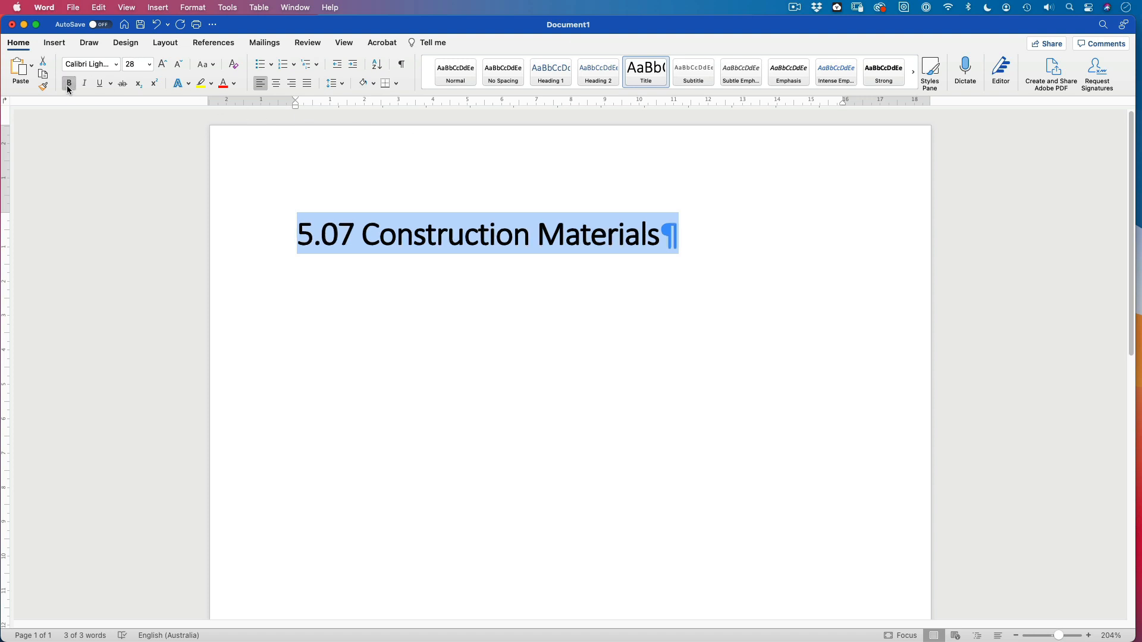
click(115, 65)
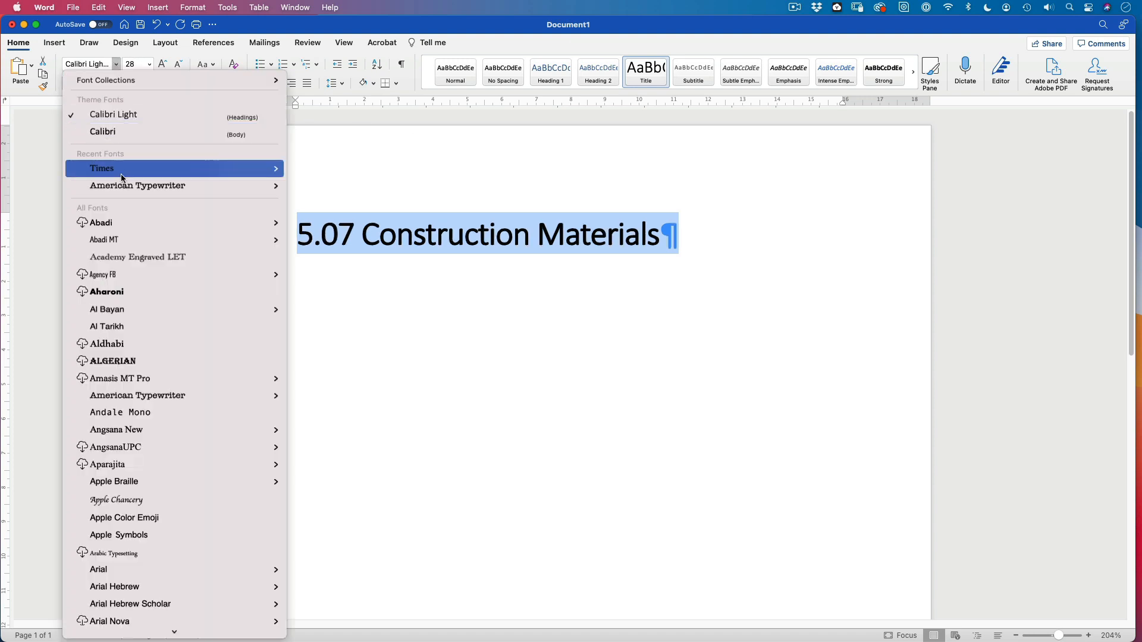
mouse_move(121, 171)
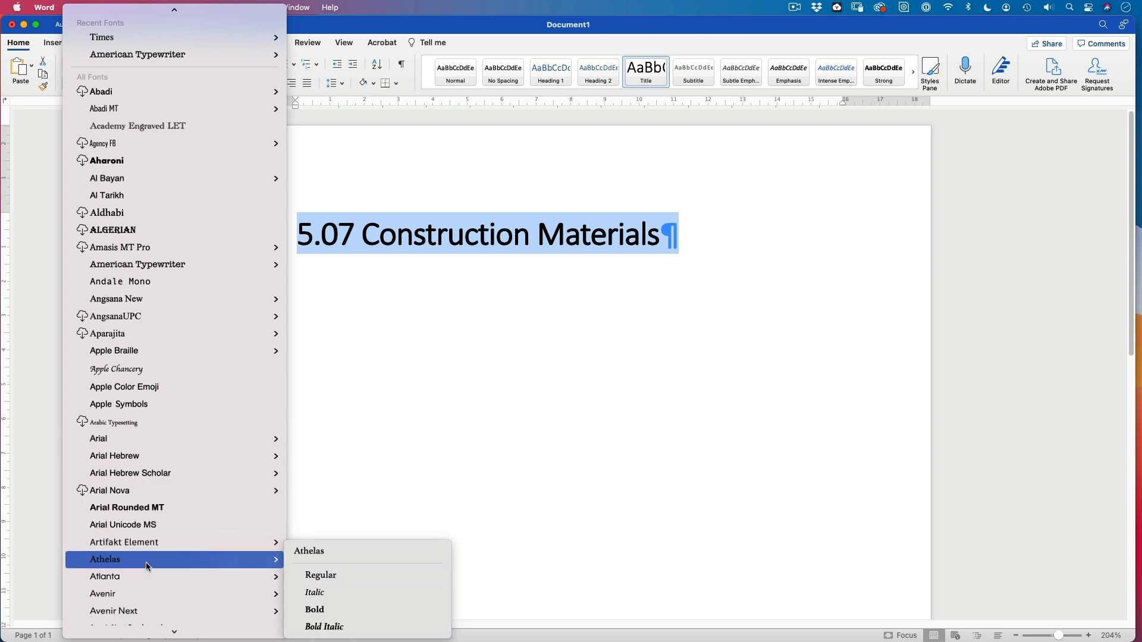
mouse_move(126, 507)
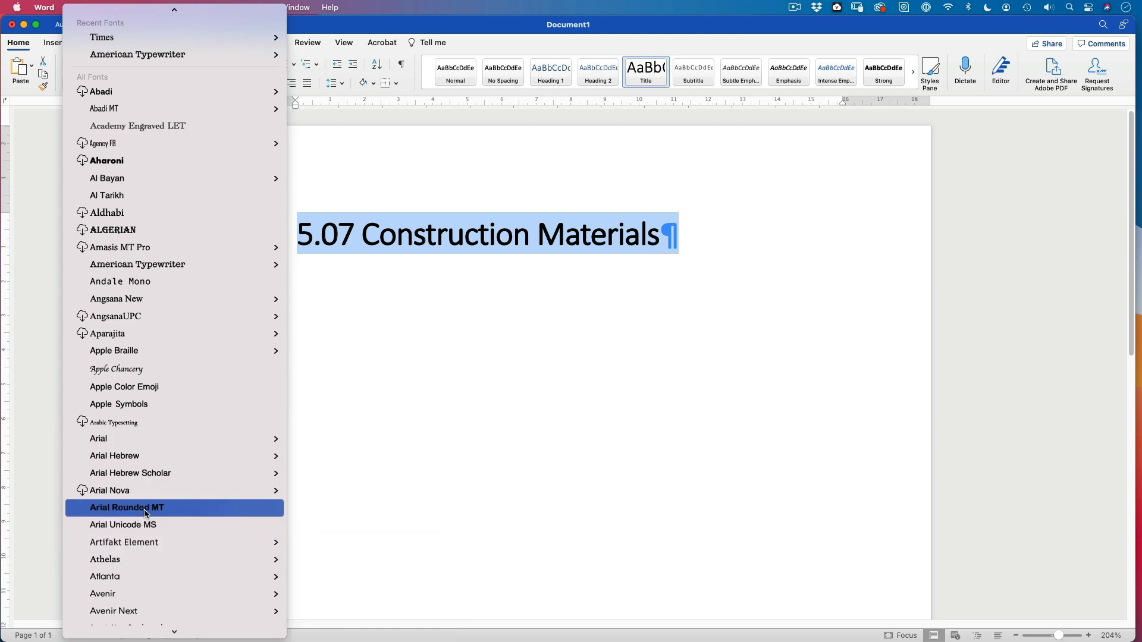
click(126, 508)
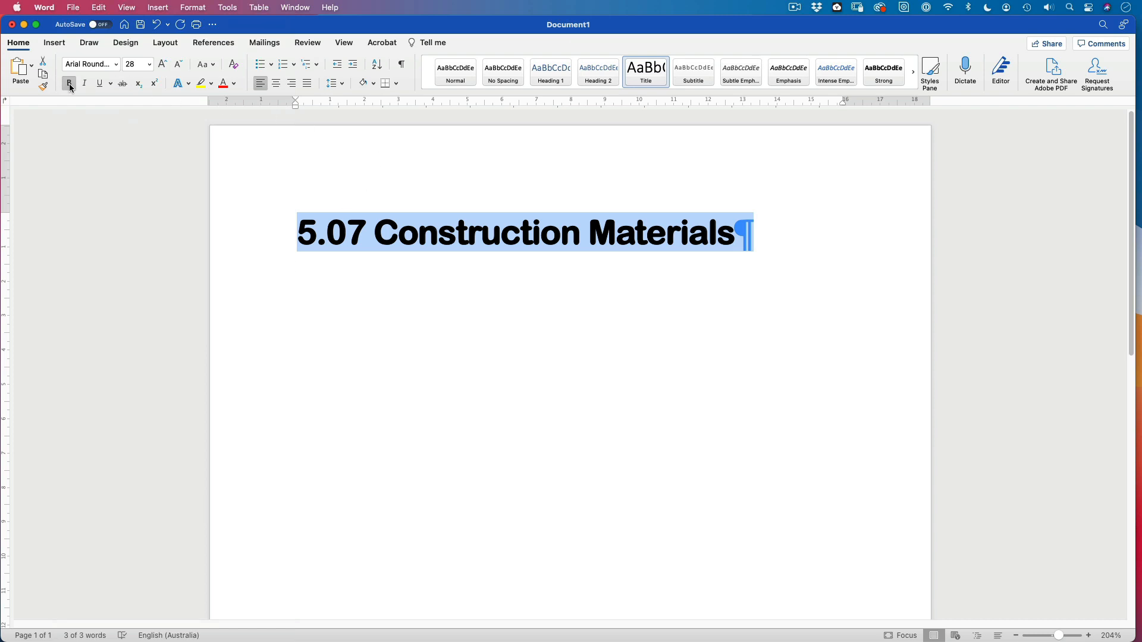
click(68, 82)
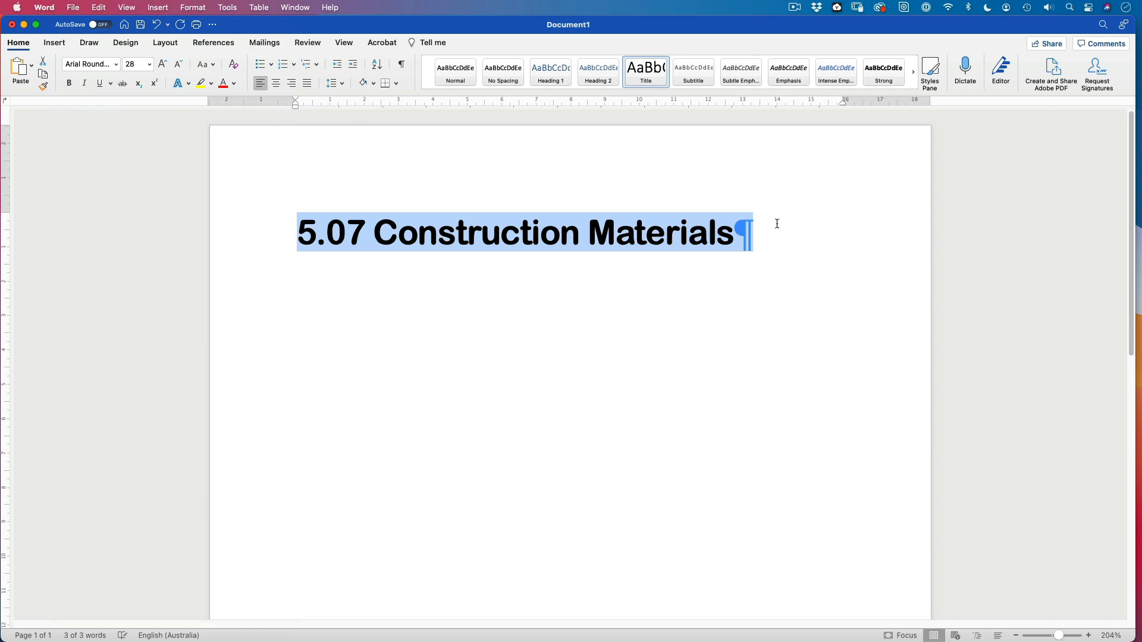
Update the Title style to match the heading and start a new paragraph below it.
right_click(644, 72)
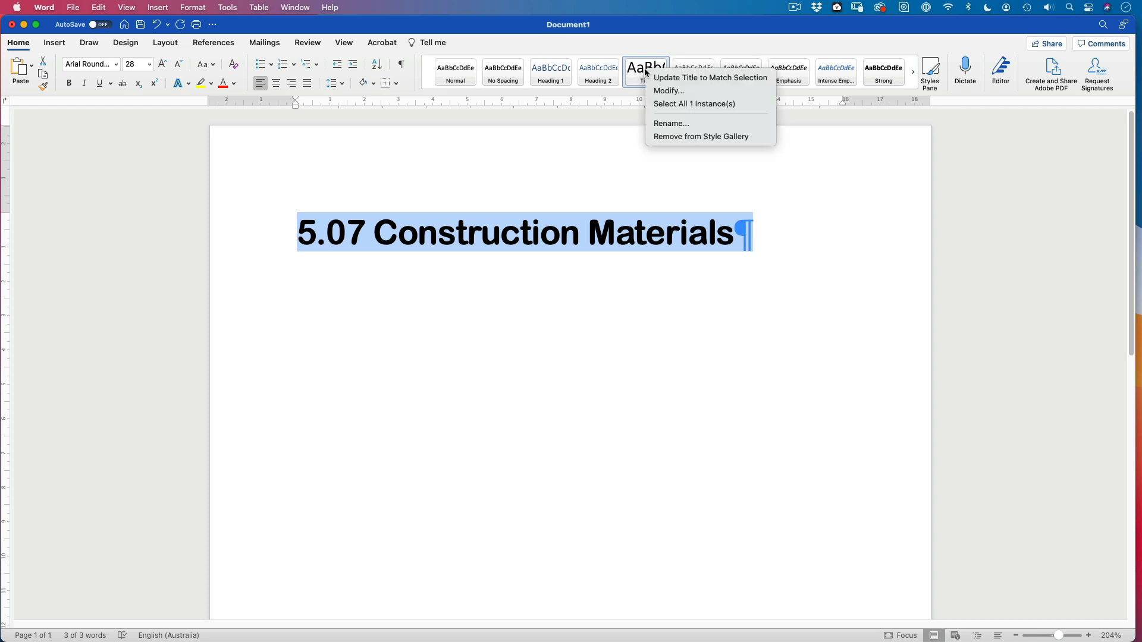
mouse_move(643, 78)
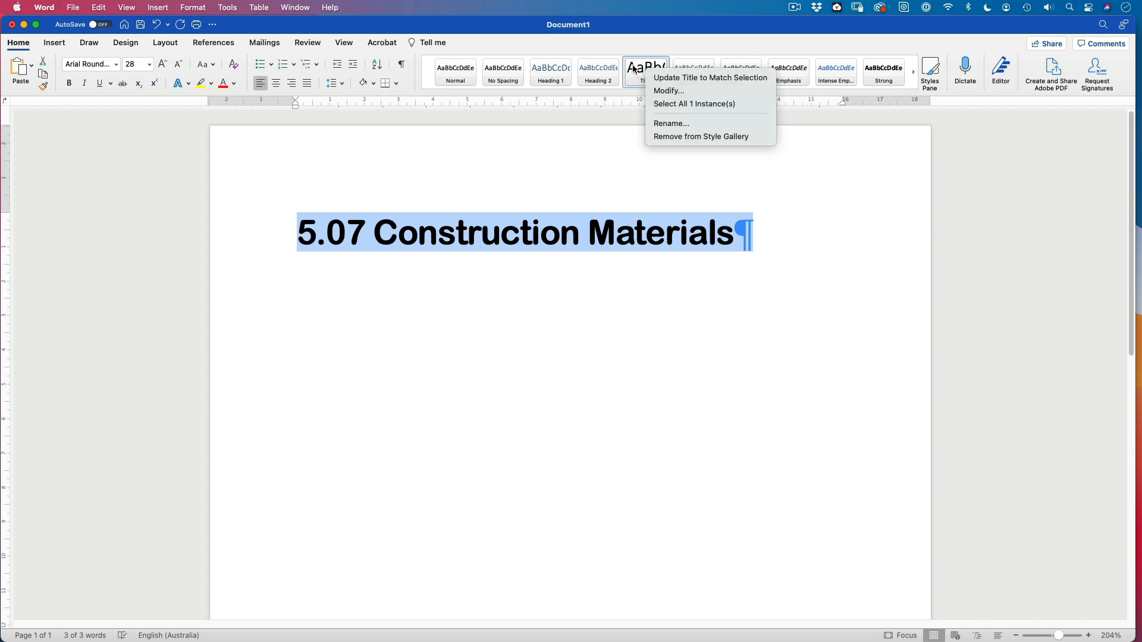
mouse_move(710, 77)
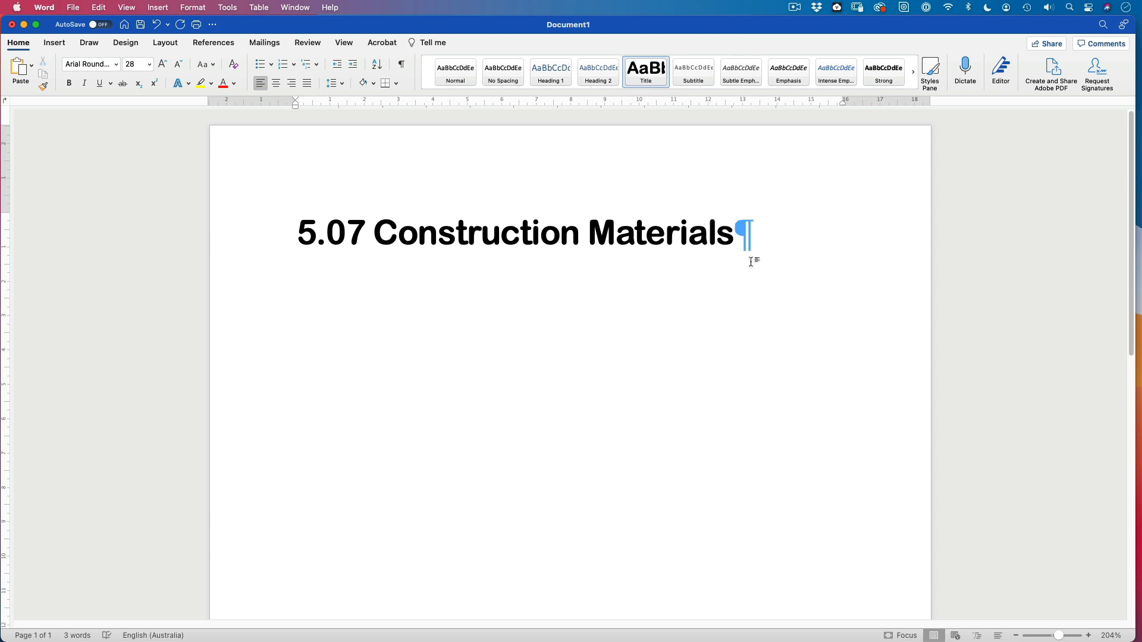
key(enter)
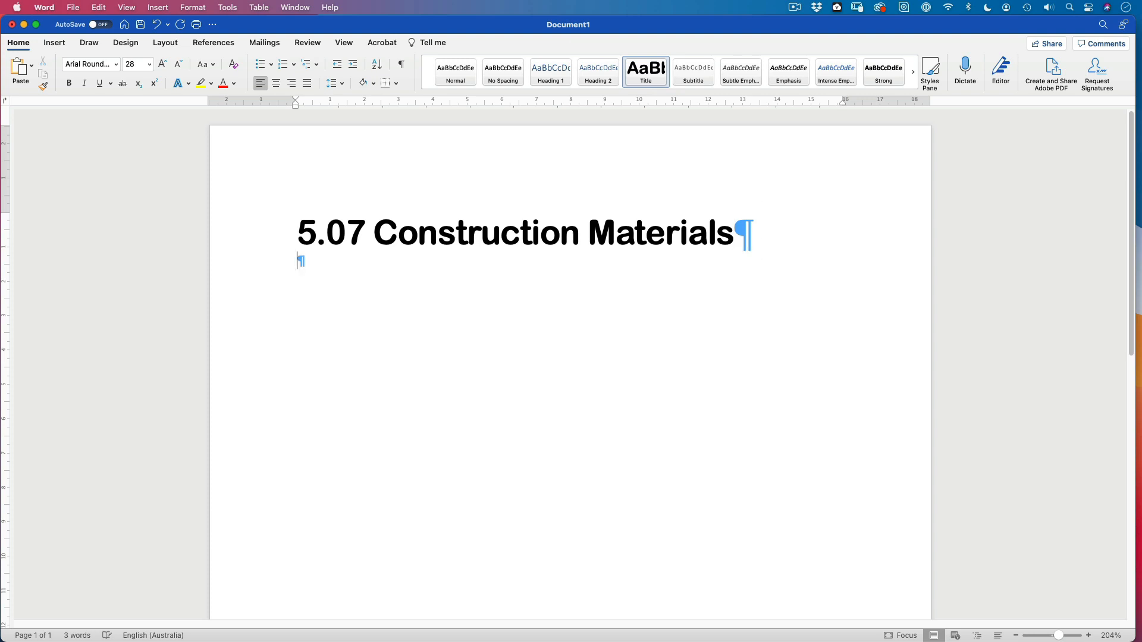
Add 'My Name' and 'Date' lines below the heading and give both the Title style.
text(M)
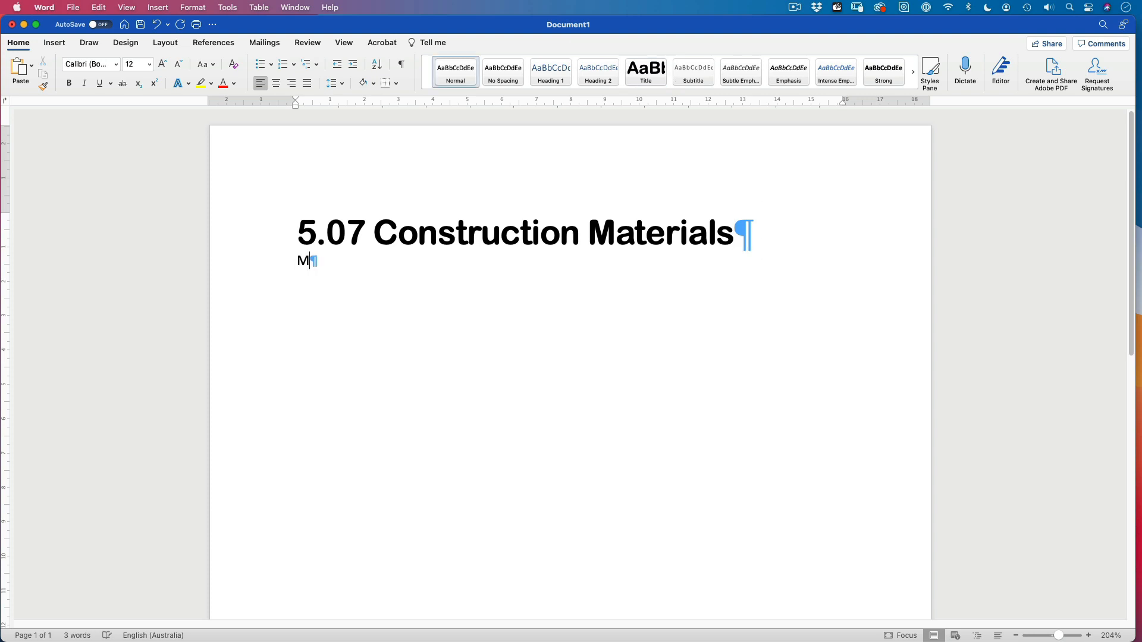
text(y Name)
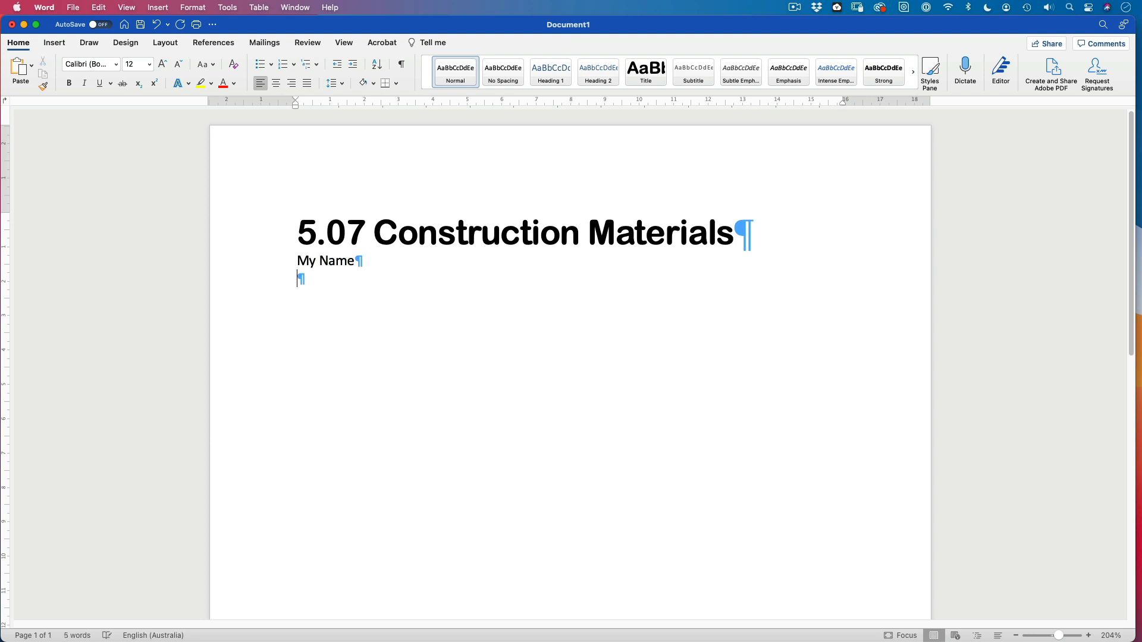
text(Date)
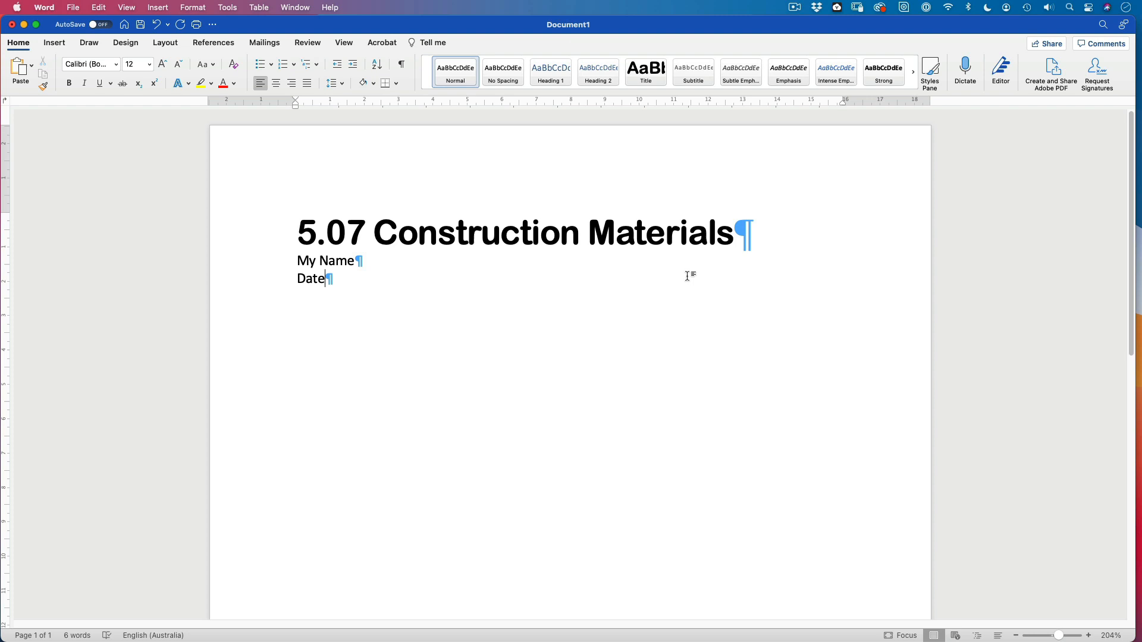
drag(329, 278, 297, 261)
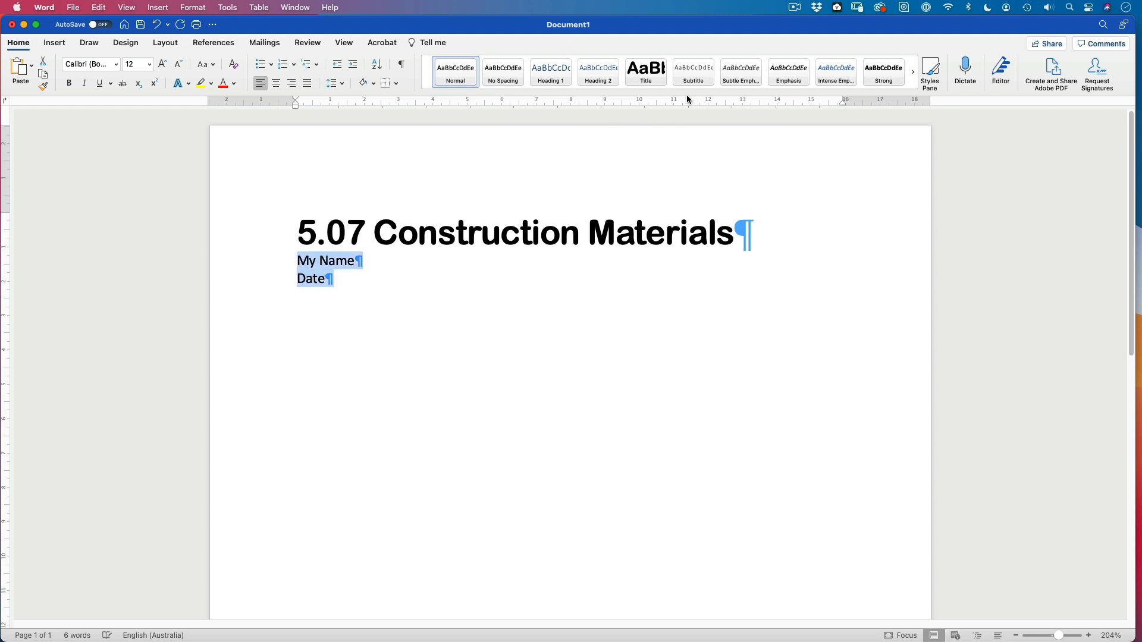
click(645, 71)
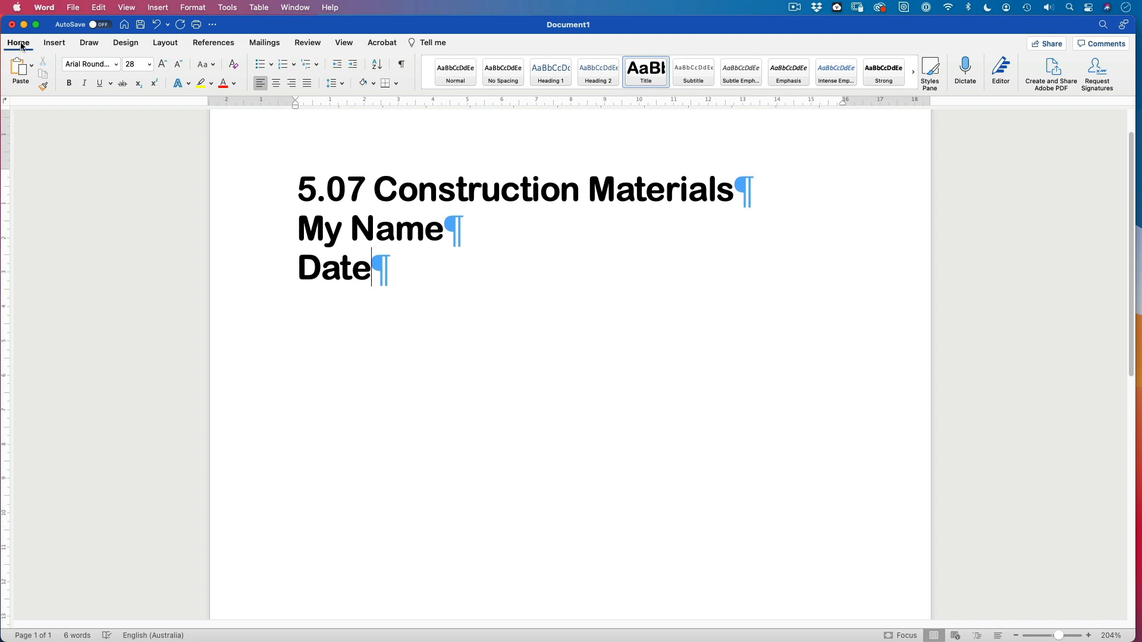
Type the 'Chapter 1' heading, letting AutoCorrect fix 'Chpater', and start a new line.
click(343, 43)
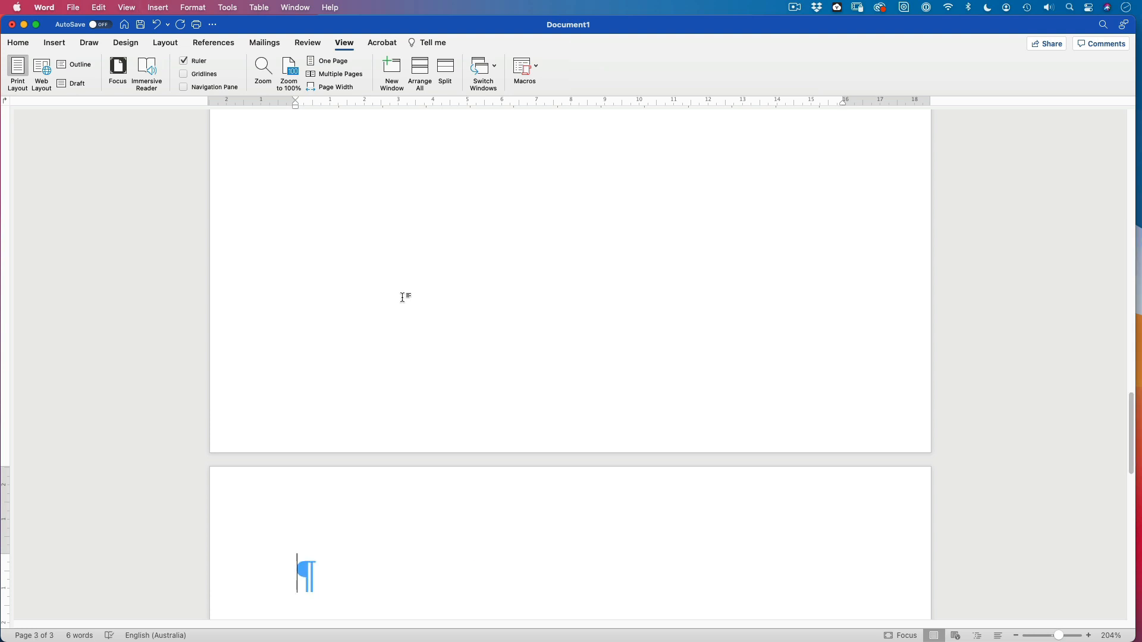
text(Chpater)
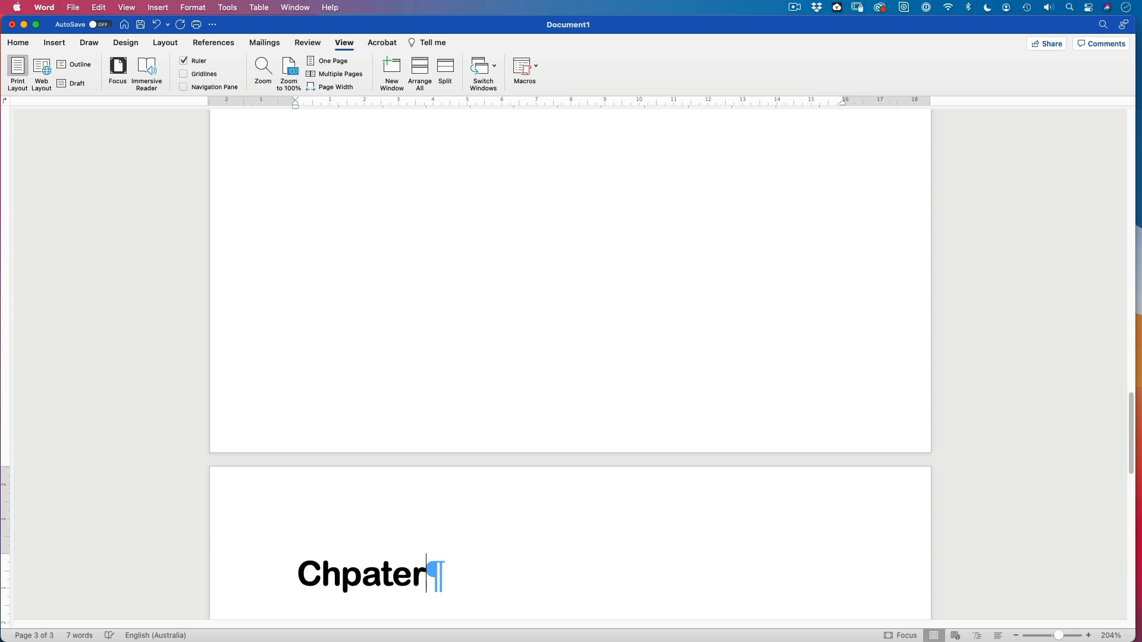
key(Backspace)
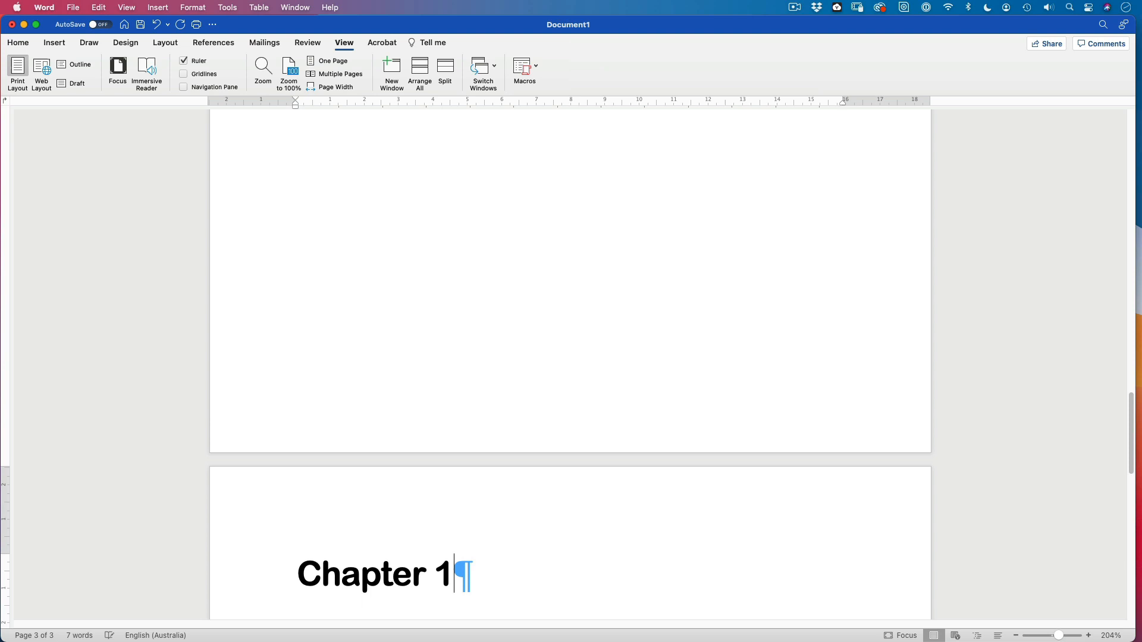
key(Return)
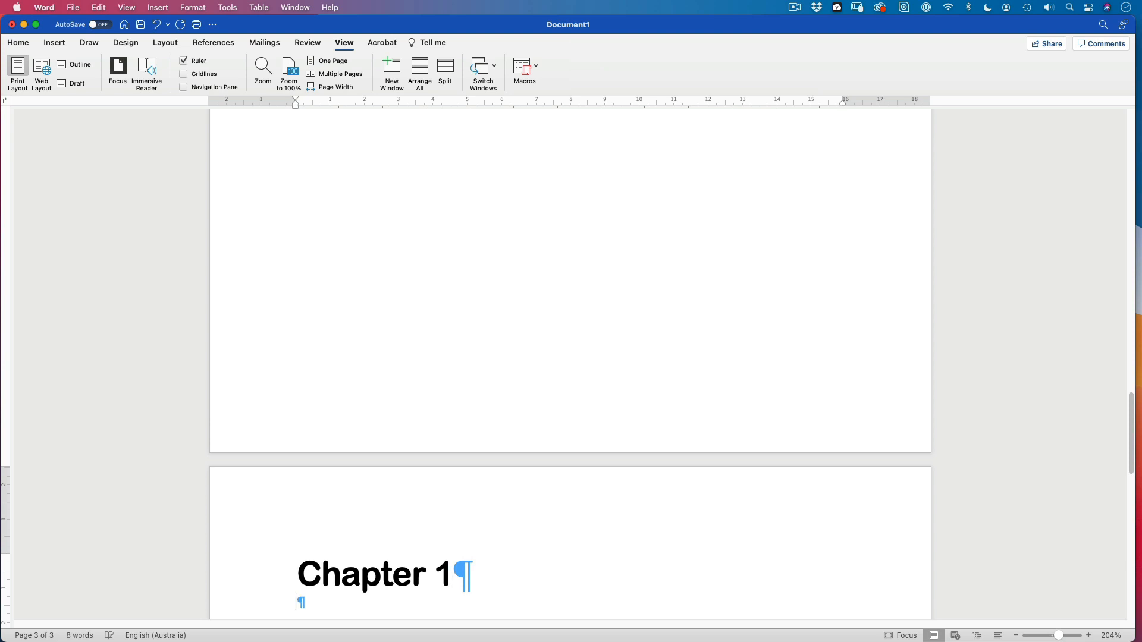
text(w)
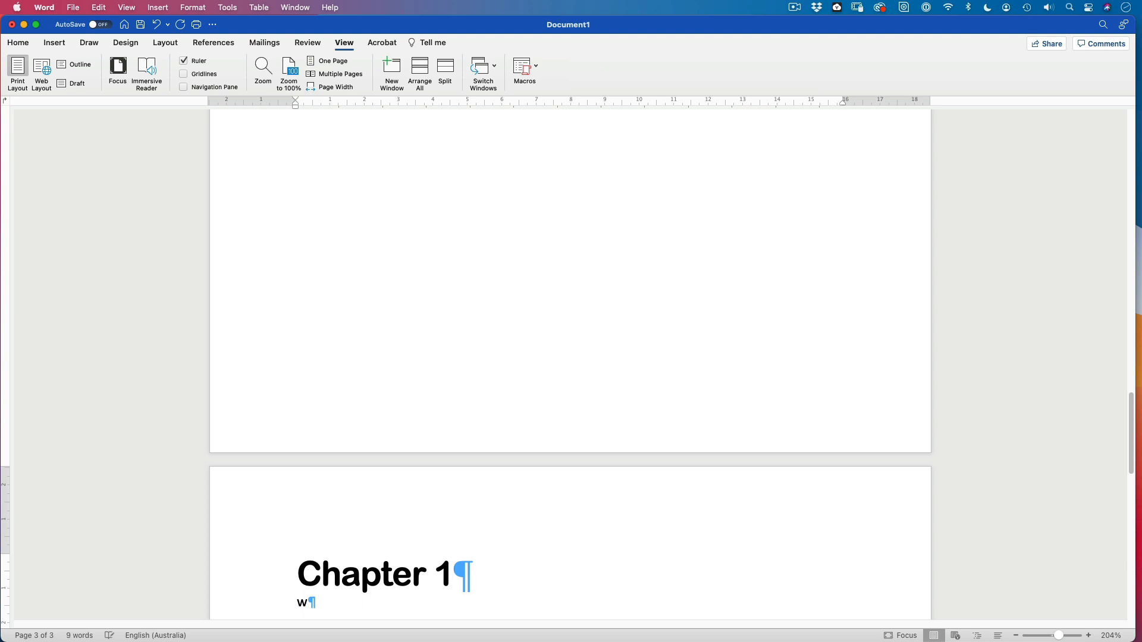
key(backspace)
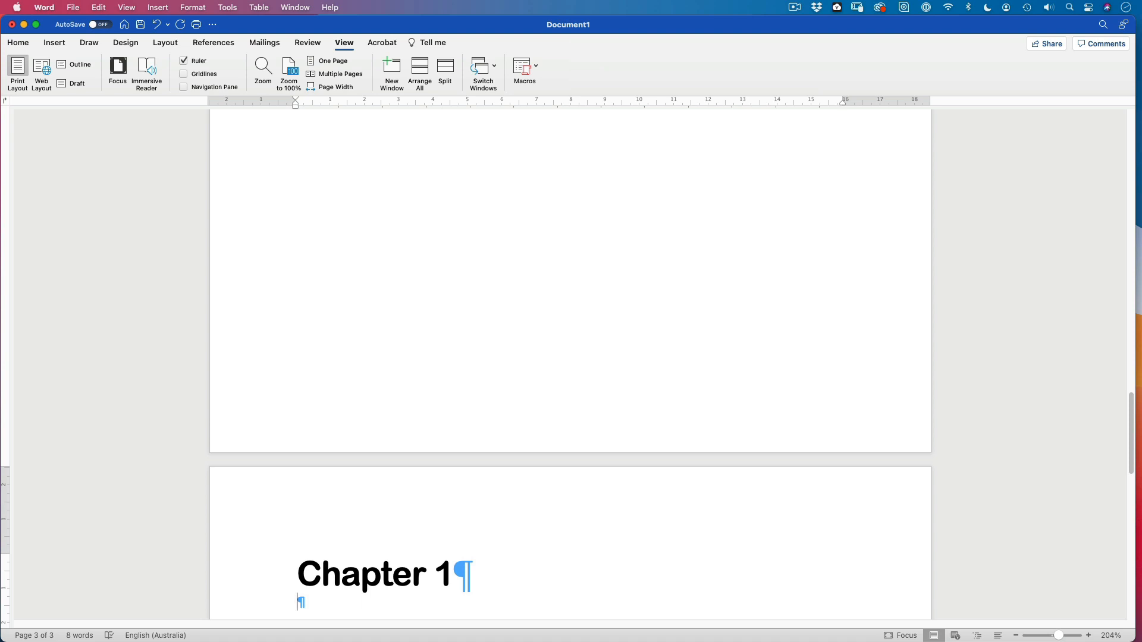
Type the 'Section 1.1' and 'Section 1.2' lines below Chapter 1.
text(Sect)
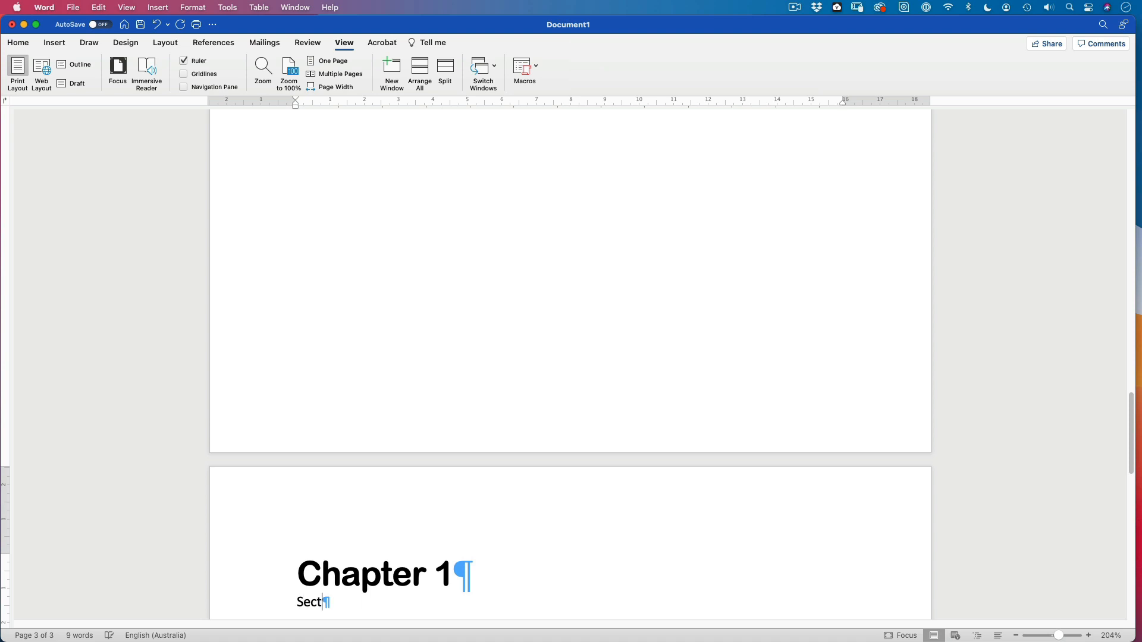
text(io)
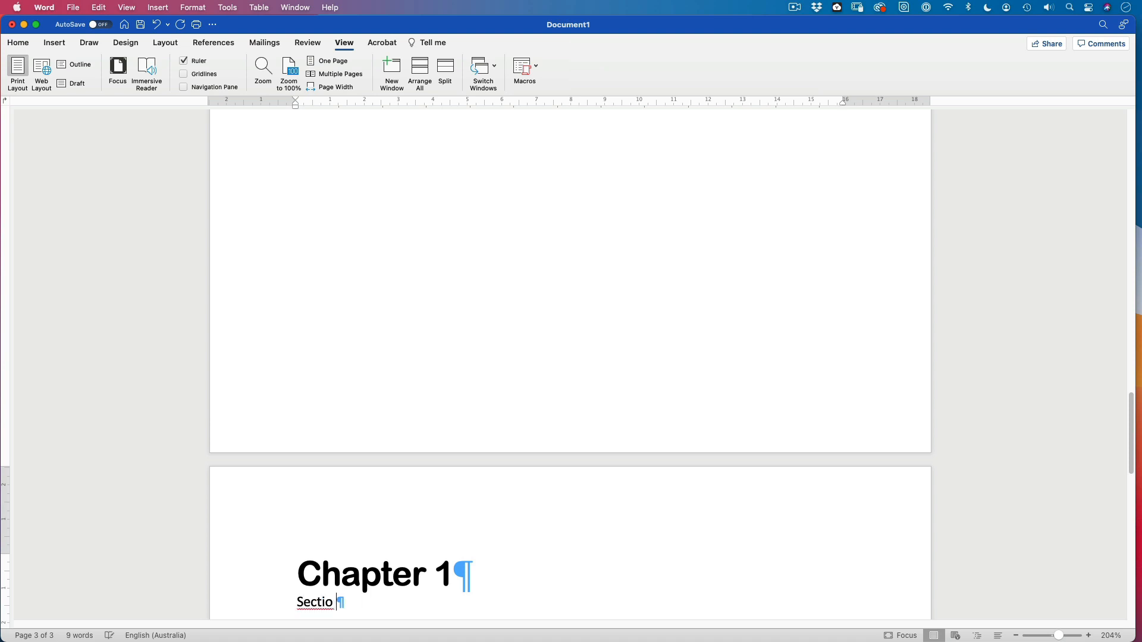
text(n 1./)
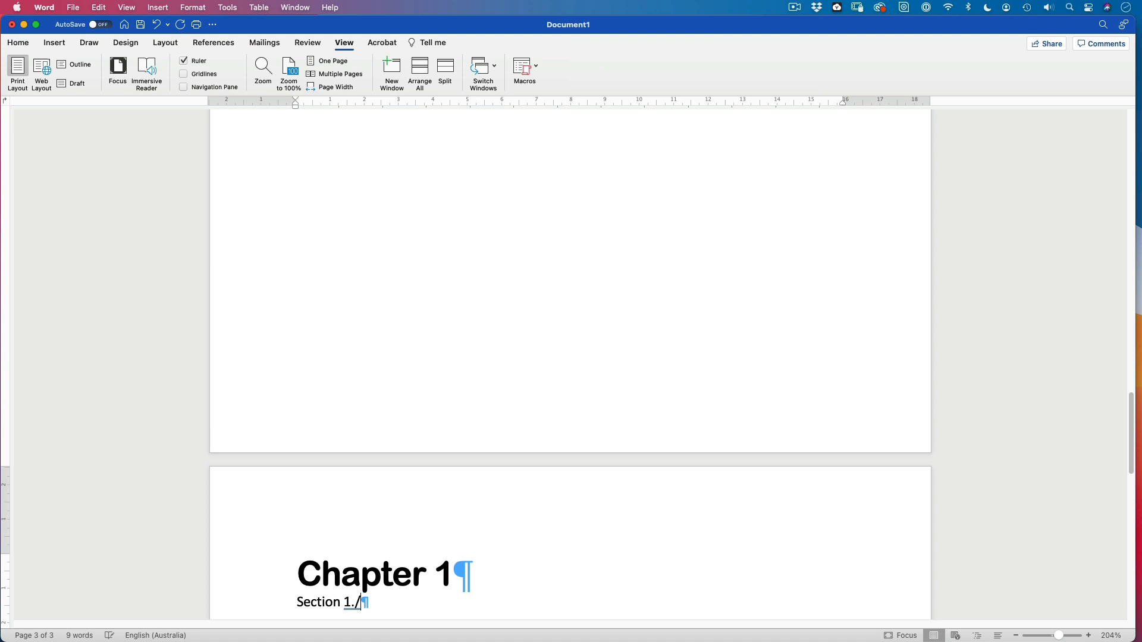
text(1)
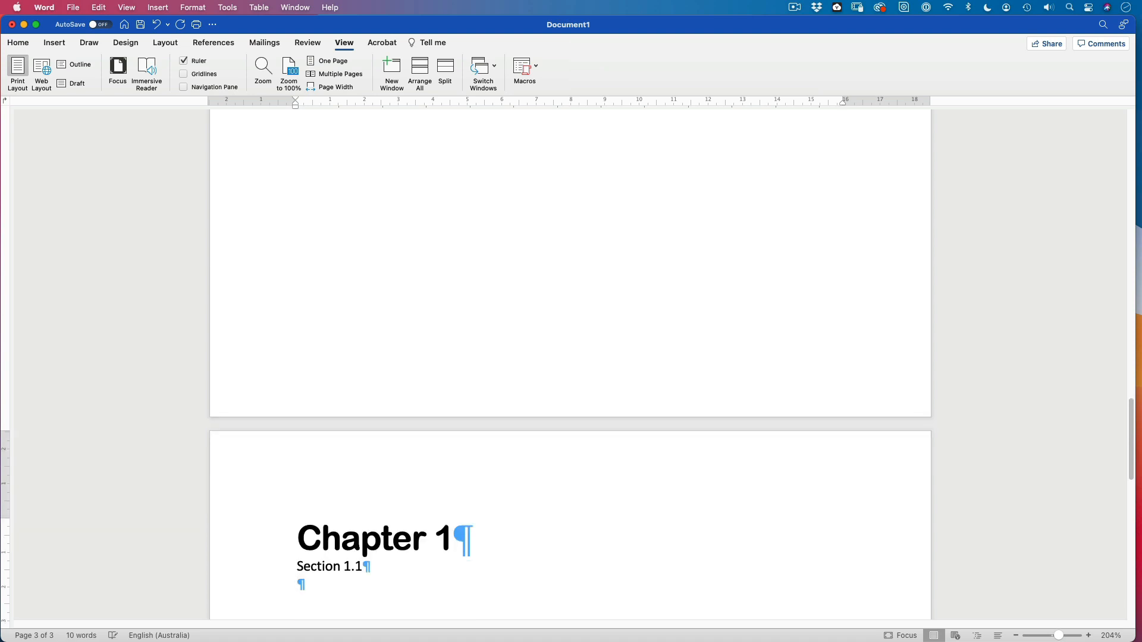
text(Seciton 1.)
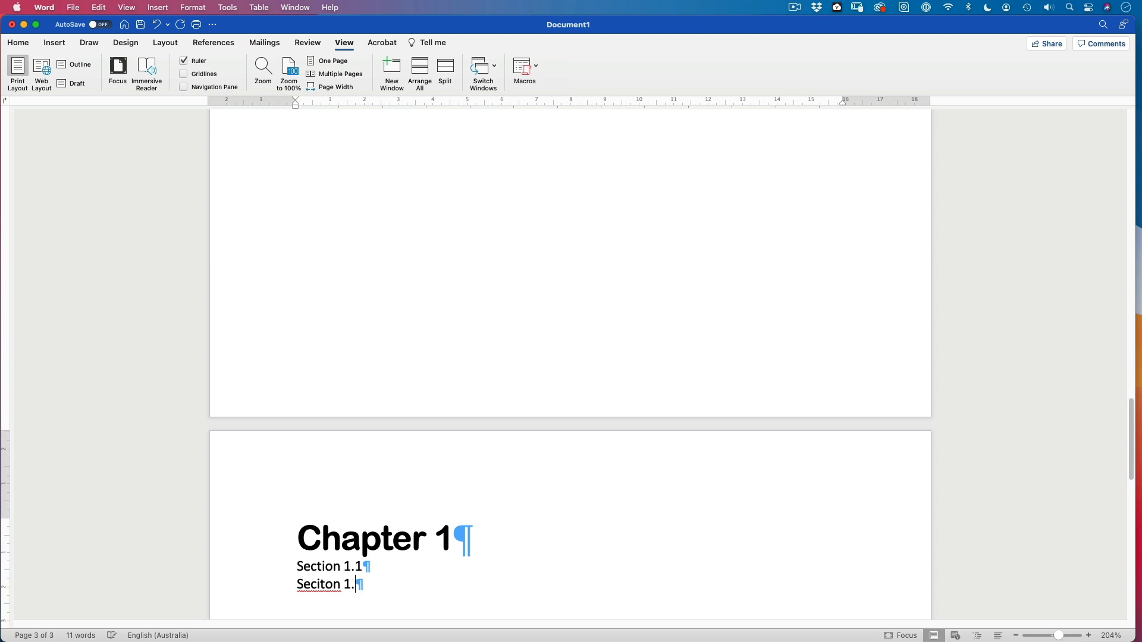
text(2)
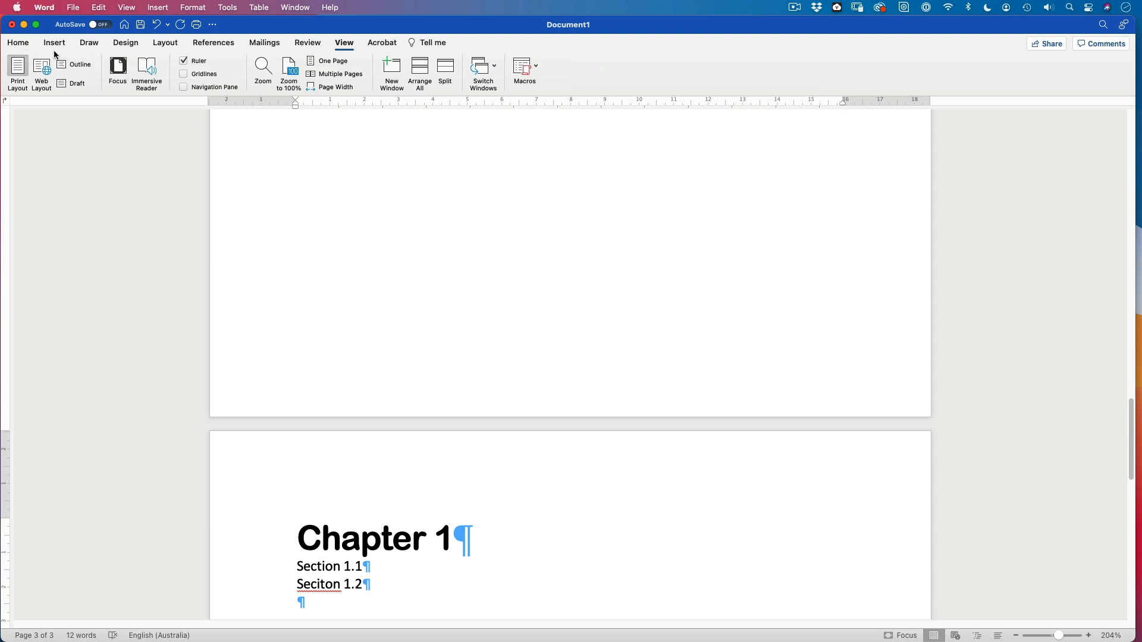
Make Chapter 1 a Heading 1 and correct the misspelled 'Seciton' to 'Section'.
click(17, 43)
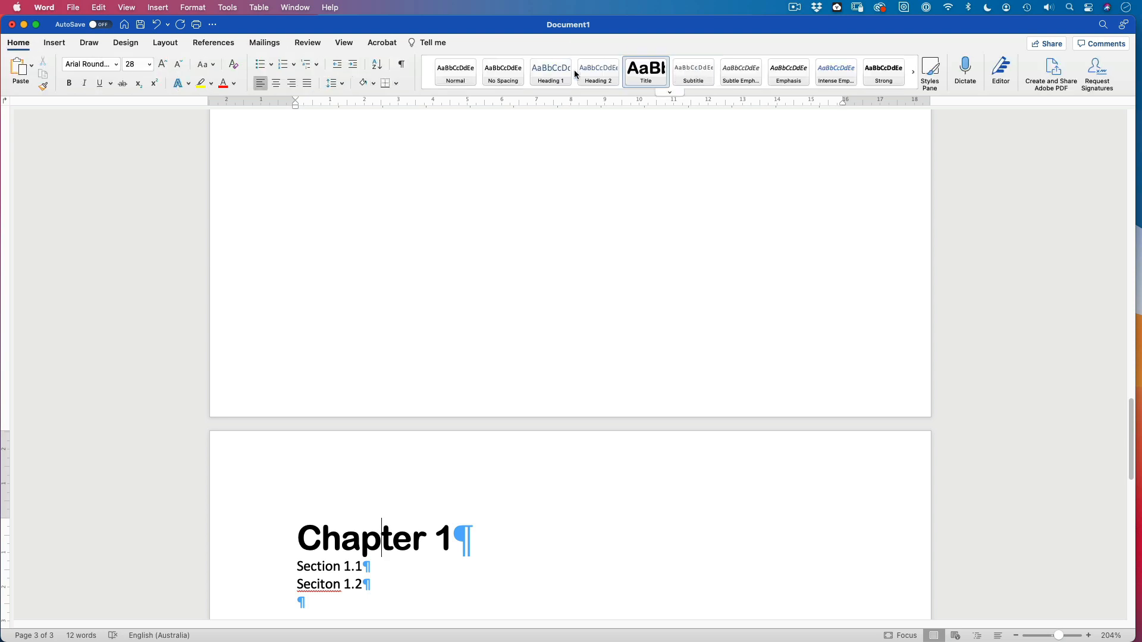
click(552, 72)
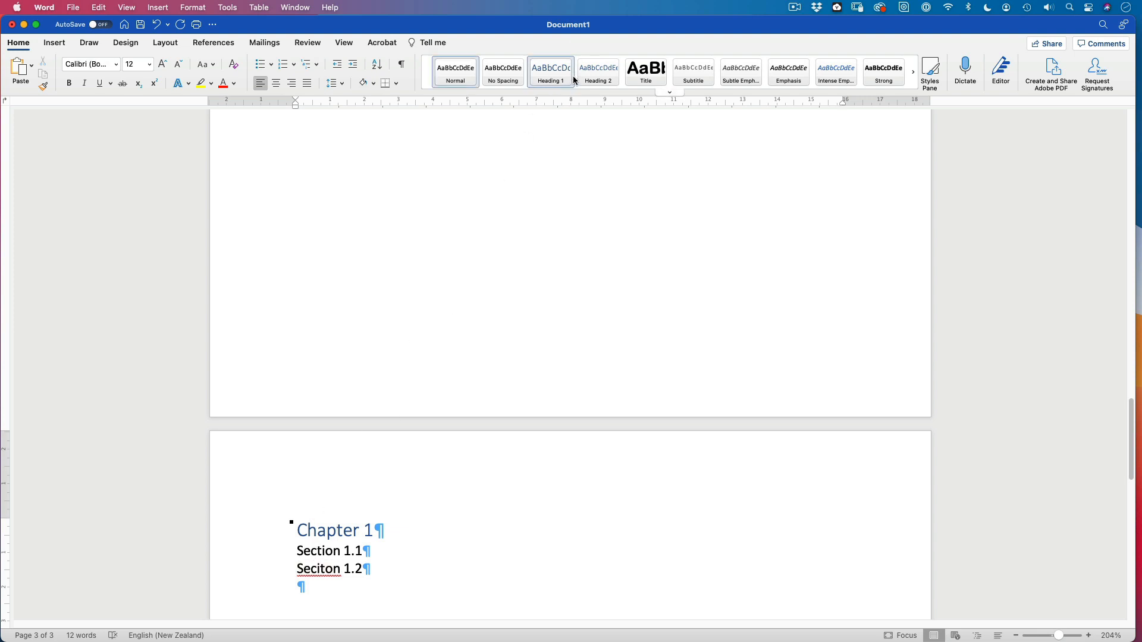
right_click(318, 568)
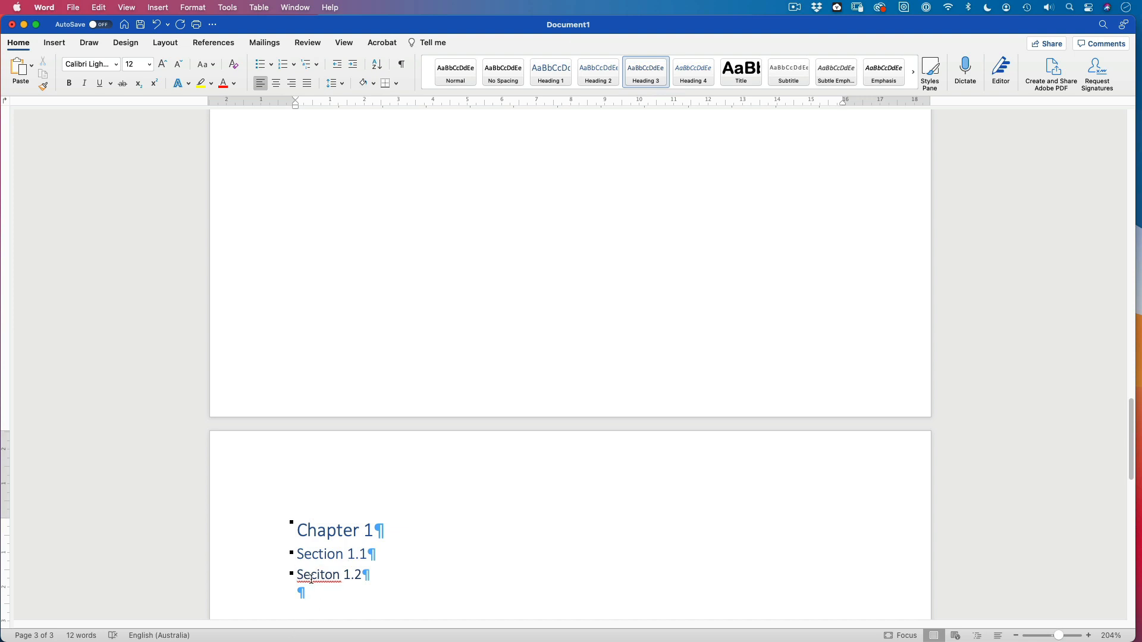
right_click(317, 574)
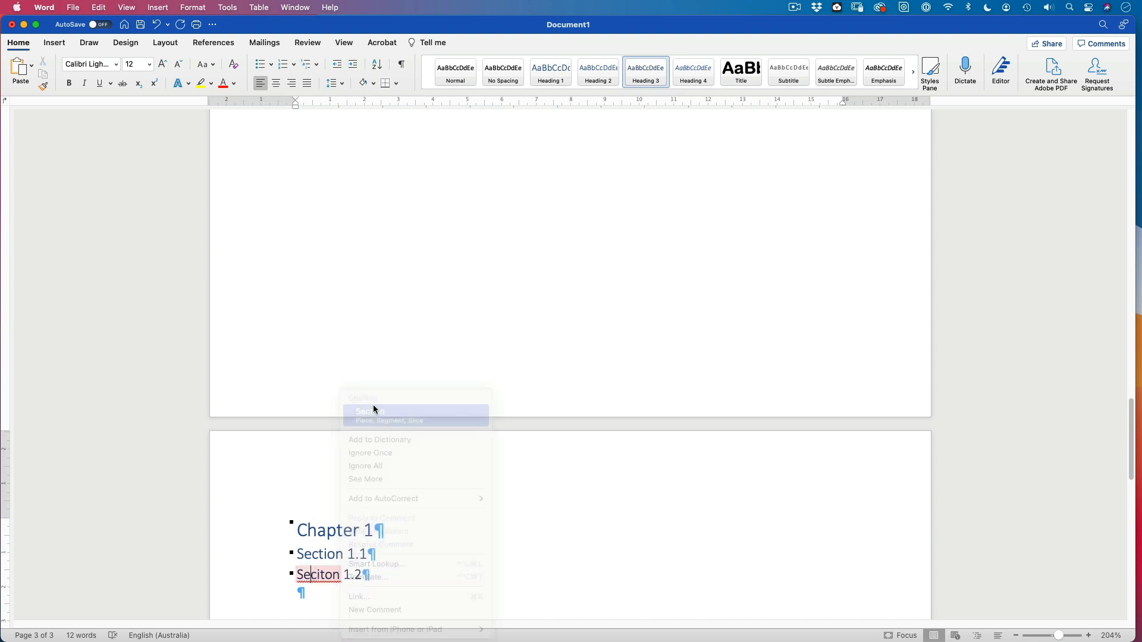
click(371, 409)
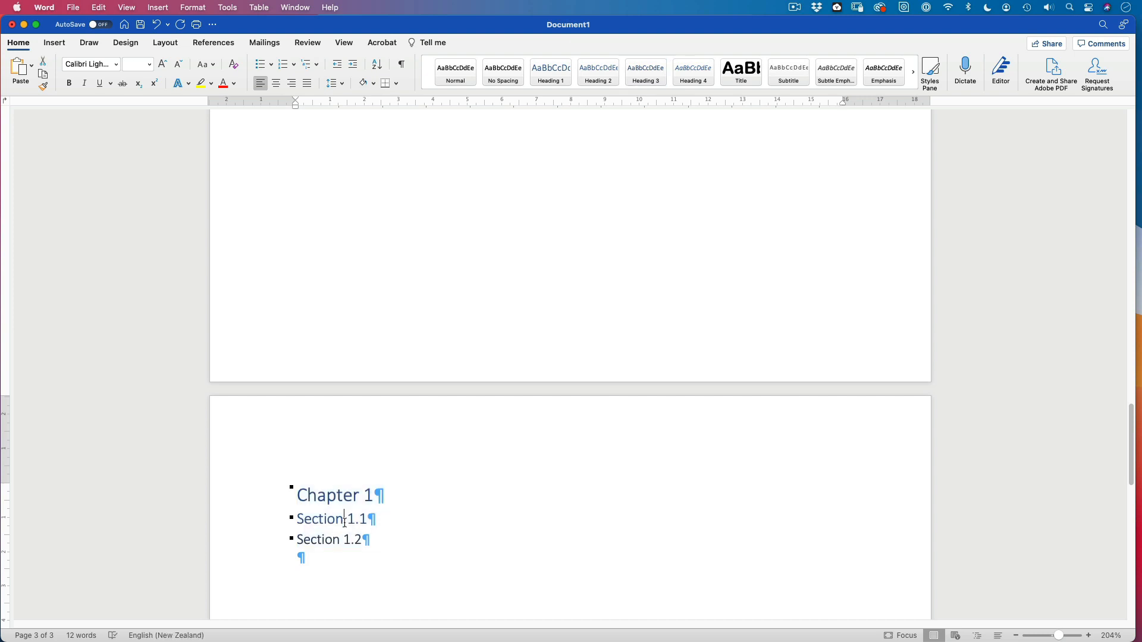
Paste the chapter and section headings onto a new page for Chapter 2, followed by another page break.
click(300, 558)
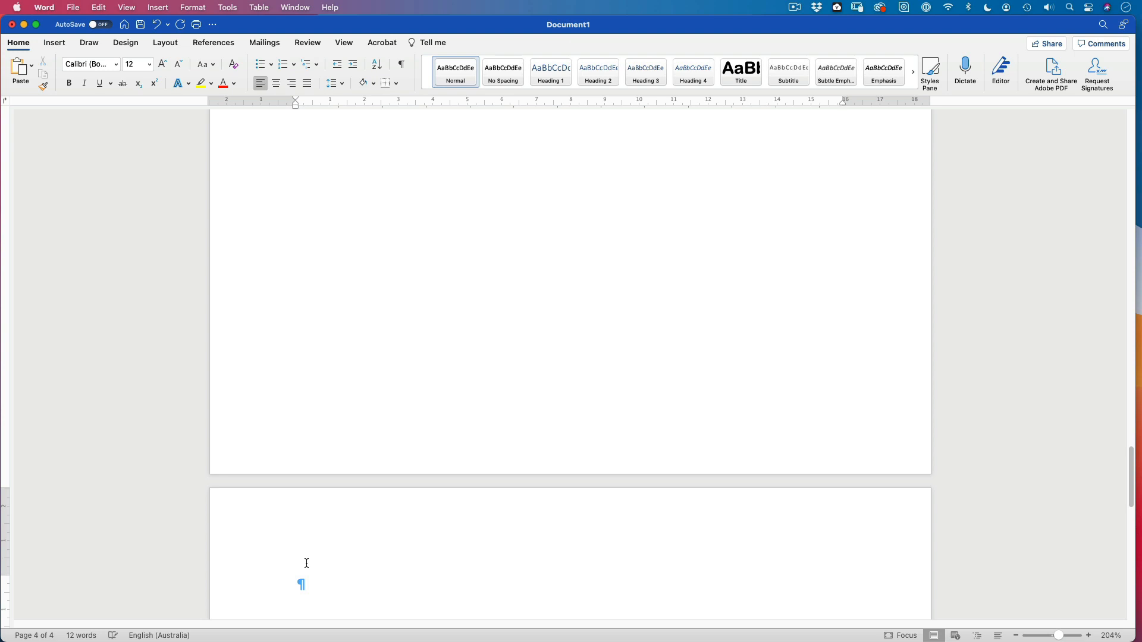
key(cmd+v)
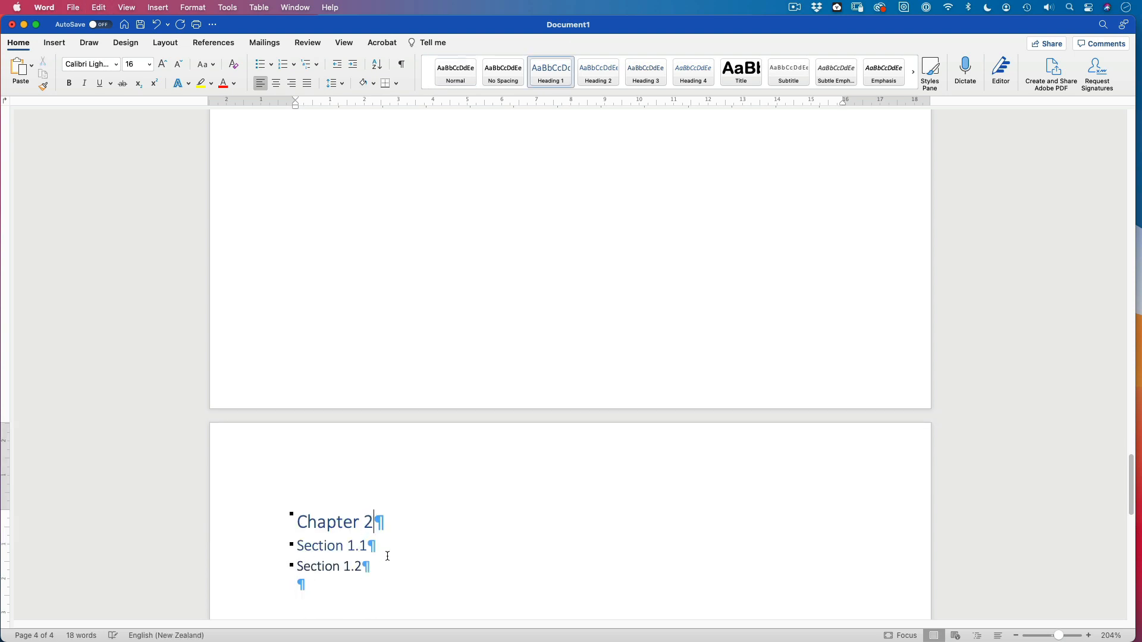
click(350, 546)
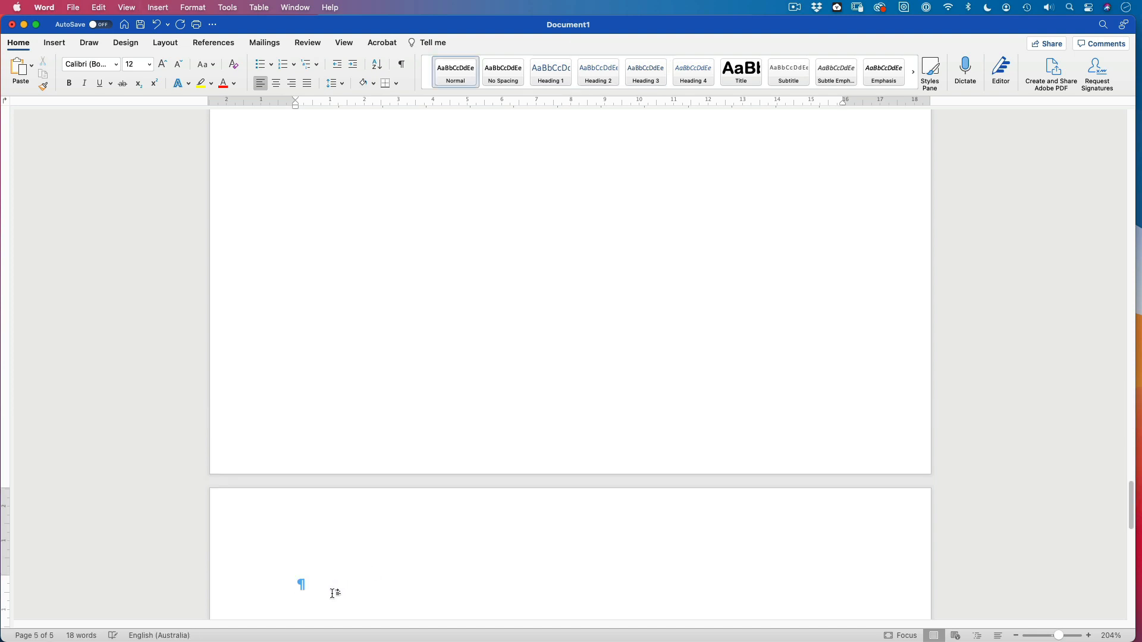
Add 'Appendix 1' as a Heading 1 and begin 'Appendix 2' on a new page.
text(A)
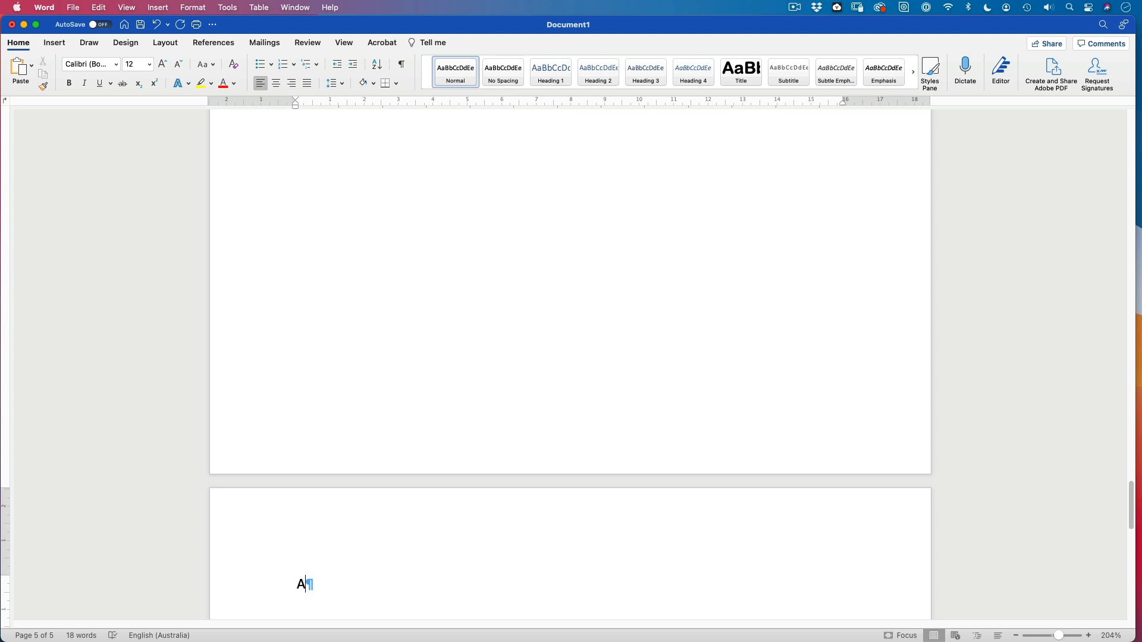
text(ppen)
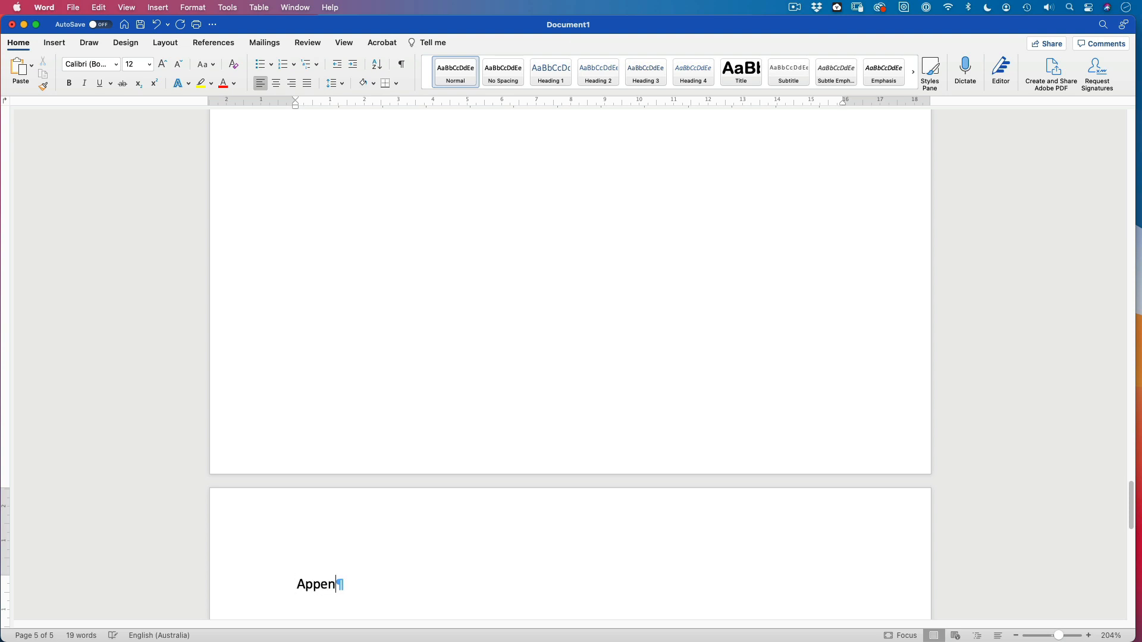
text(dix)
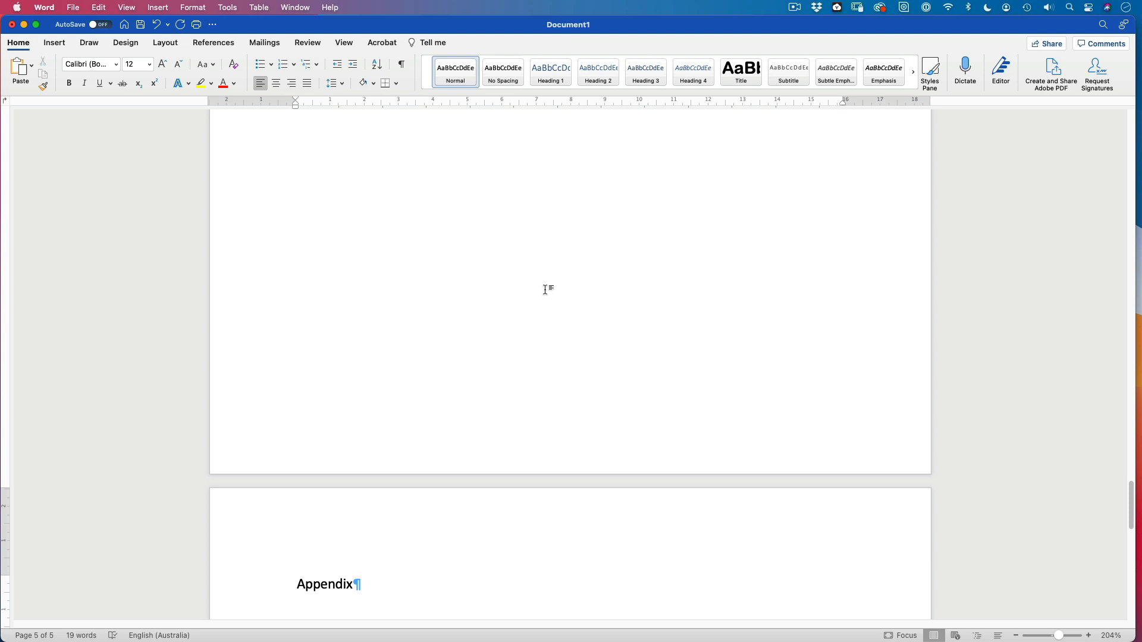
click(550, 72)
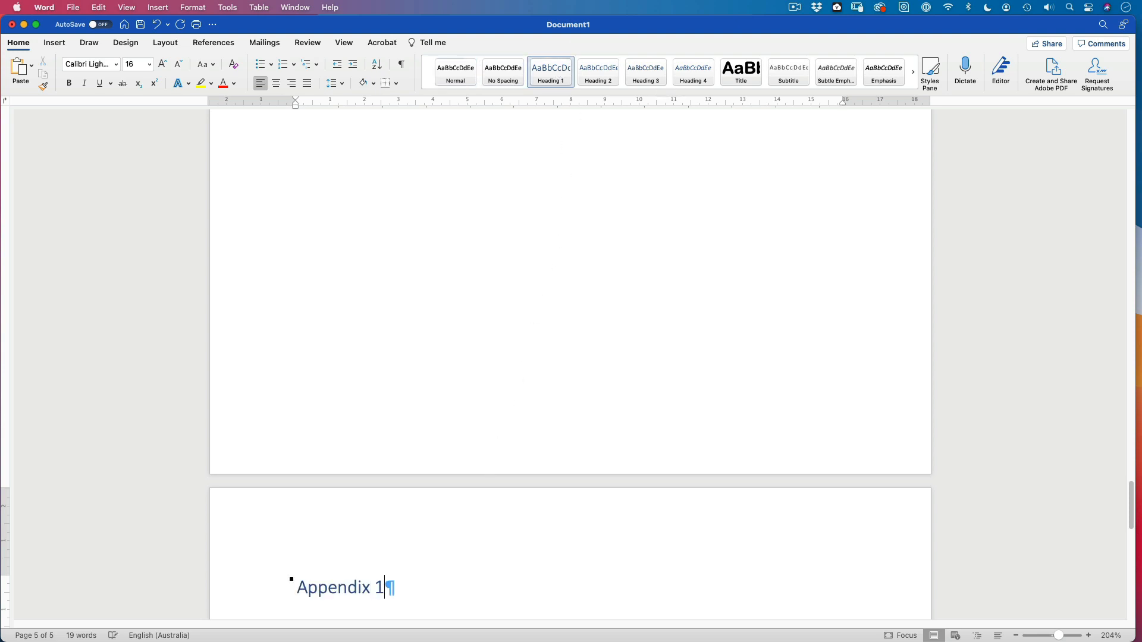
key(enter)
text(App)
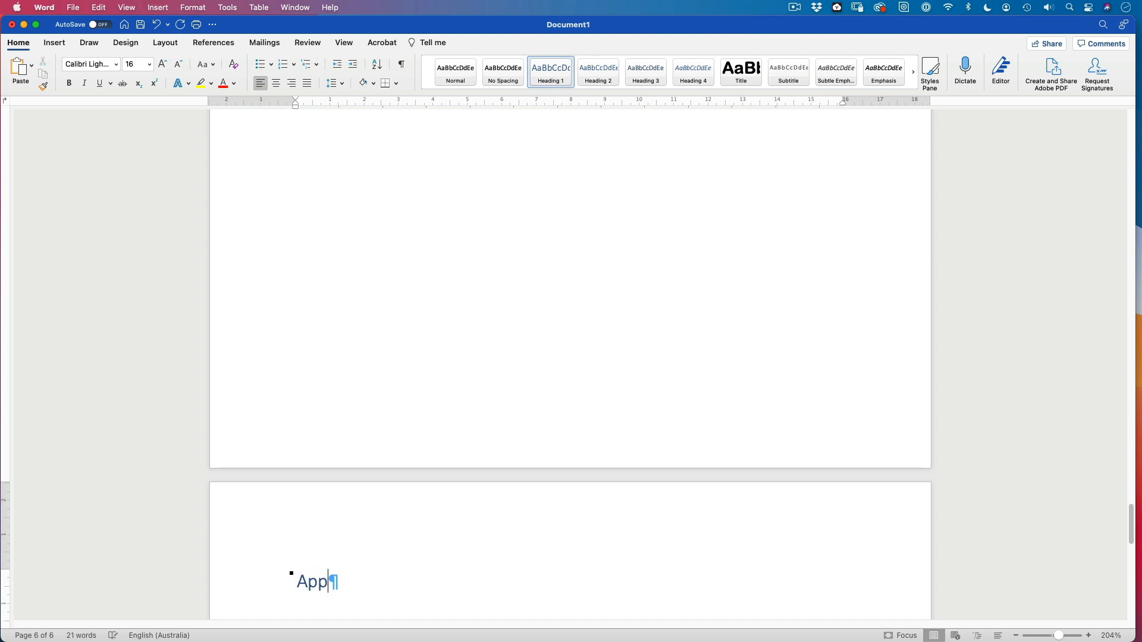
text(endix)
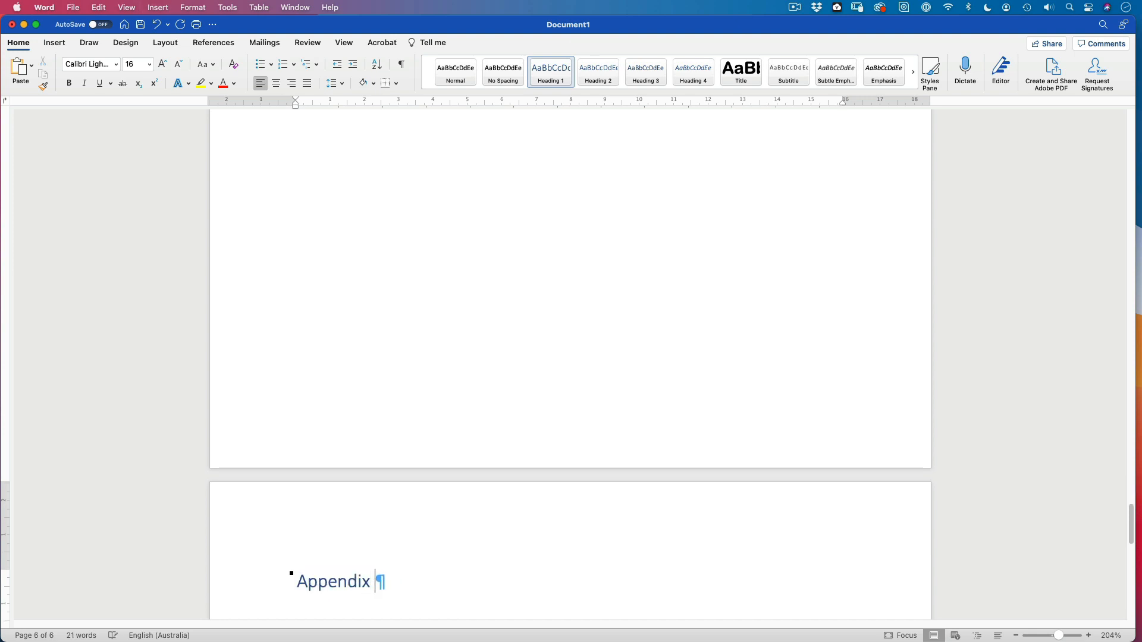
text(2)
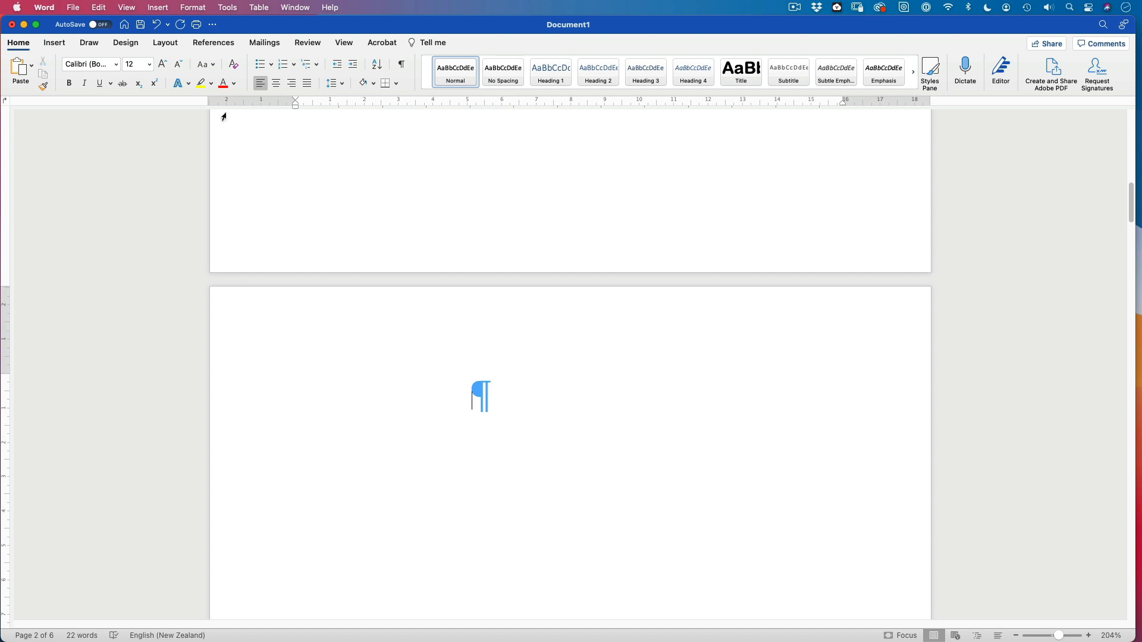
Insert an automatic table of contents on page 2 from the References tab.
click(213, 42)
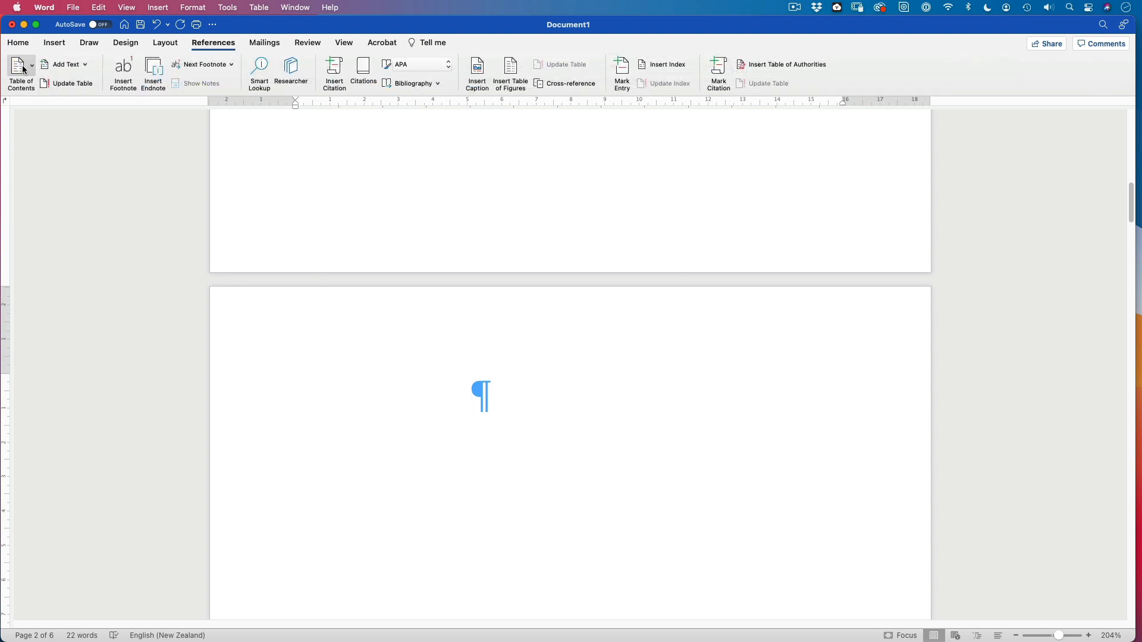
scroll(down, 3)
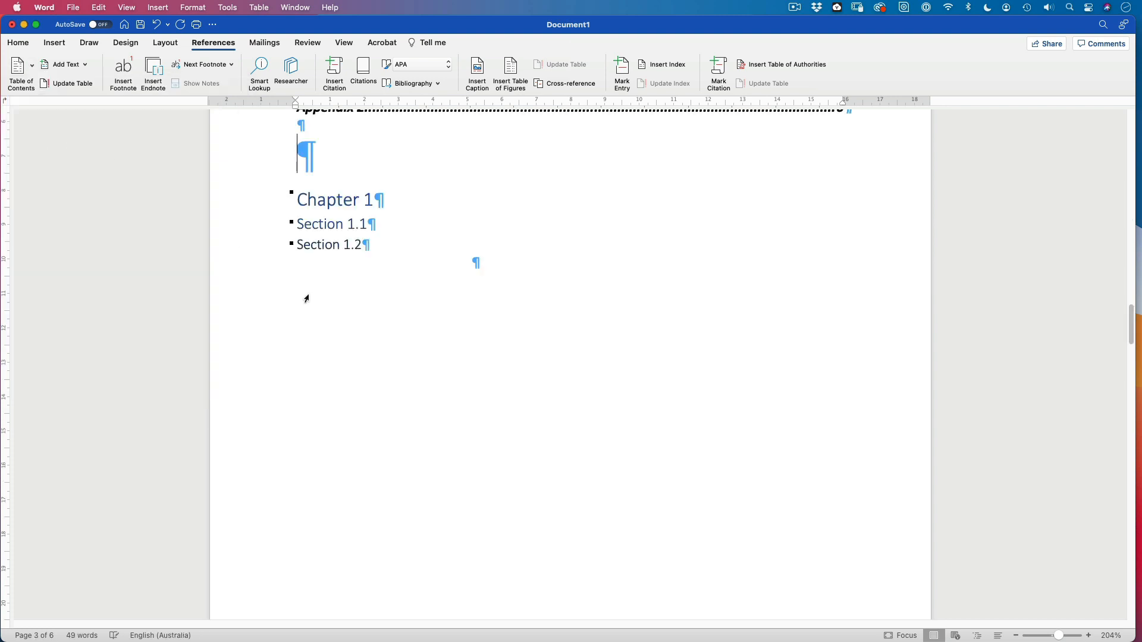
click(21, 72)
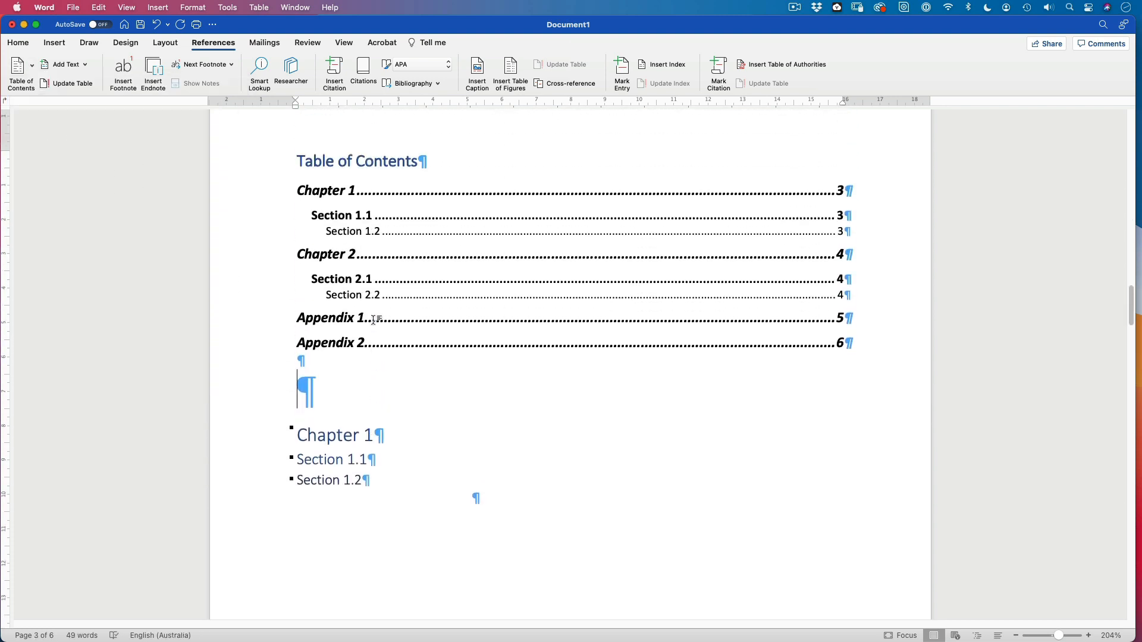
scroll(down, 3)
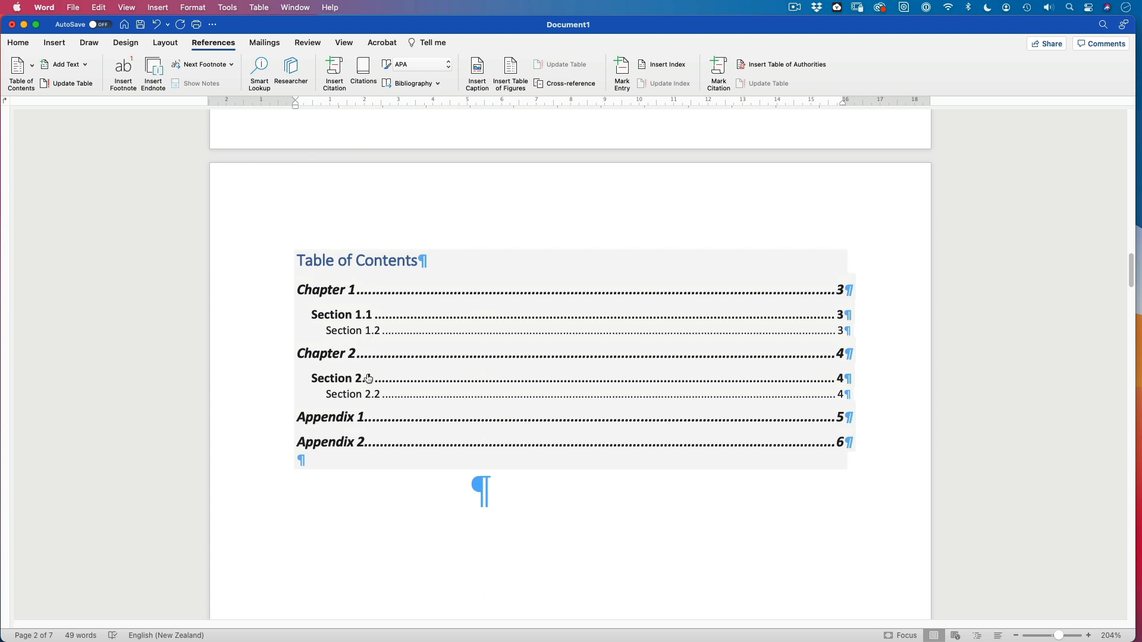
scroll(down, 3)
text(Section 1)
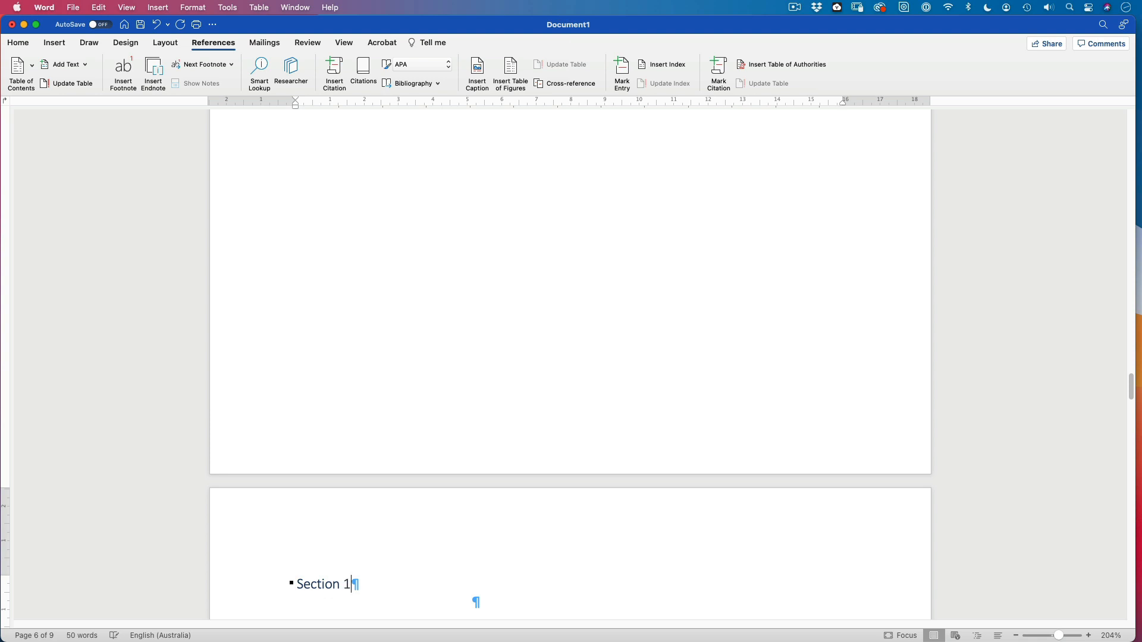
Type '.3' for a new section heading and scroll through the document.
text(.3)
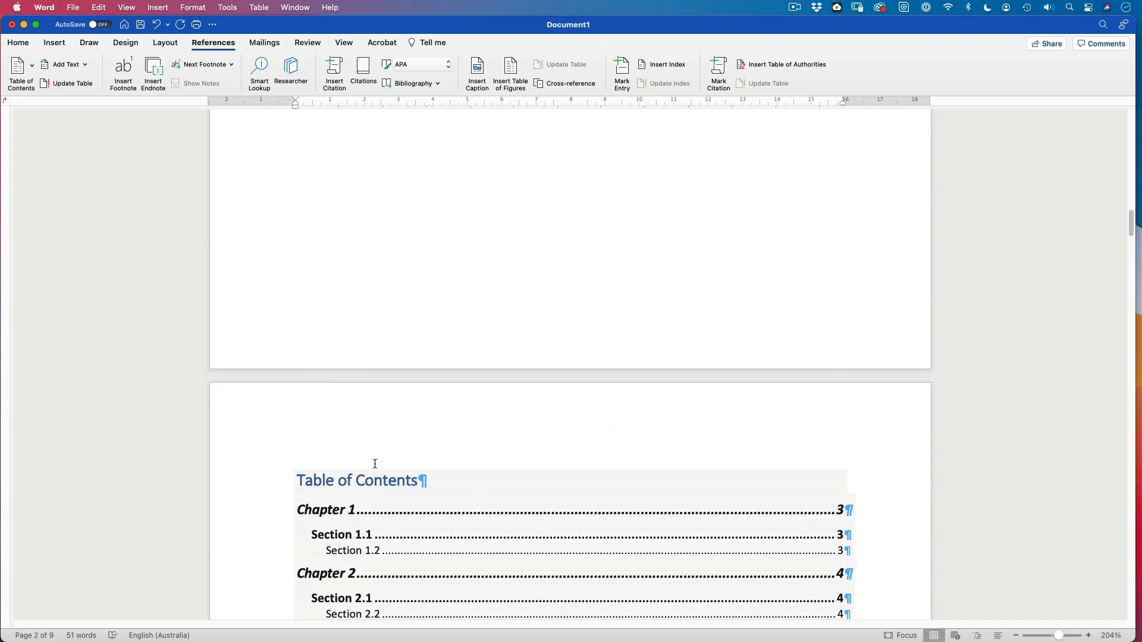
scroll(down, 3)
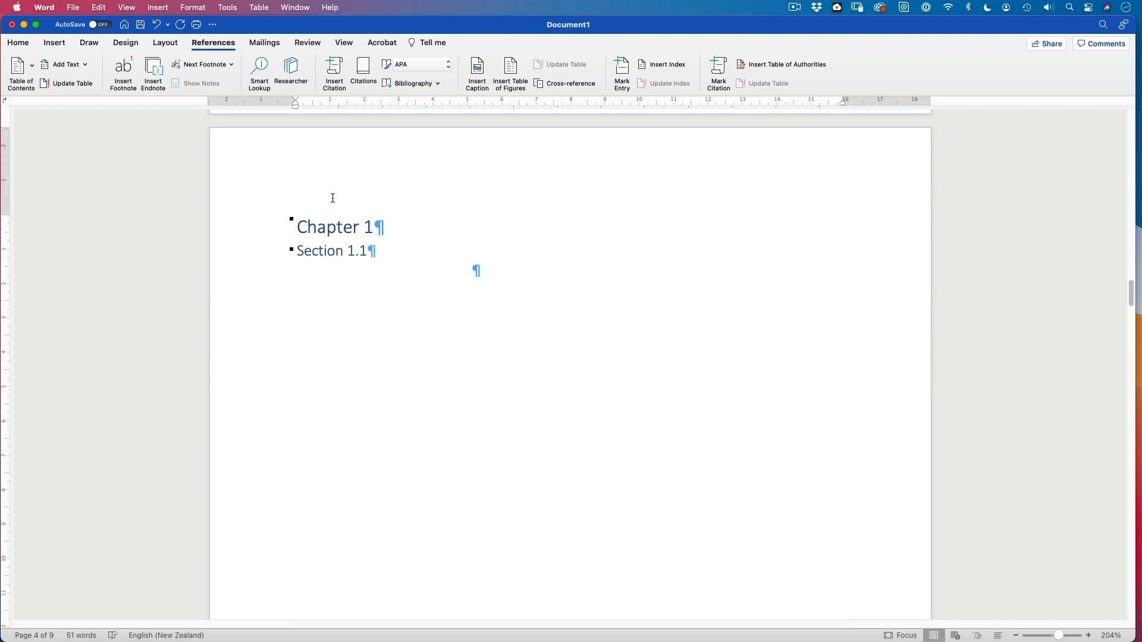
scroll(down, 3)
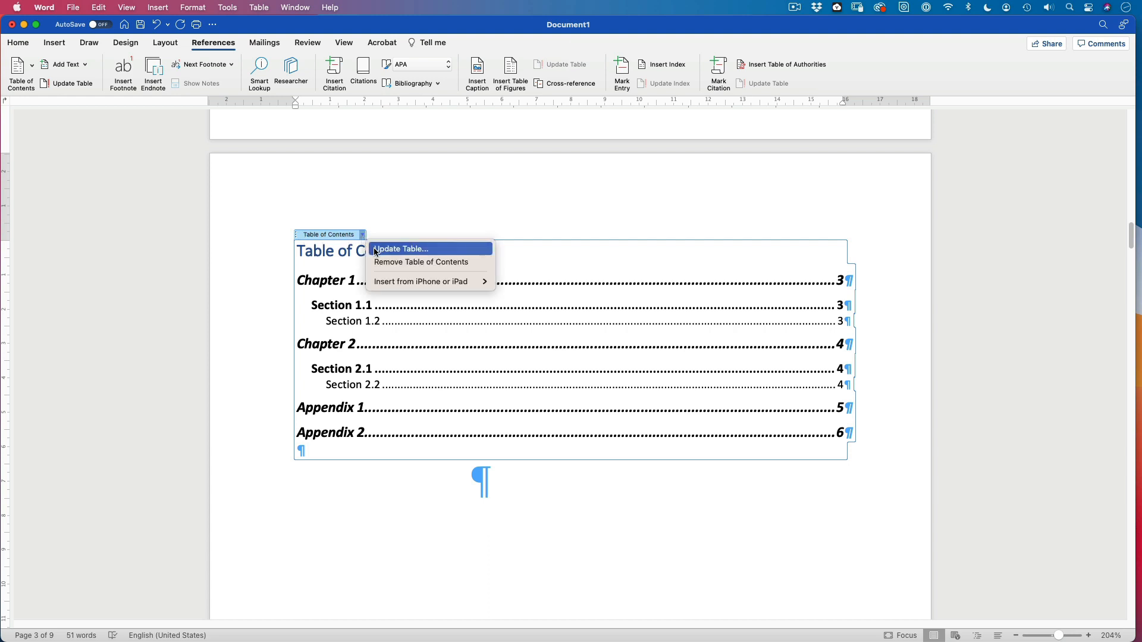
Update the table of contents so it lists Section 1.3 with new page numbers.
click(401, 249)
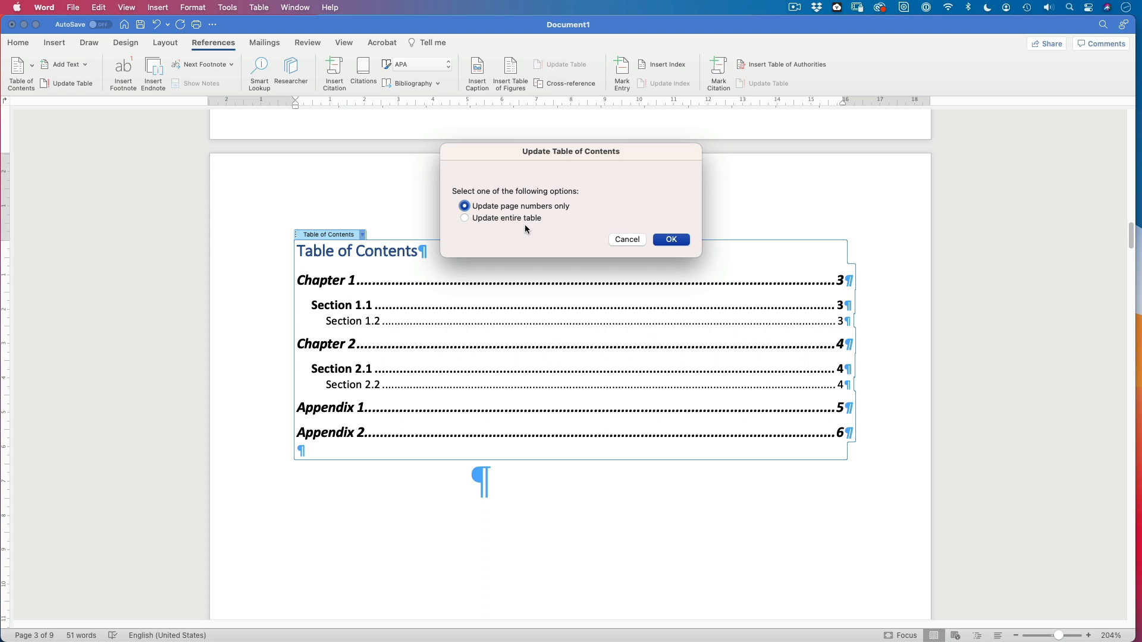
click(670, 239)
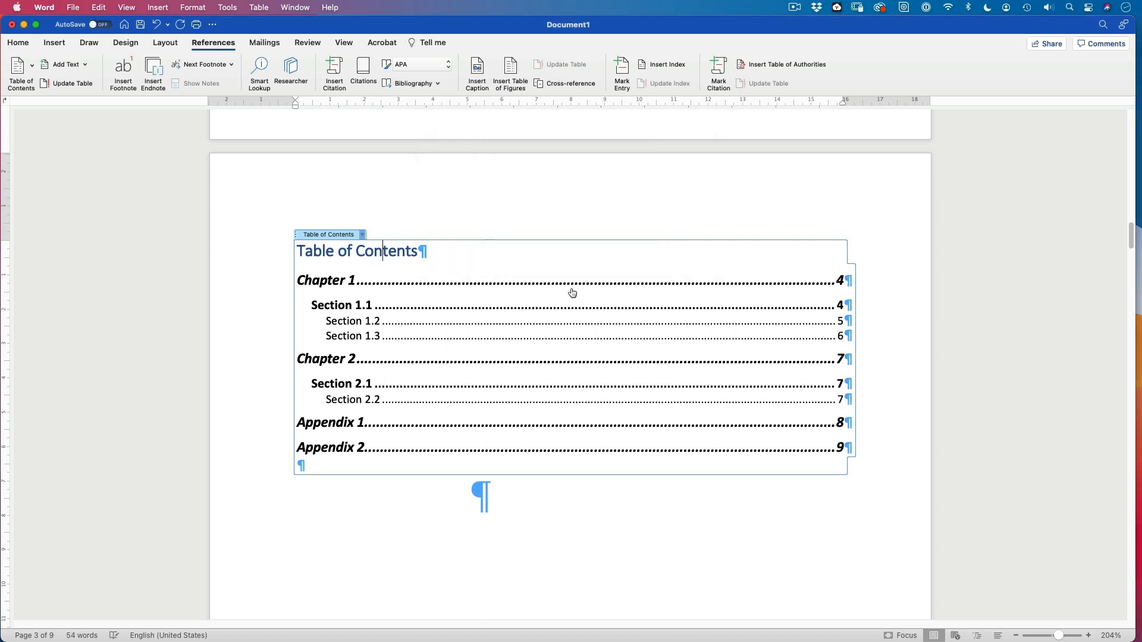
mouse_move(356, 346)
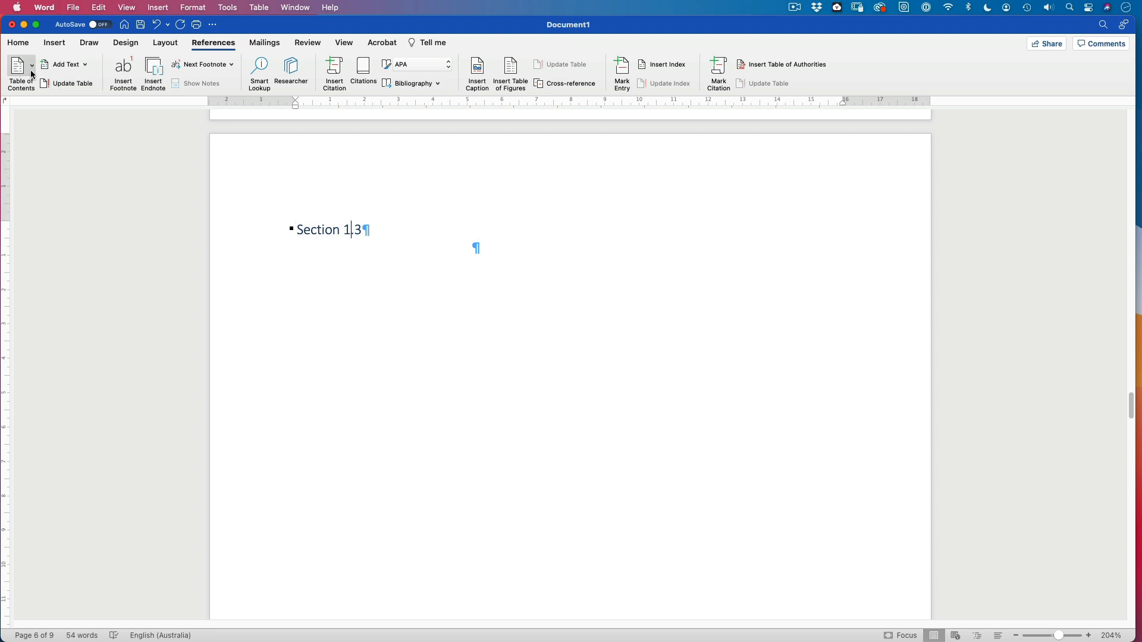
Give Section 1.3 the Heading 2 style and scroll back up to the table of contents.
click(18, 42)
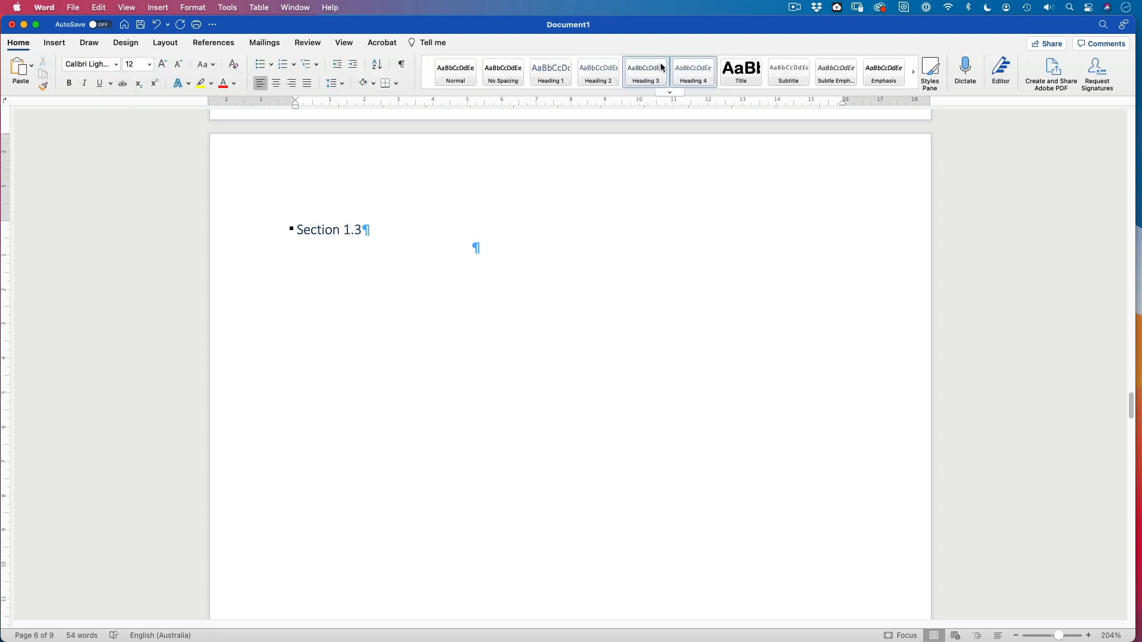
click(597, 72)
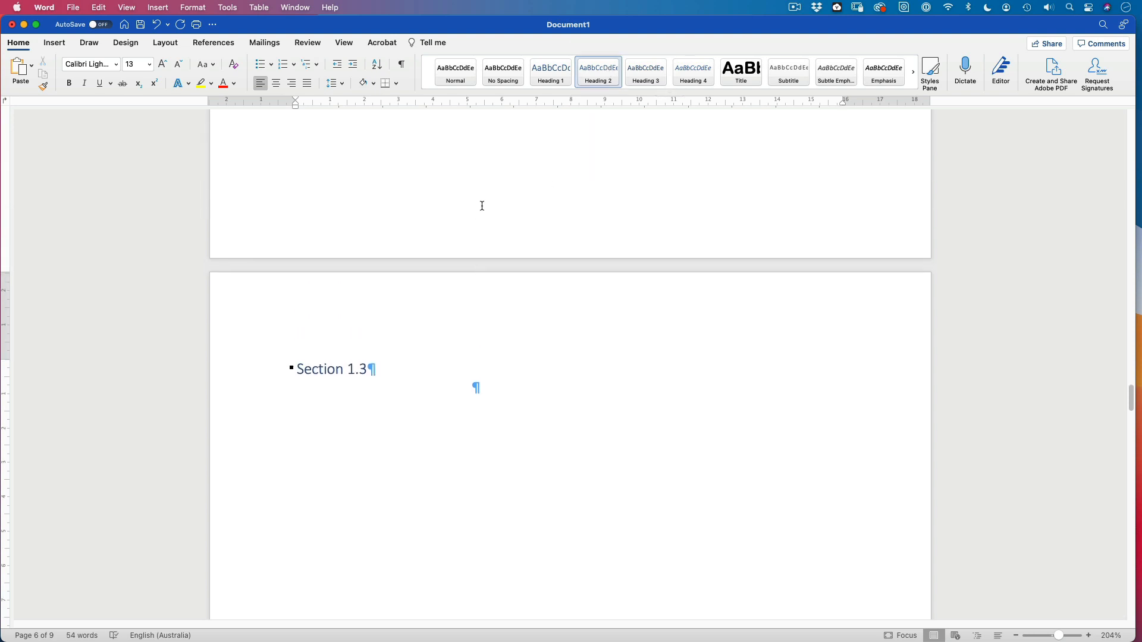
scroll(up, 3)
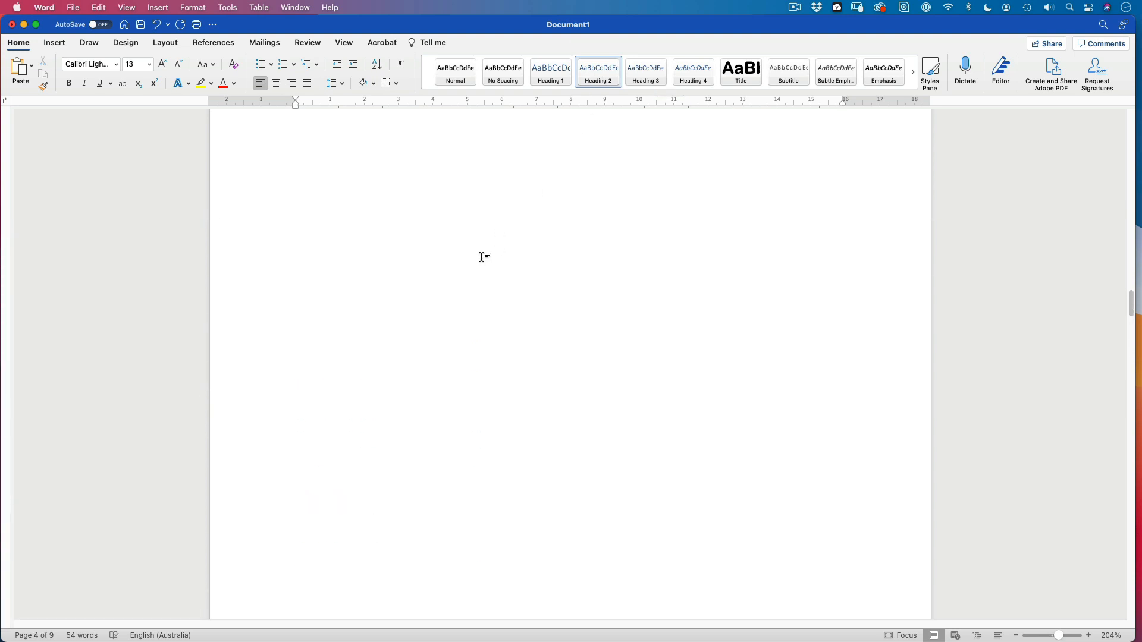
scroll(up, 3)
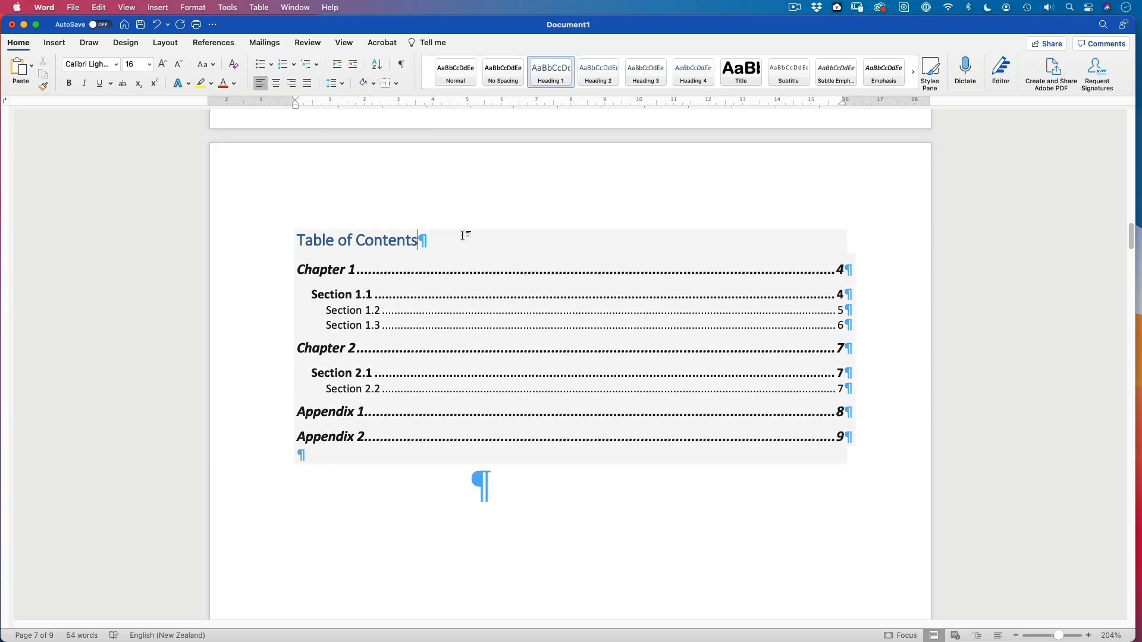
Update the entire table of contents twice so Sections 1.2 and 1.3 become second-level entries.
click(362, 224)
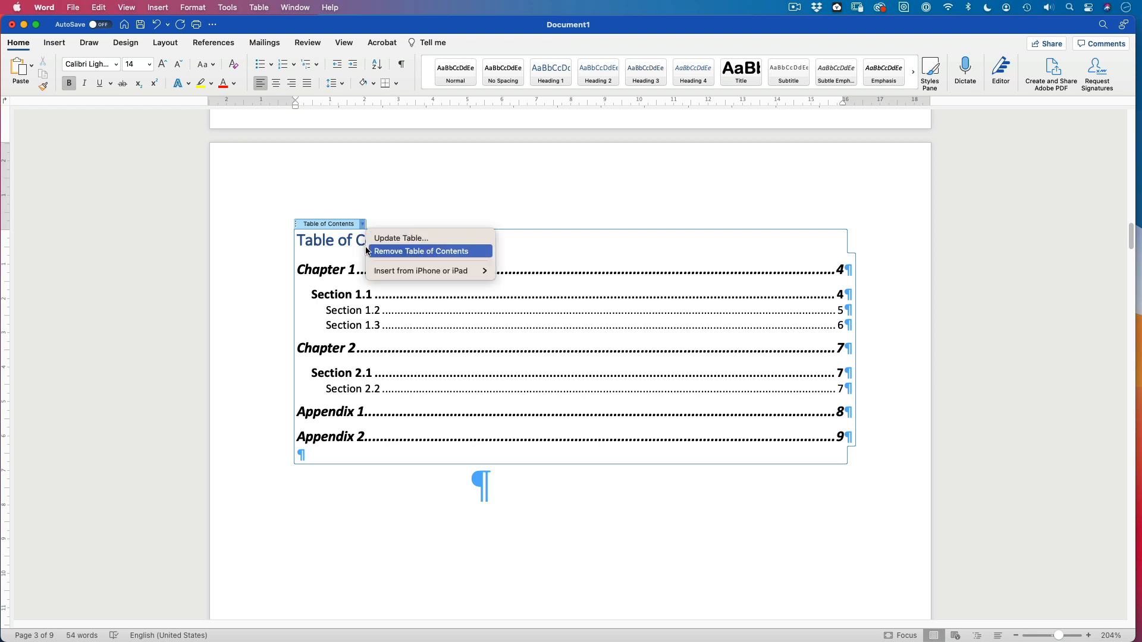
click(400, 238)
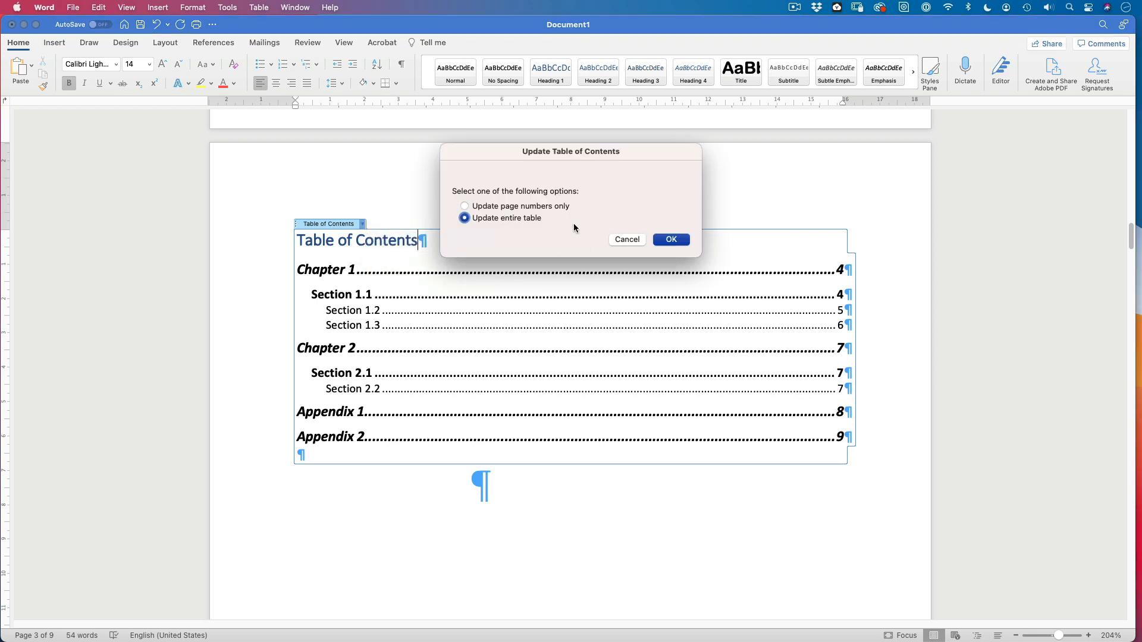
click(669, 240)
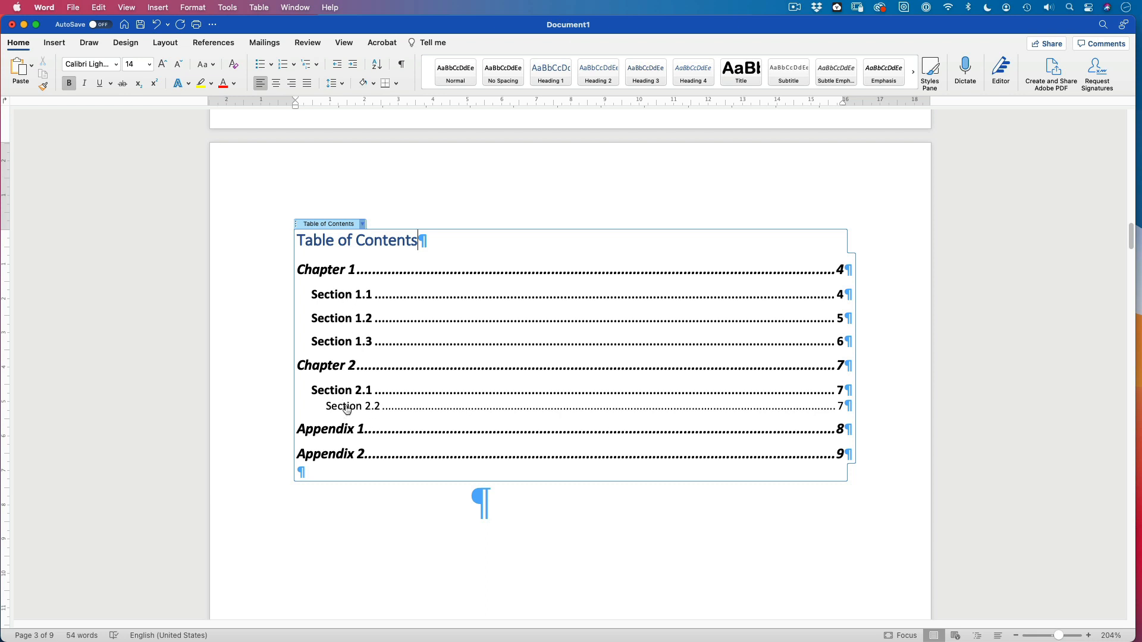
mouse_move(471, 179)
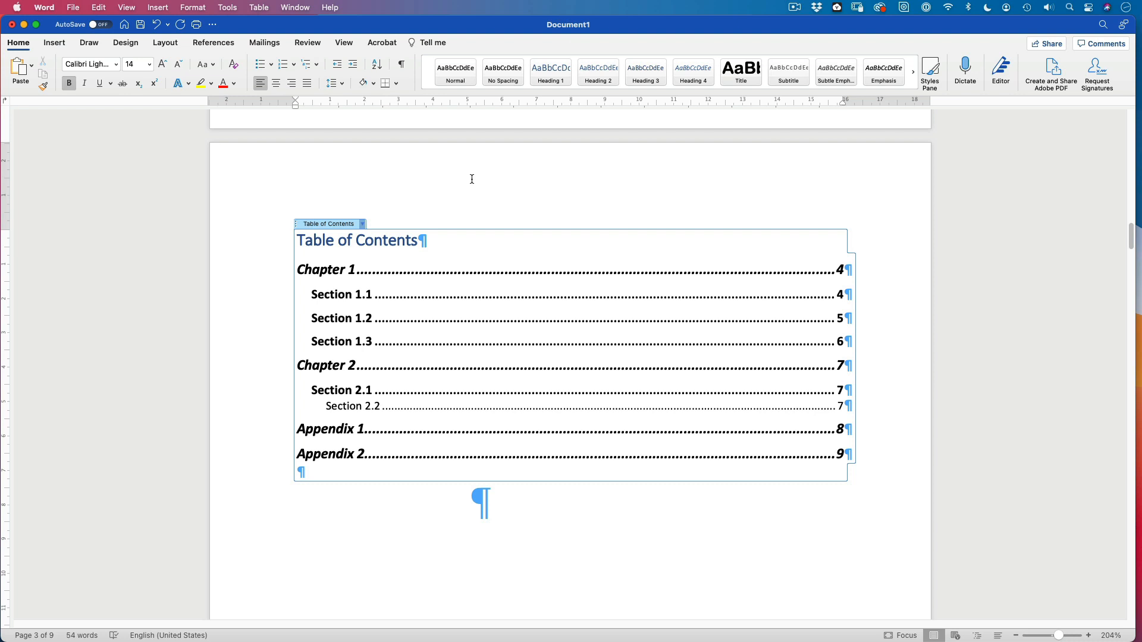
click(419, 240)
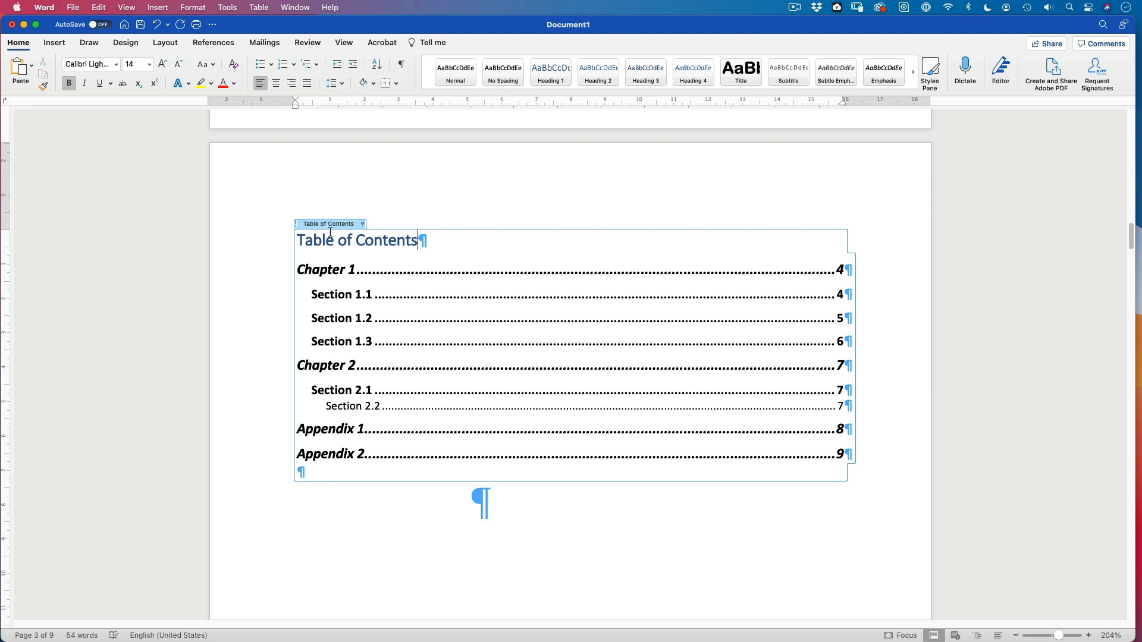
click(361, 224)
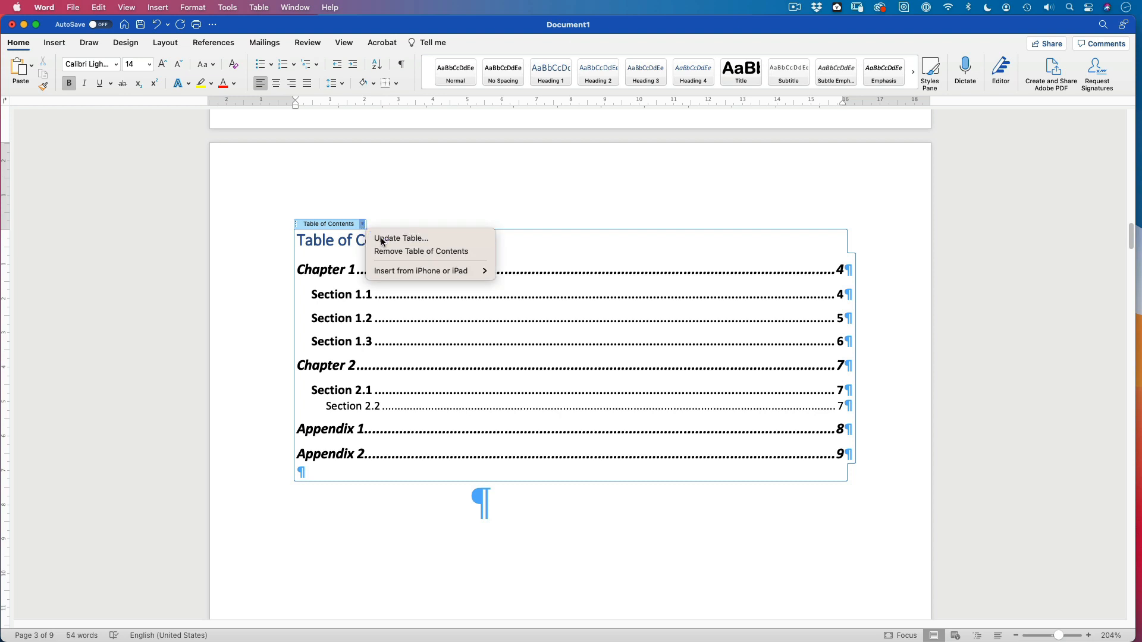
click(400, 238)
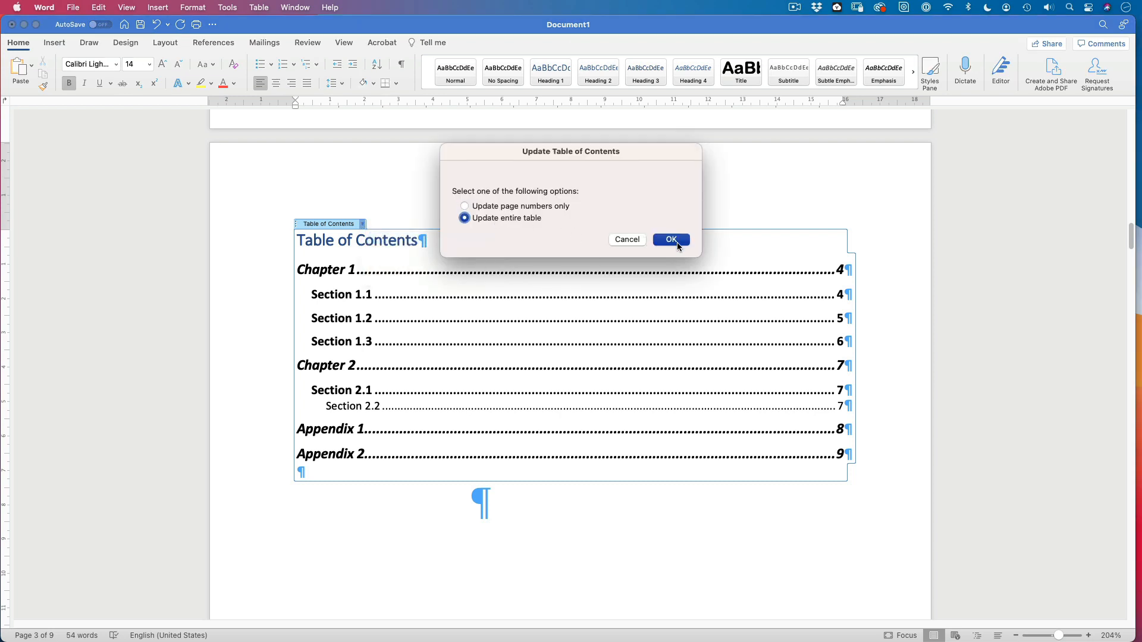
click(669, 240)
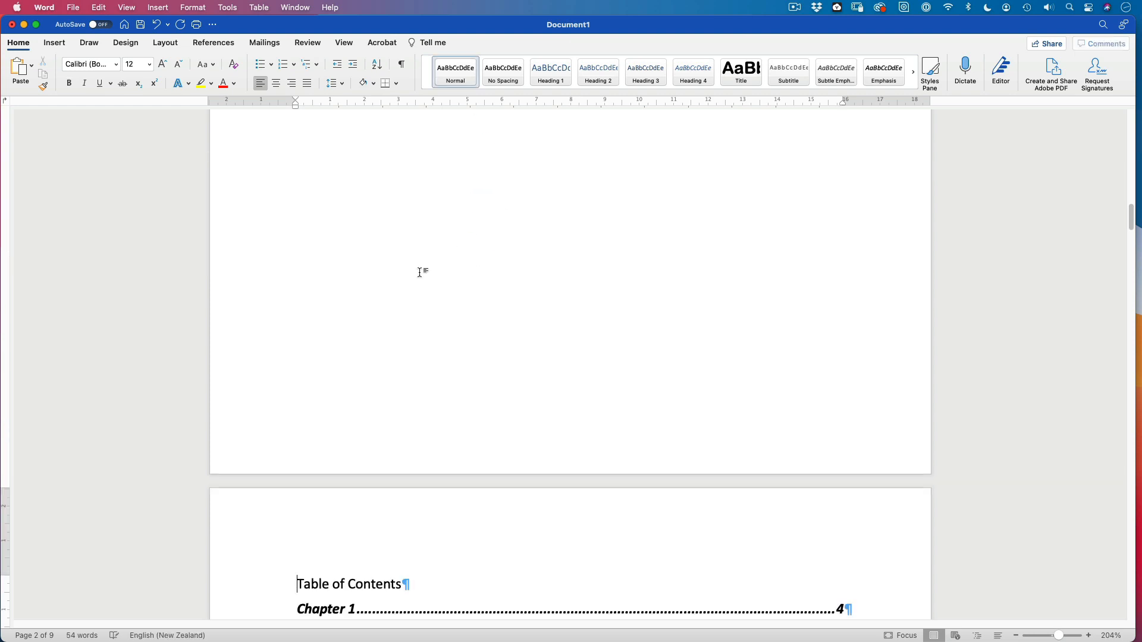
scroll(down, 3)
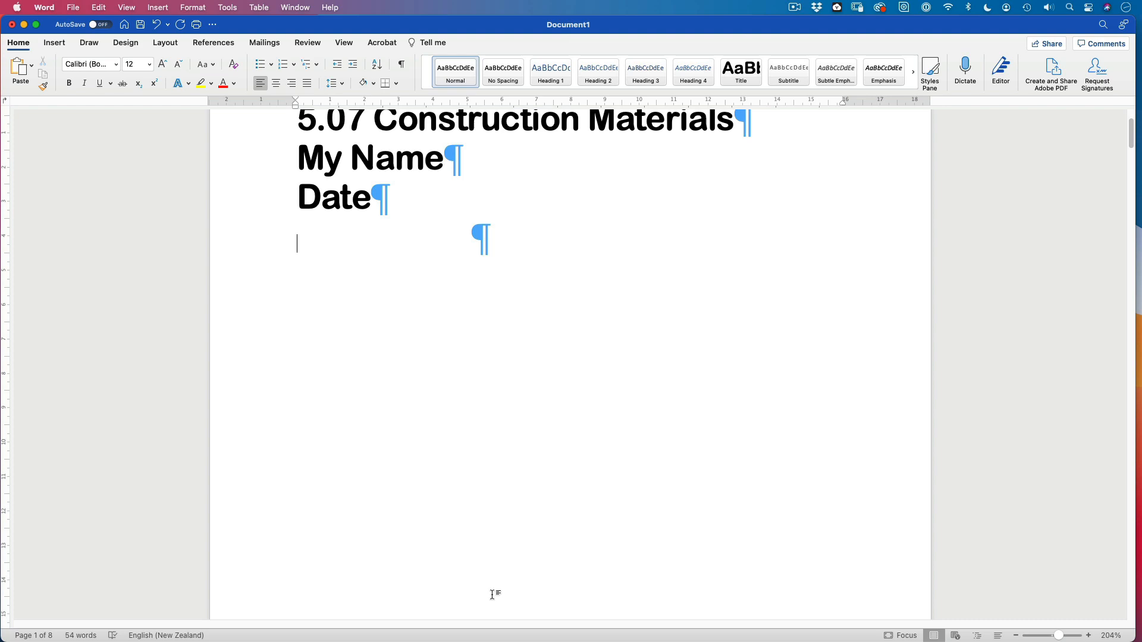
scroll(down, 3)
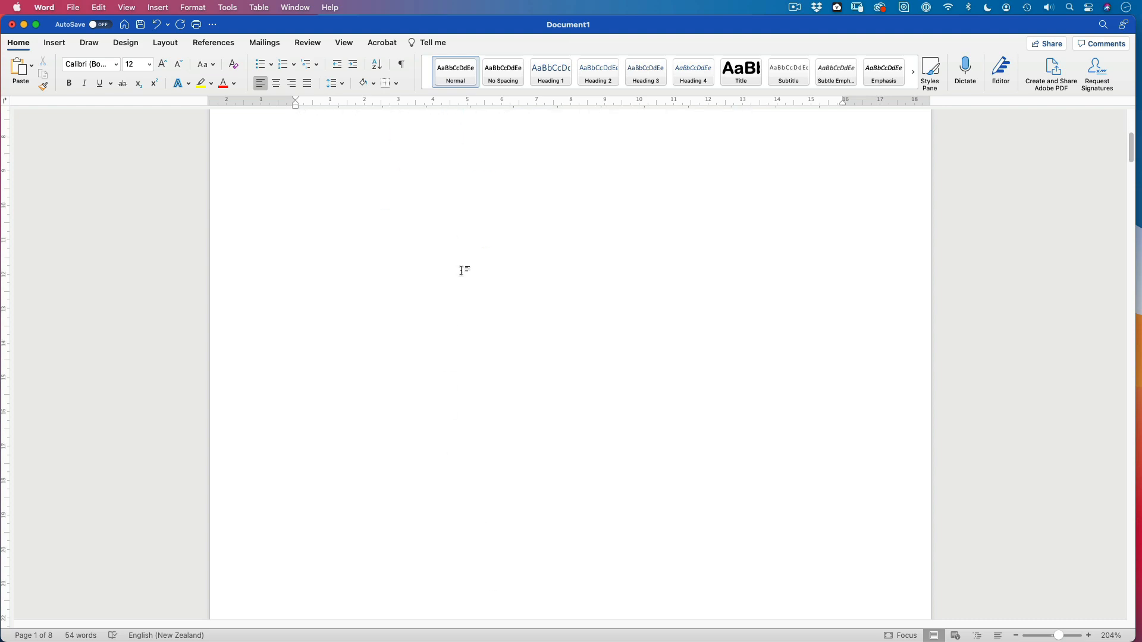
scroll(down, 3)
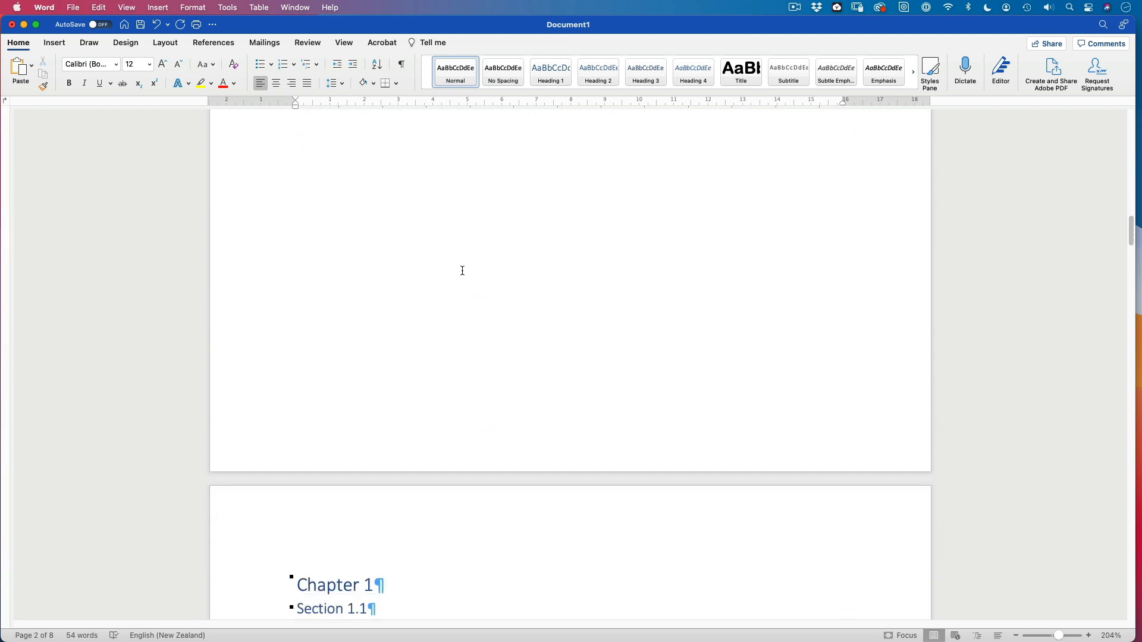
scroll(down, 3)
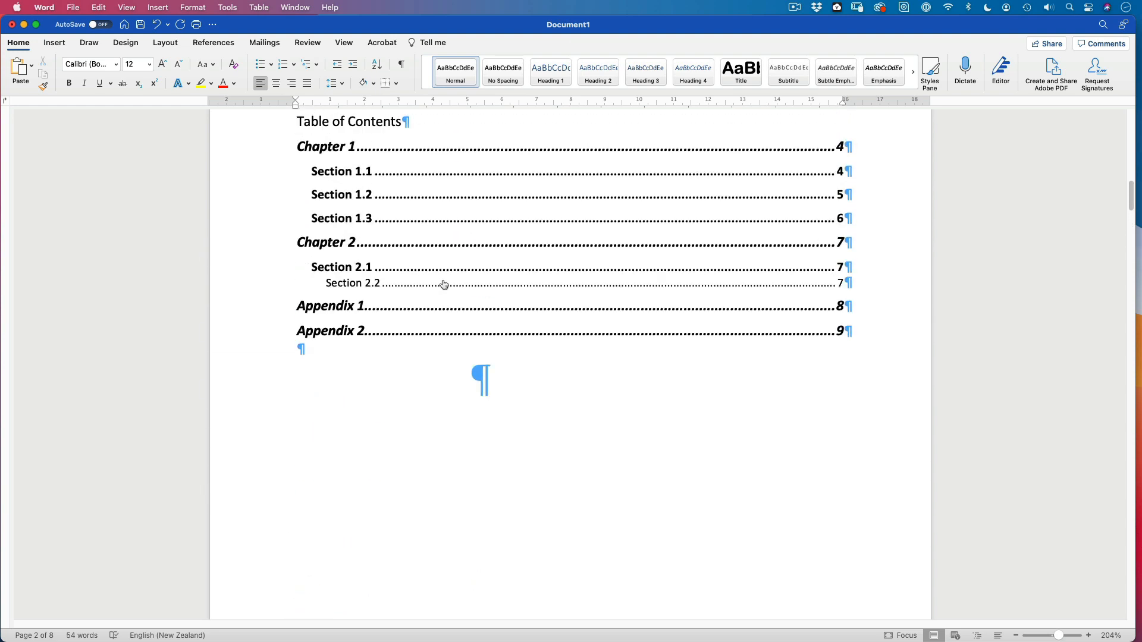
scroll(down, 3)
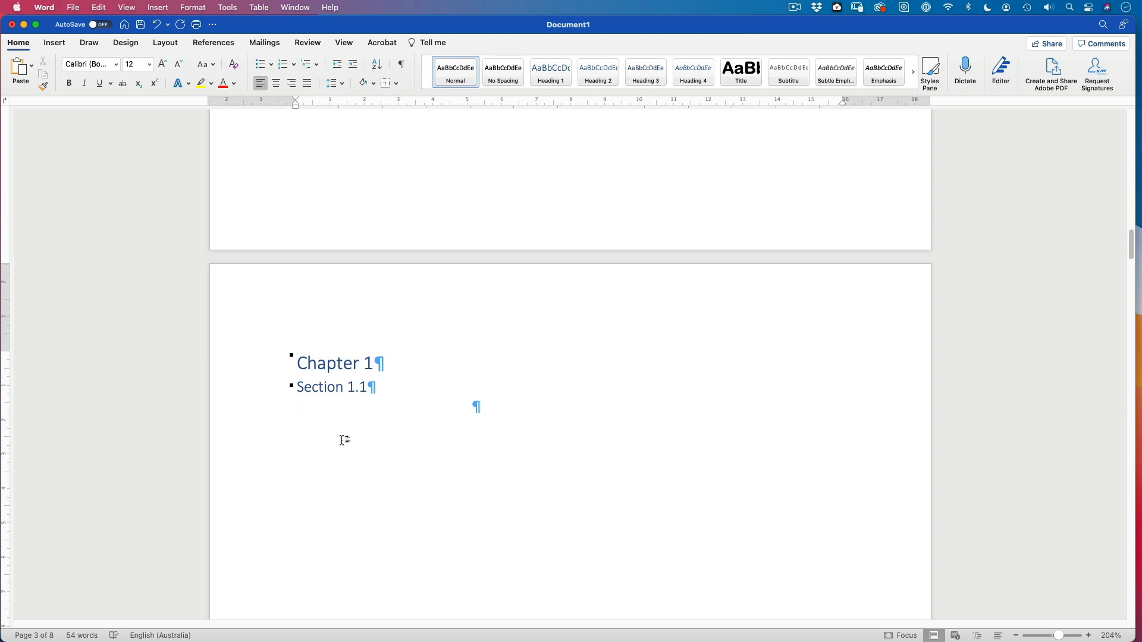
Type 'Object Info Palette' on the line below Section 1.1 and select that line.
click(298, 406)
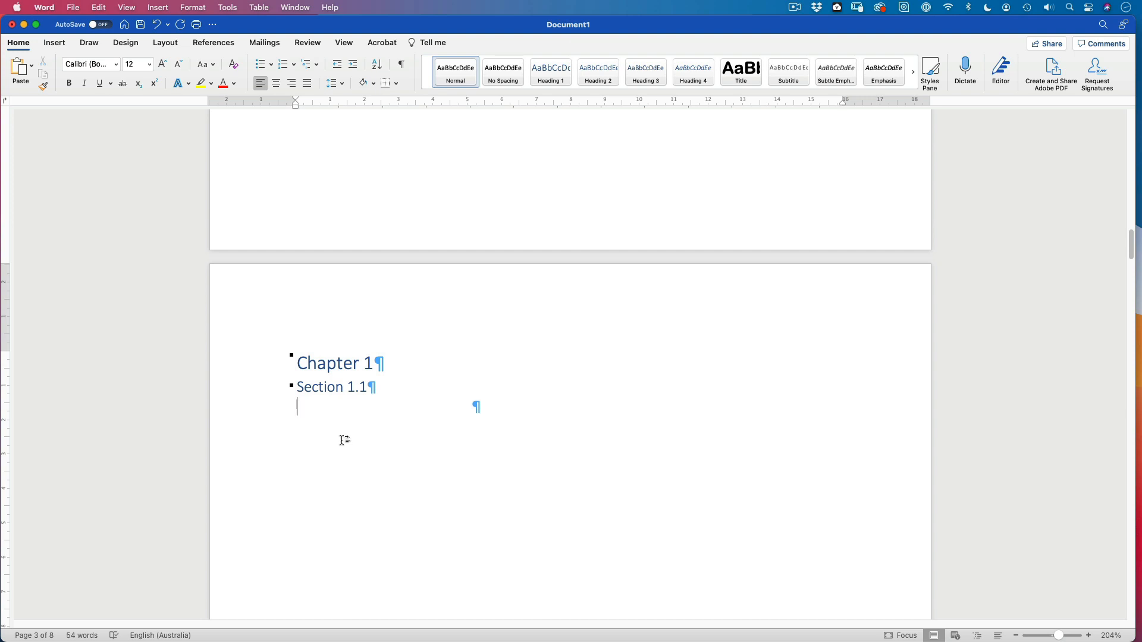
text(O)
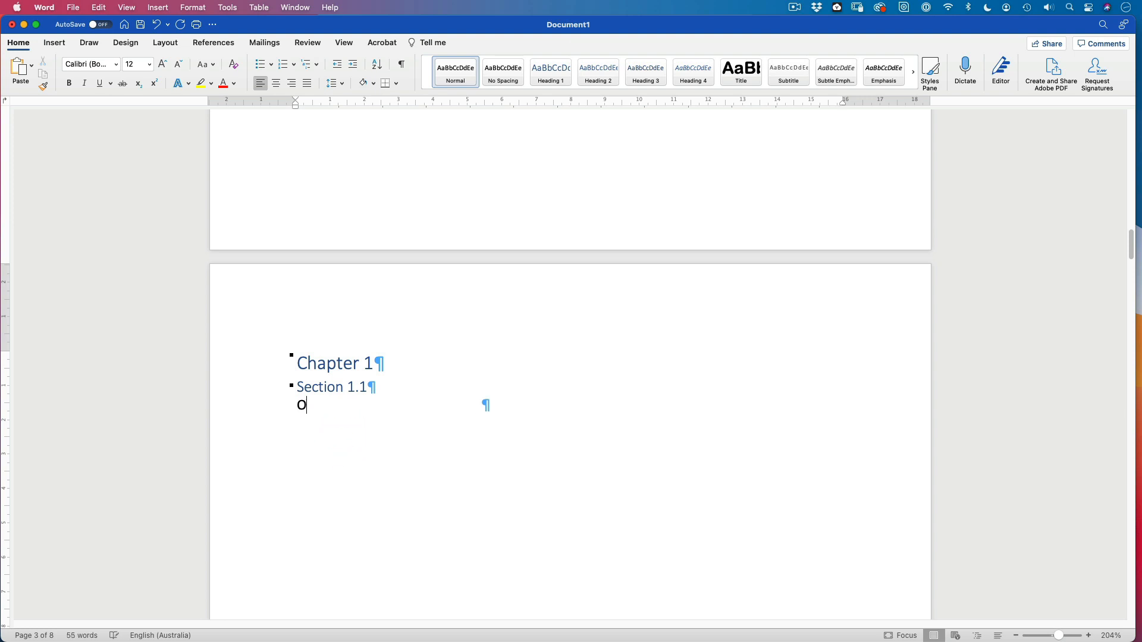
text(bject In)
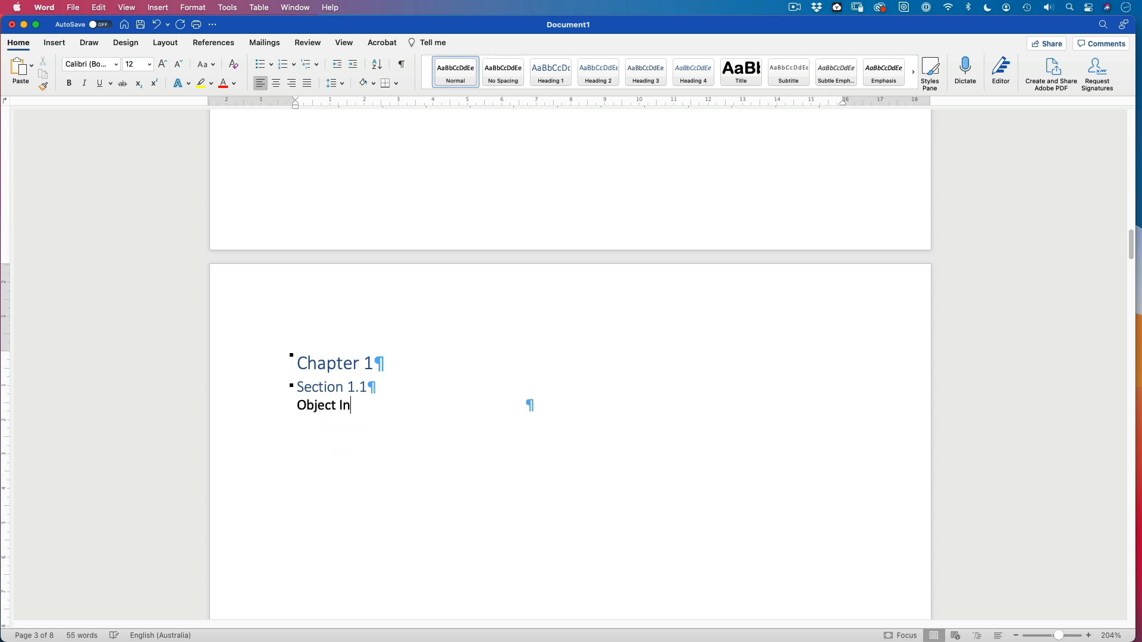
text(fo)
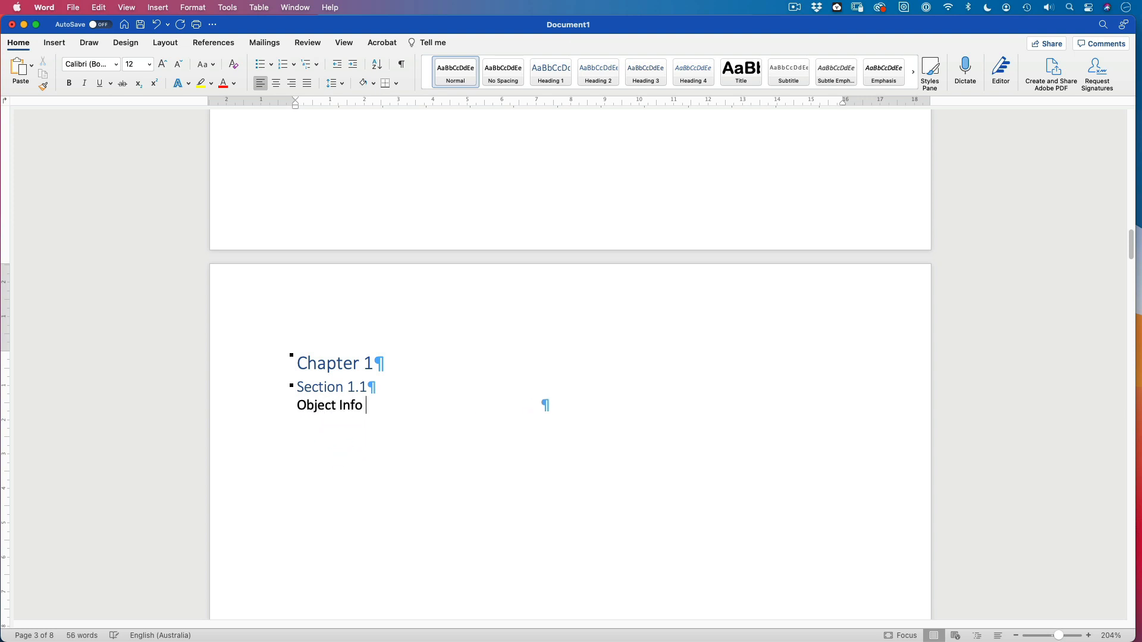
text(Palette)
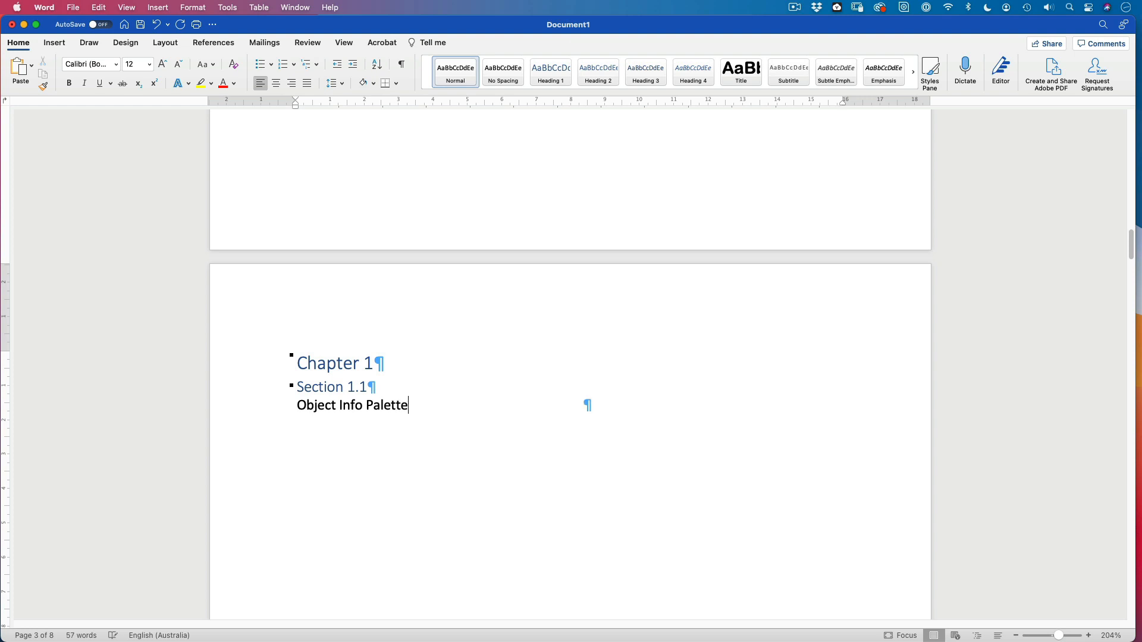
triple_click(352, 405)
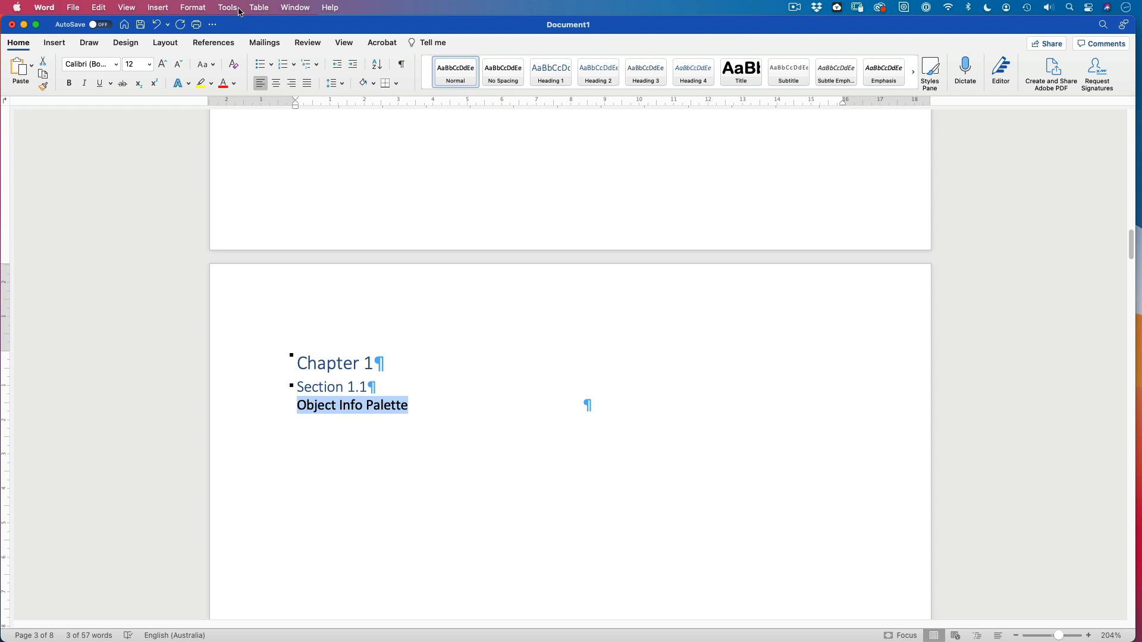
Open Word's Preferences and go to the AutoCorrect settings.
click(43, 7)
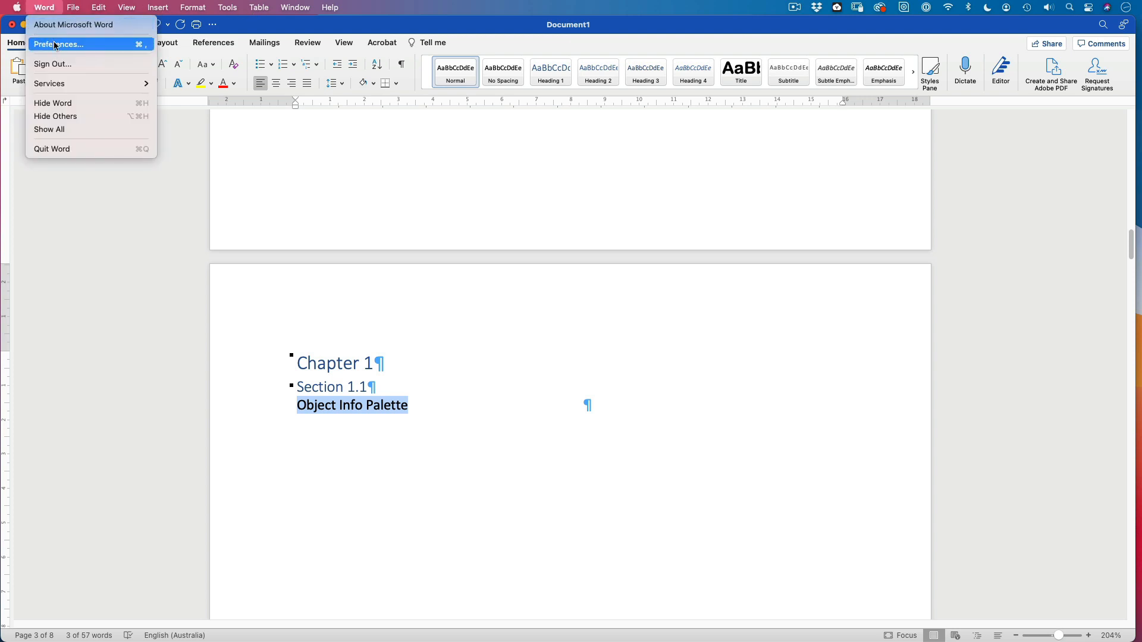
click(59, 44)
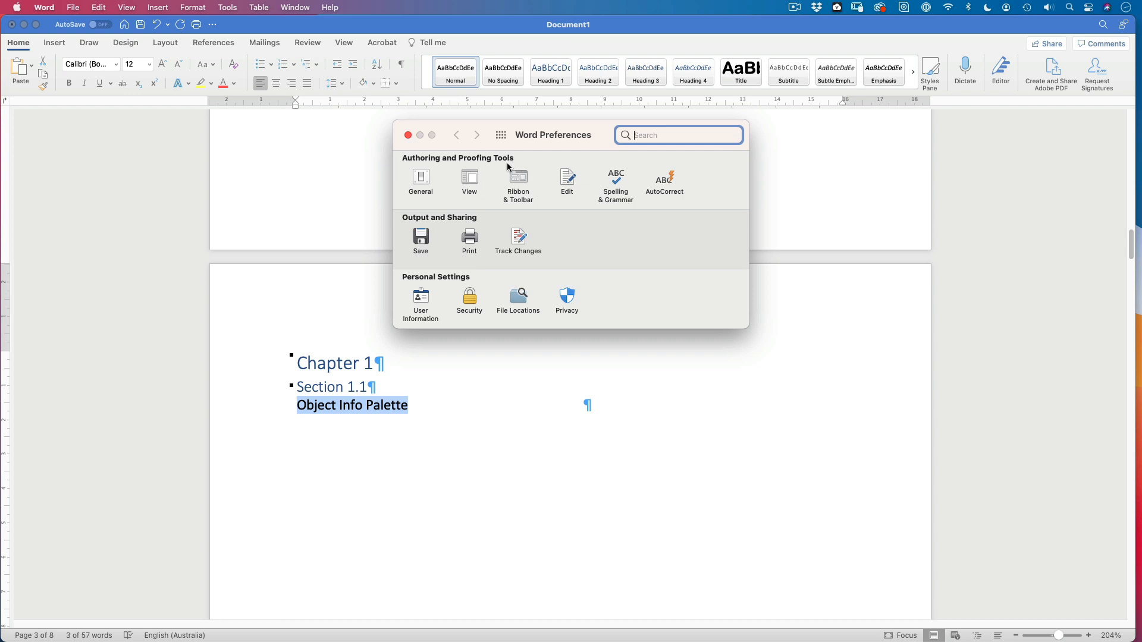
mouse_move(664, 184)
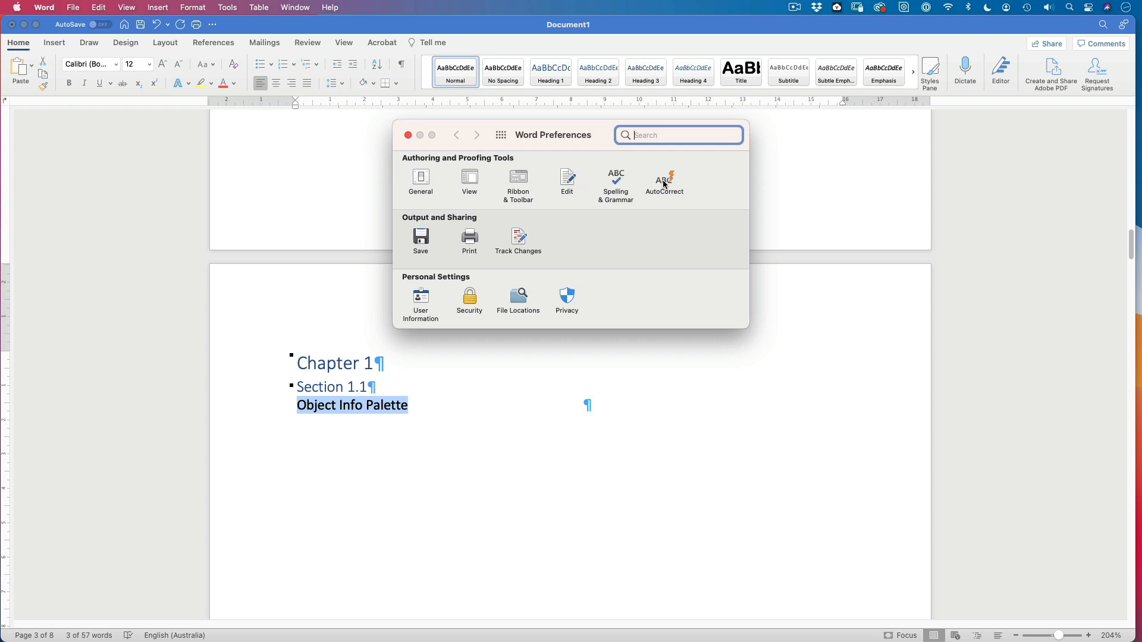
click(662, 181)
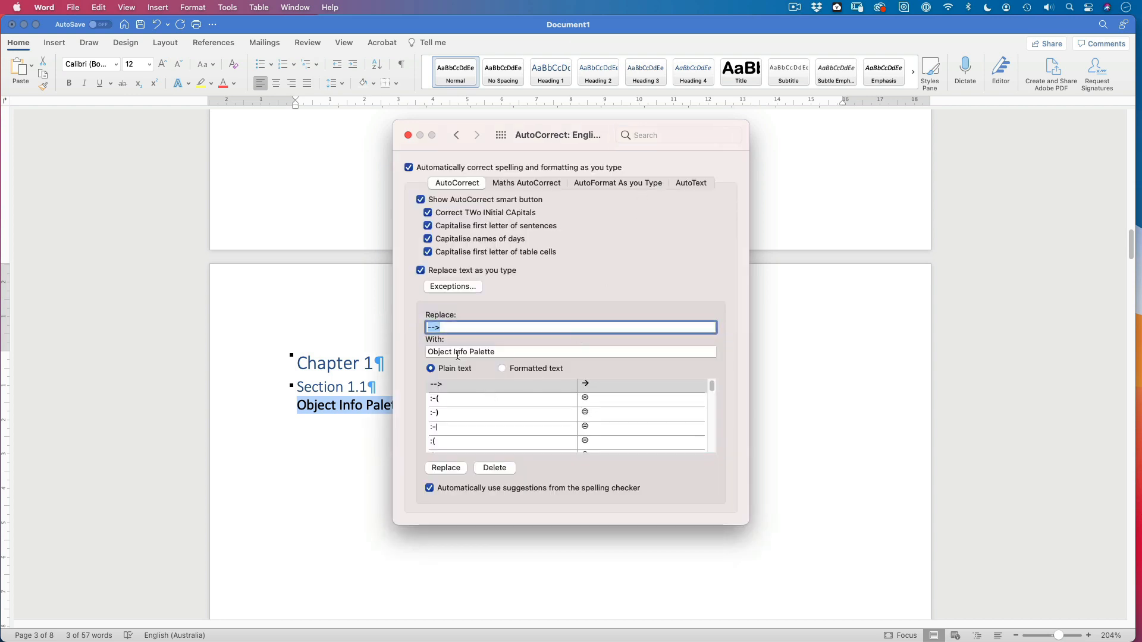
scroll(down, 3)
text(o)
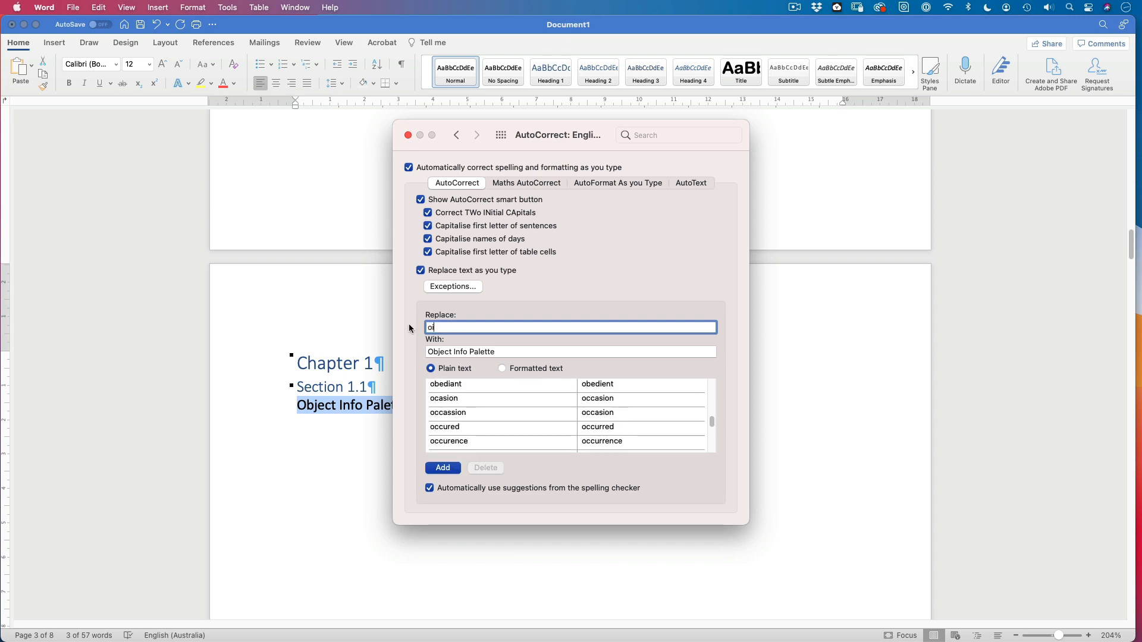
Add an AutoCorrect entry replacing 'oip' with 'Object Info Palette'.
text(ip)
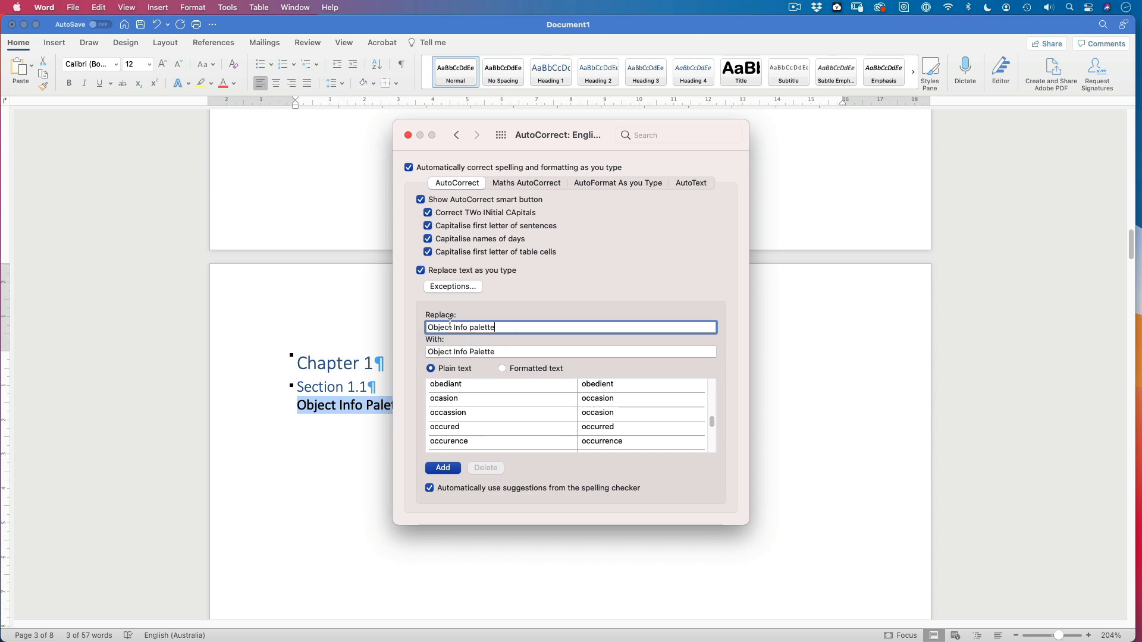
triple_click(460, 327)
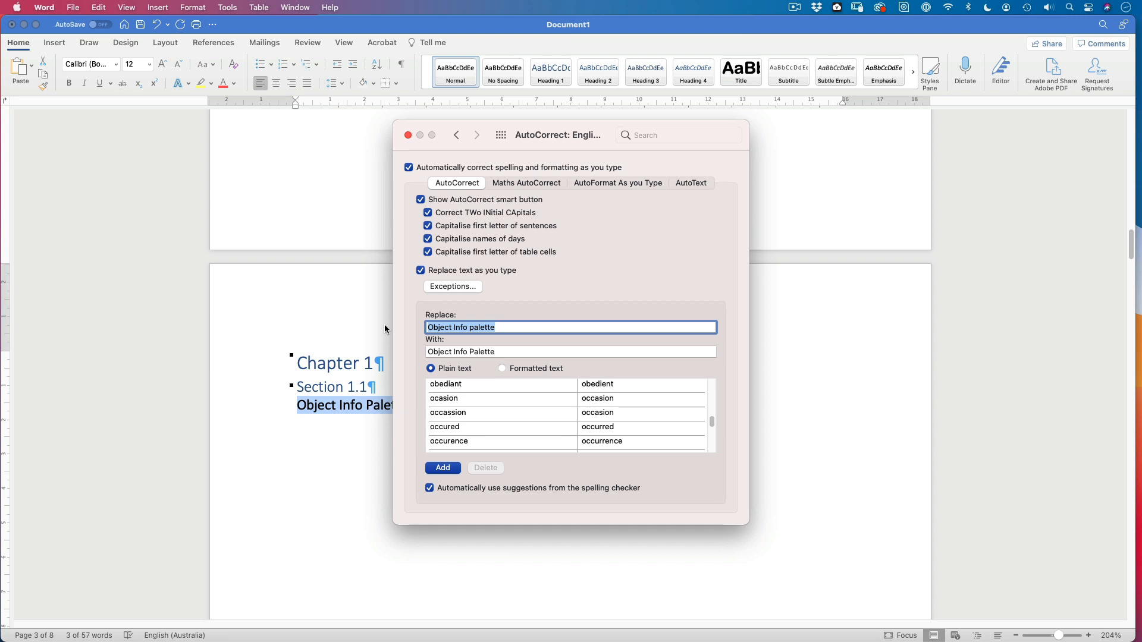
text(oip)
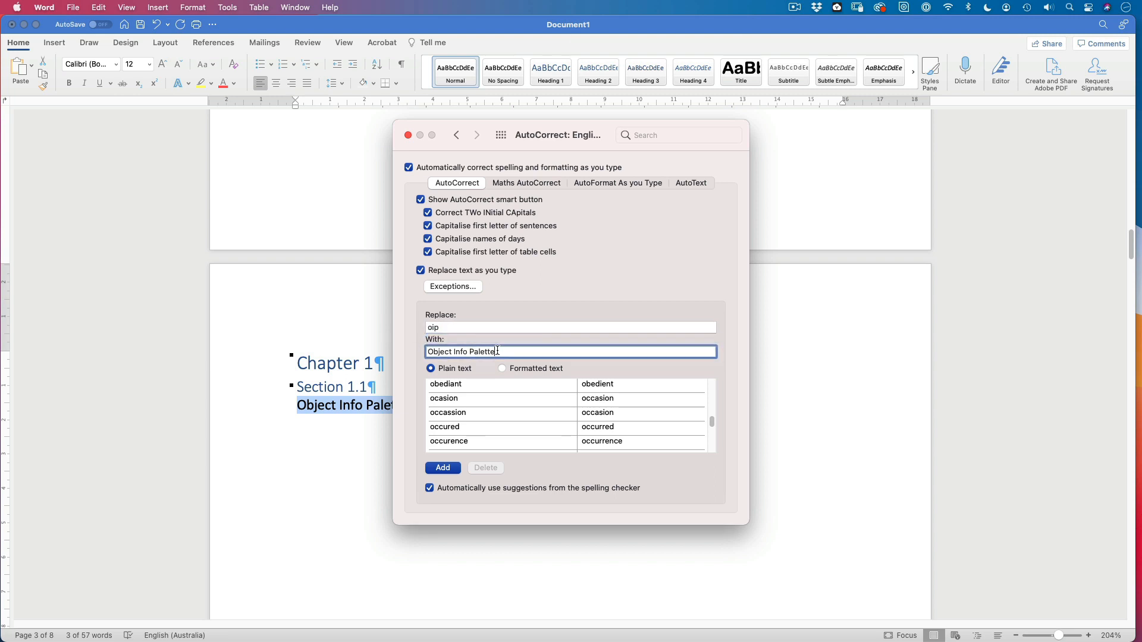
click(442, 468)
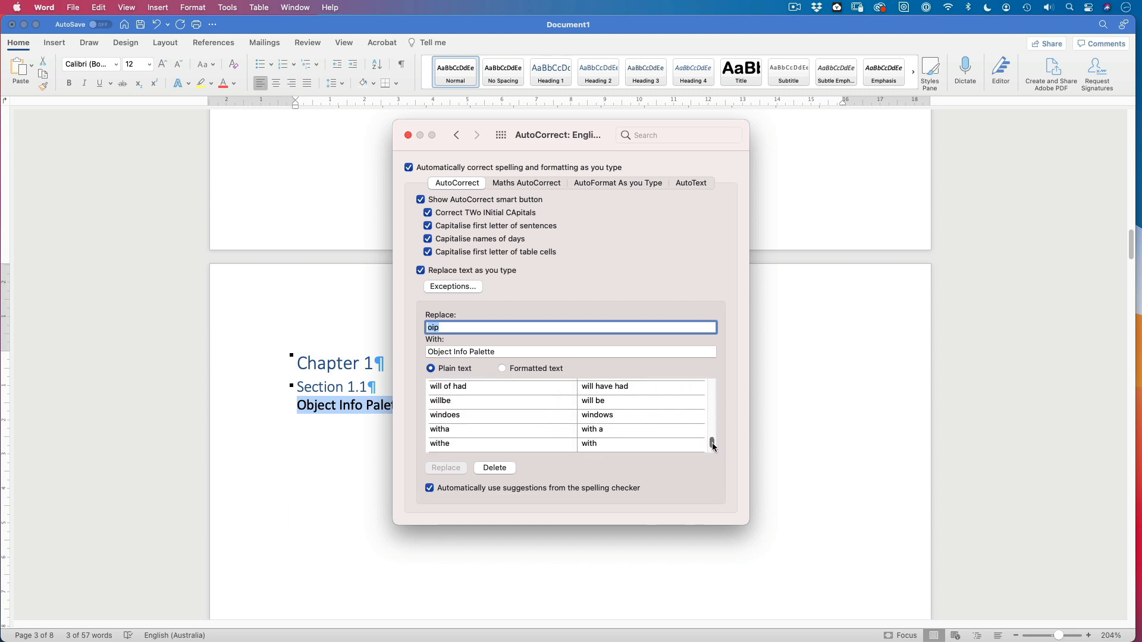
Add AutoCorrect shortcuts expanding into 'galvanised' and into a 'powder coat' phrase.
scroll(down, 3)
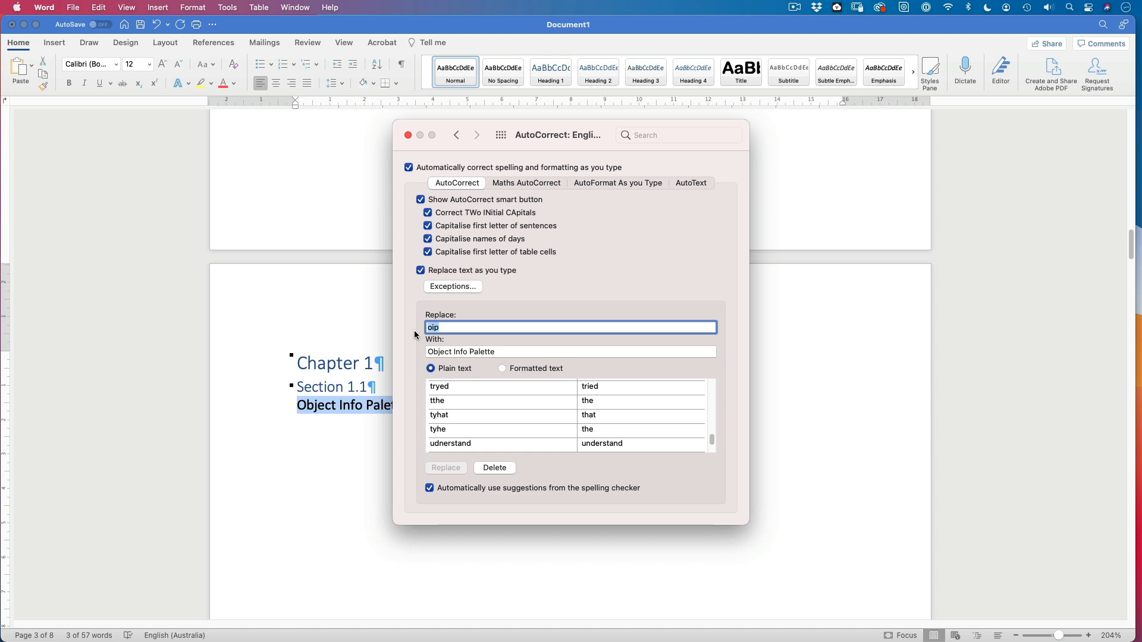
text(gl)
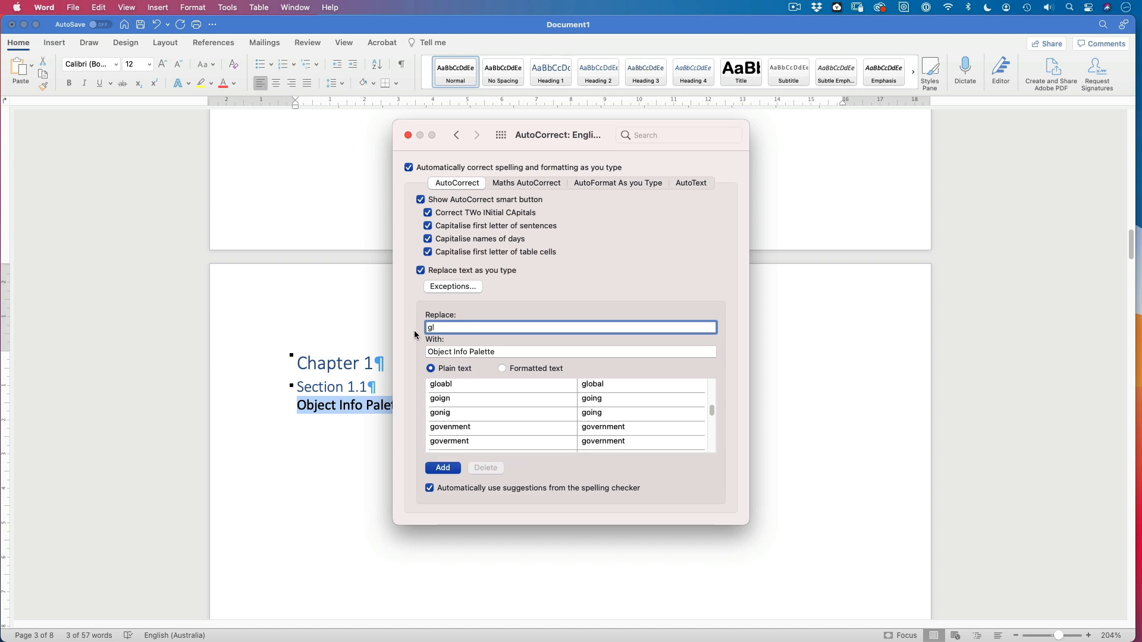
key(Backspace)
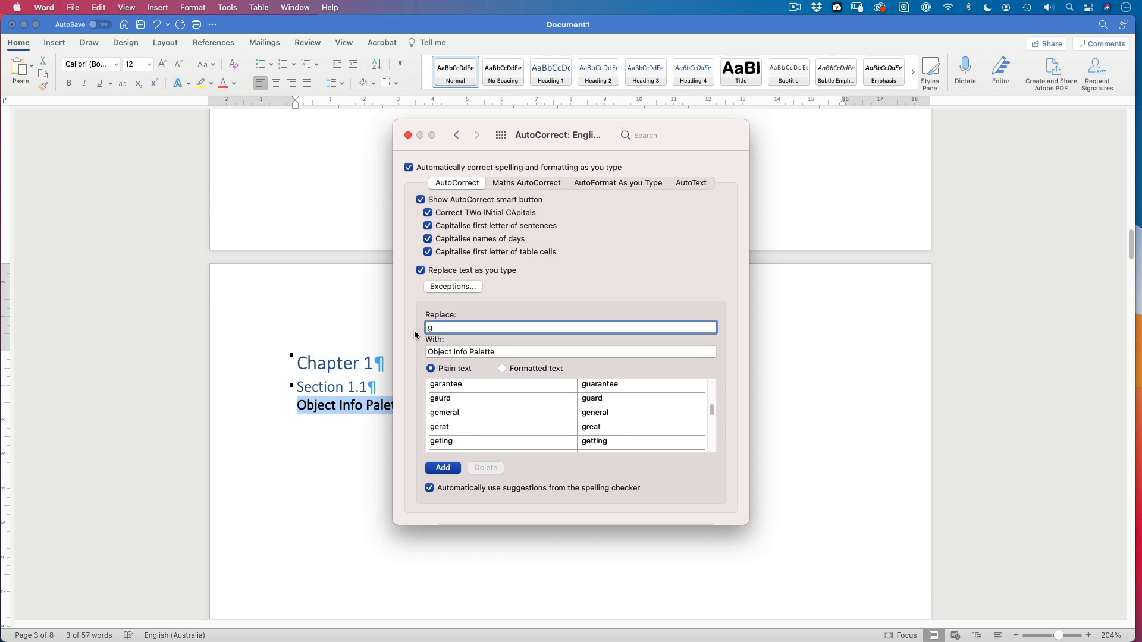
text(lav)
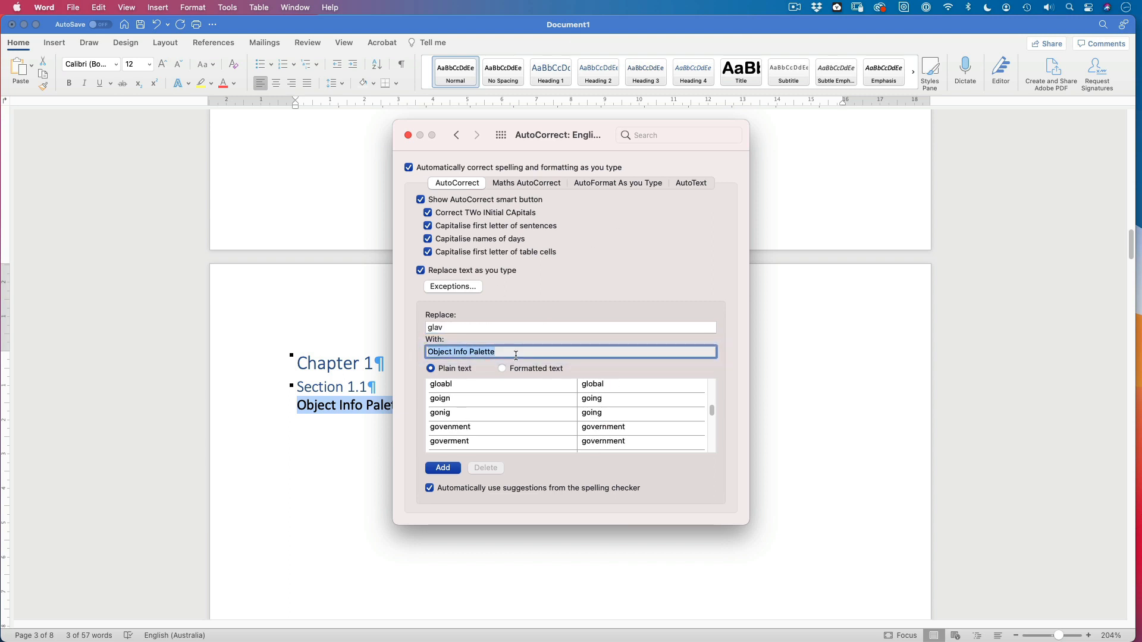
text(galvanised)
click(571, 327)
text(pcflas)
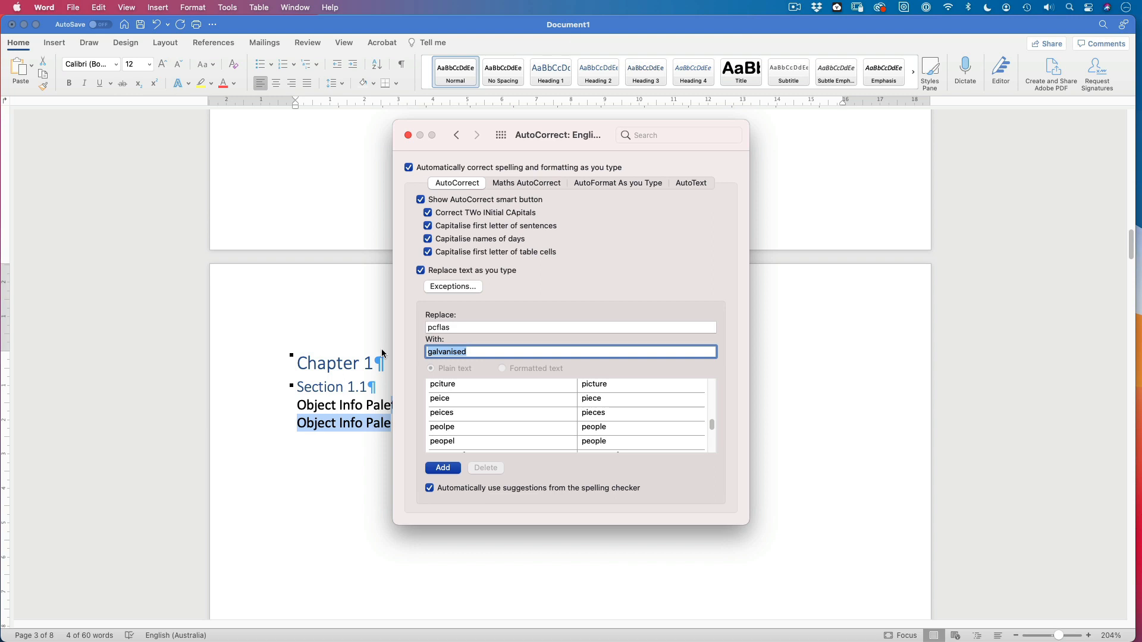
text(power)
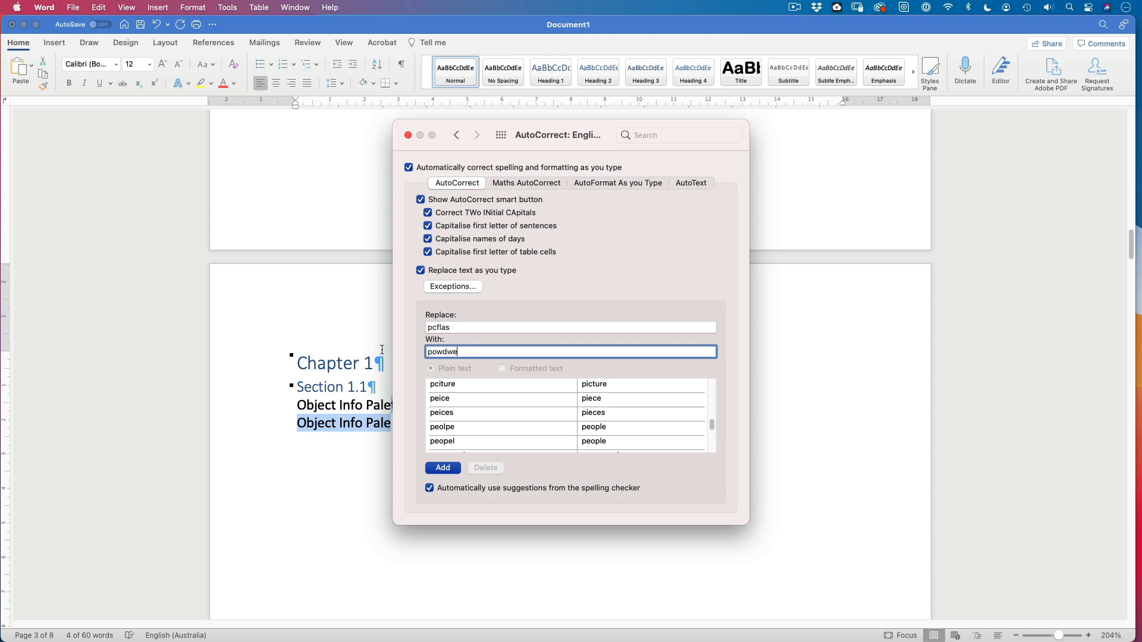
text(powder coat)
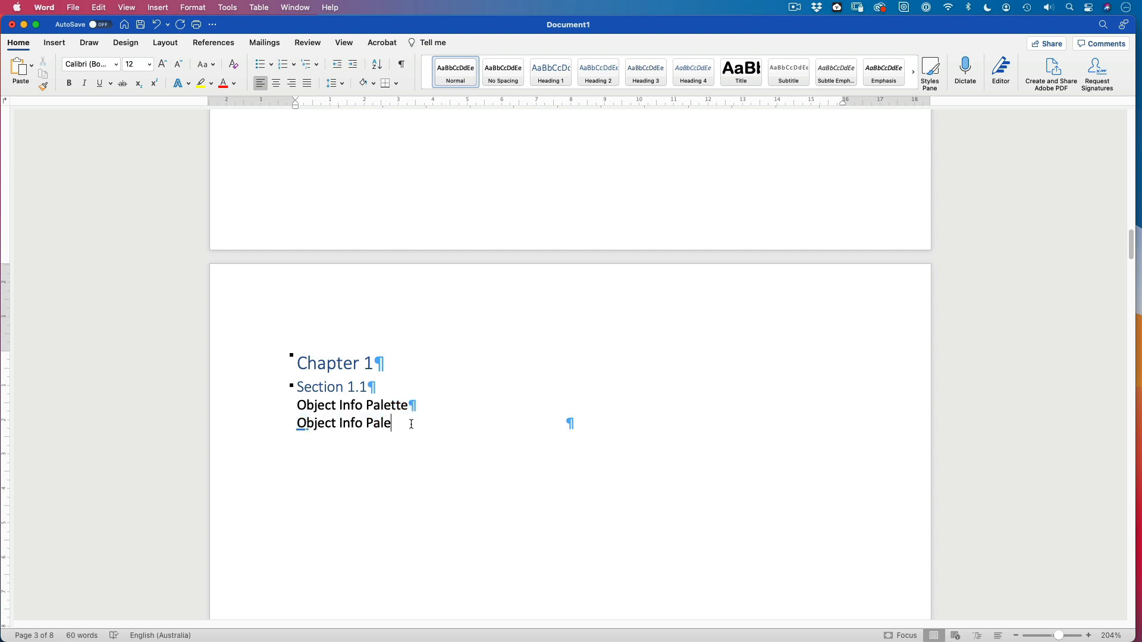
Enter shortcut text on the second line so it expands to 'galvanised', then type more shortcuts.
text(galvanised)
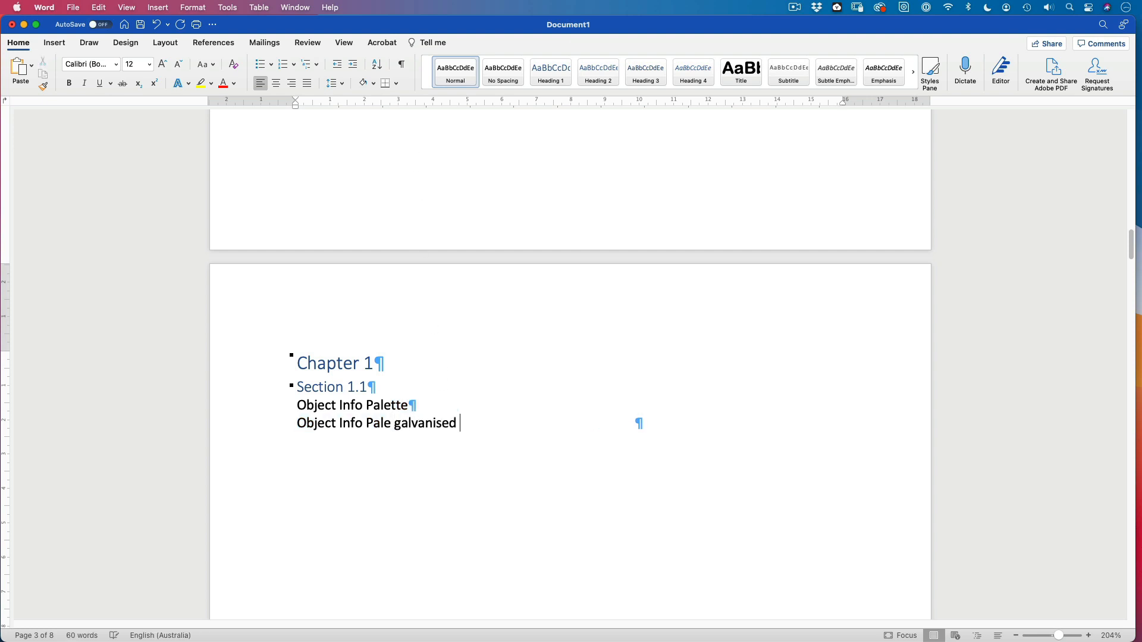
text(p)
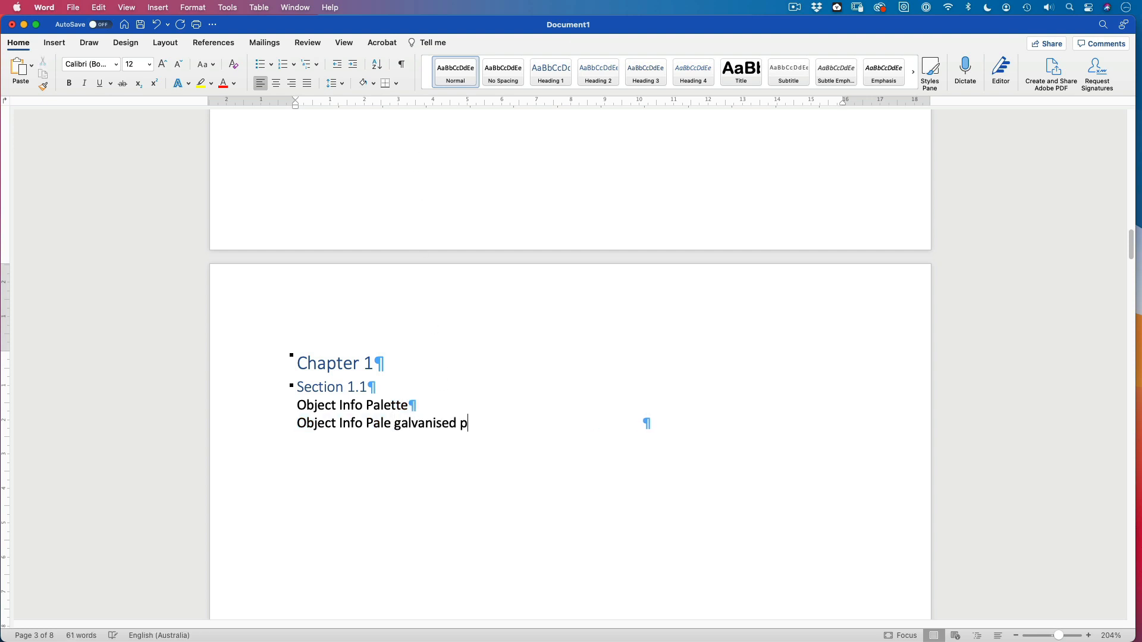
text(cf)
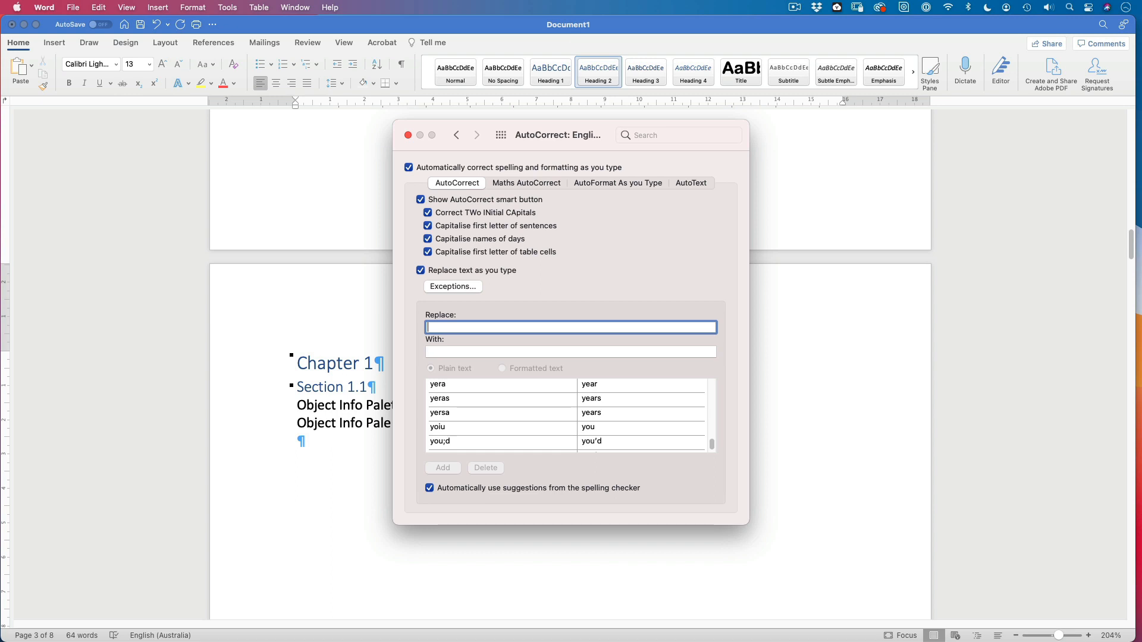
Add an 'emailsig' AutoCorrect entry holding the contact signature, then close AutoCorrect.
text(emi)
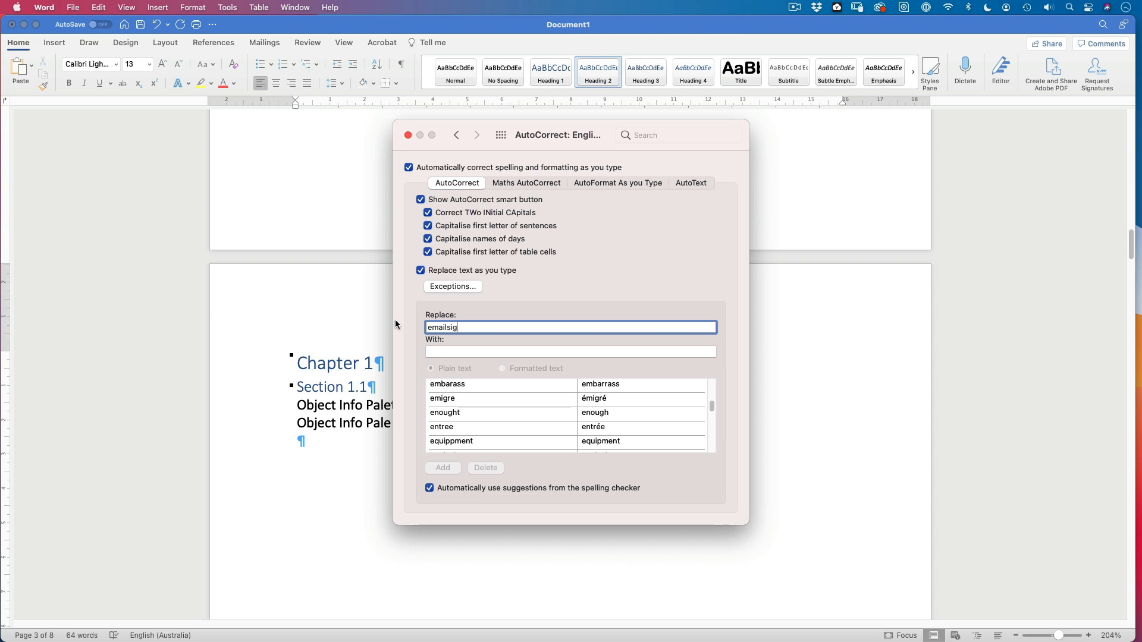
click(570, 352)
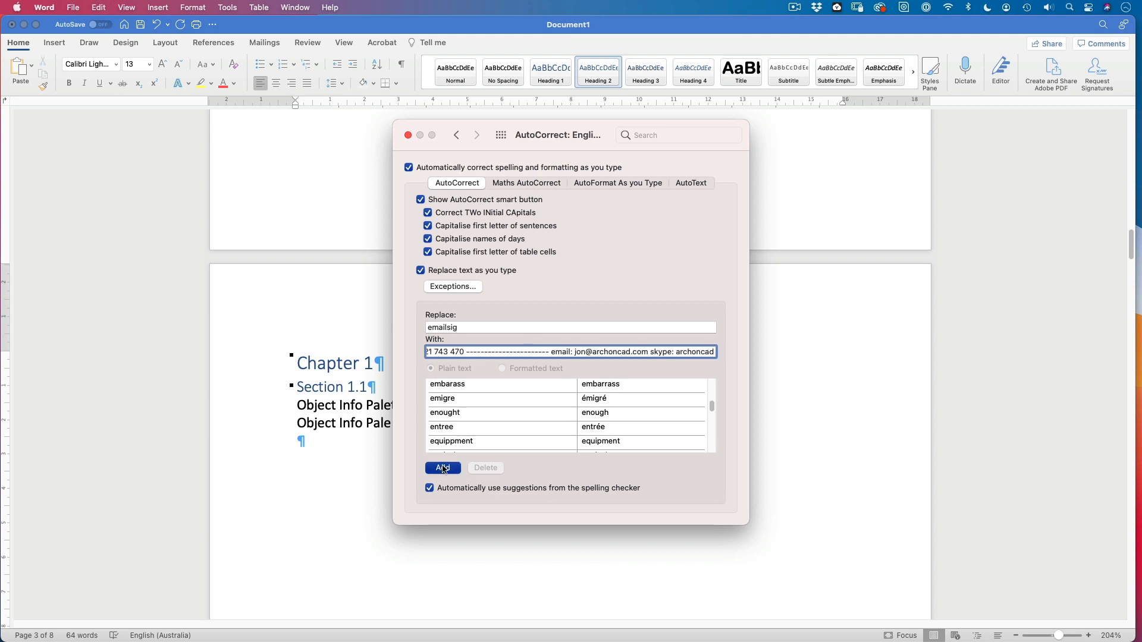
click(443, 468)
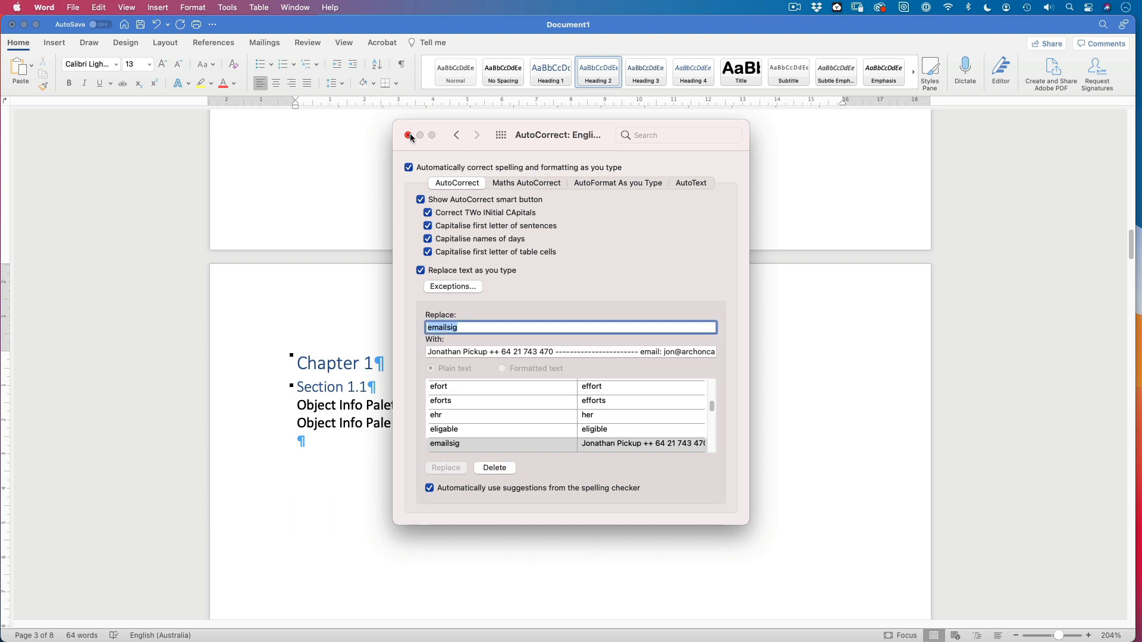
click(410, 135)
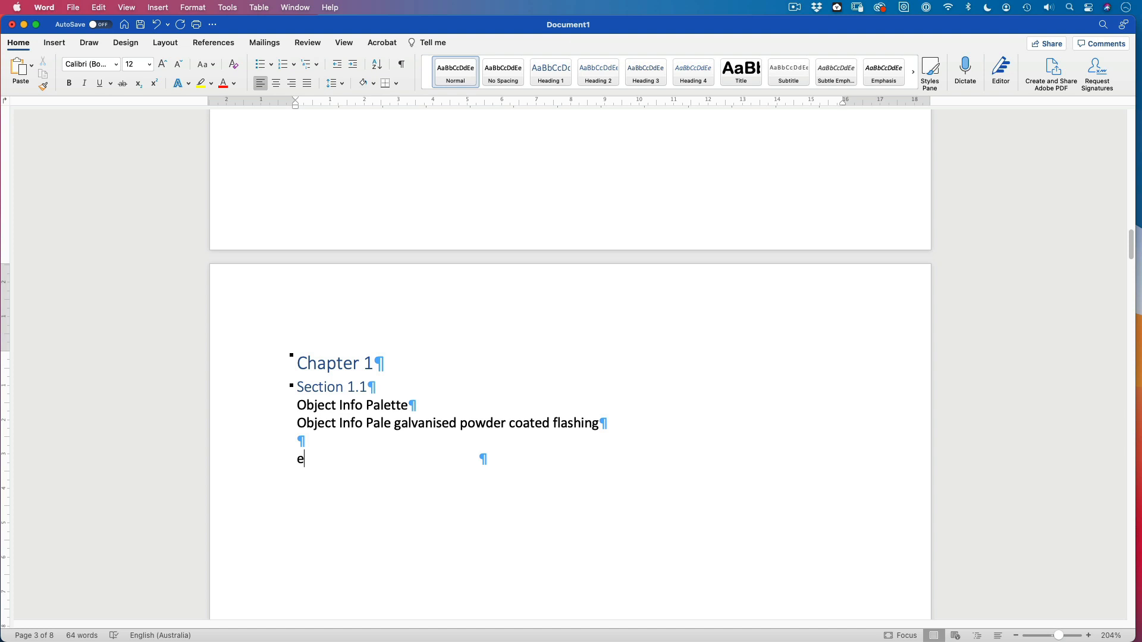
Test the emailsig and 'menu' shortcuts, then delete the test text below the flashing line.
text(mailsig)
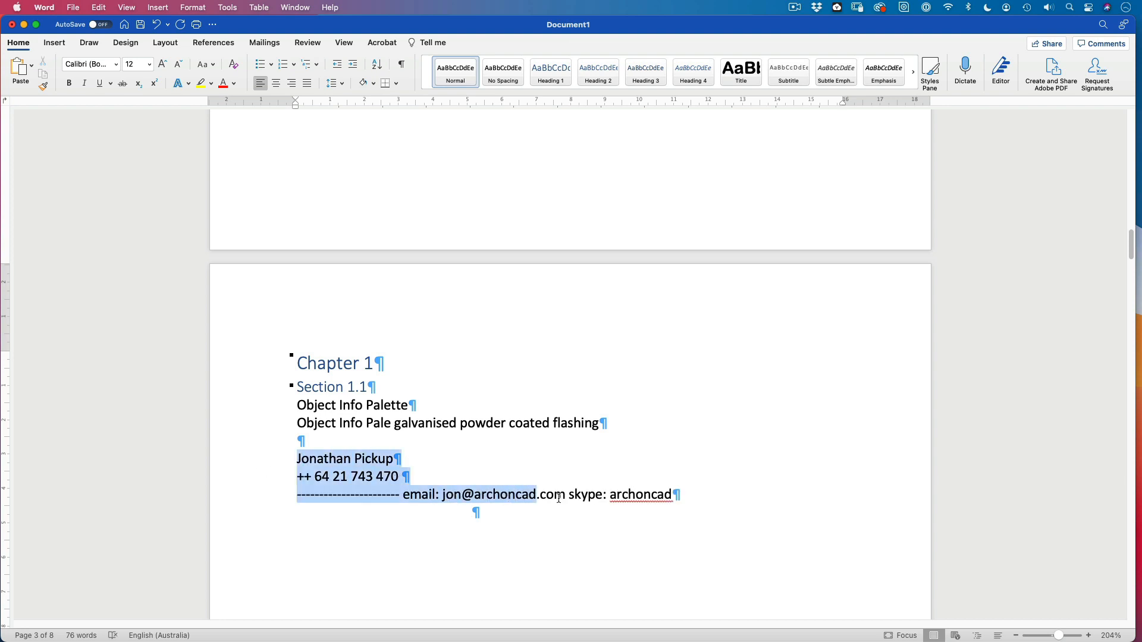
key(delete)
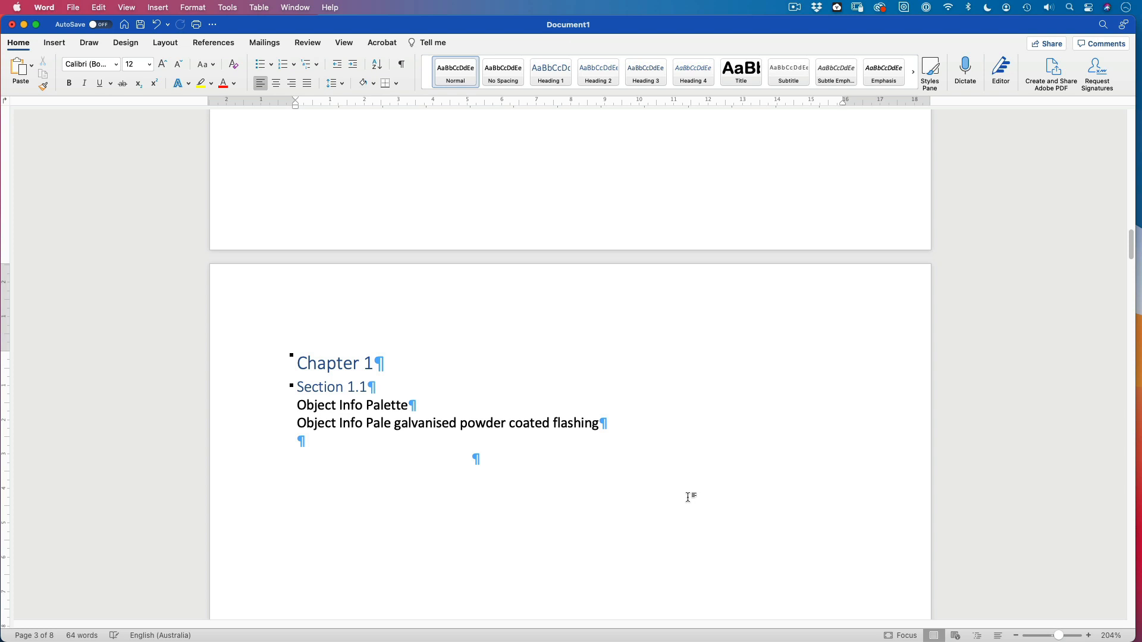
click(297, 459)
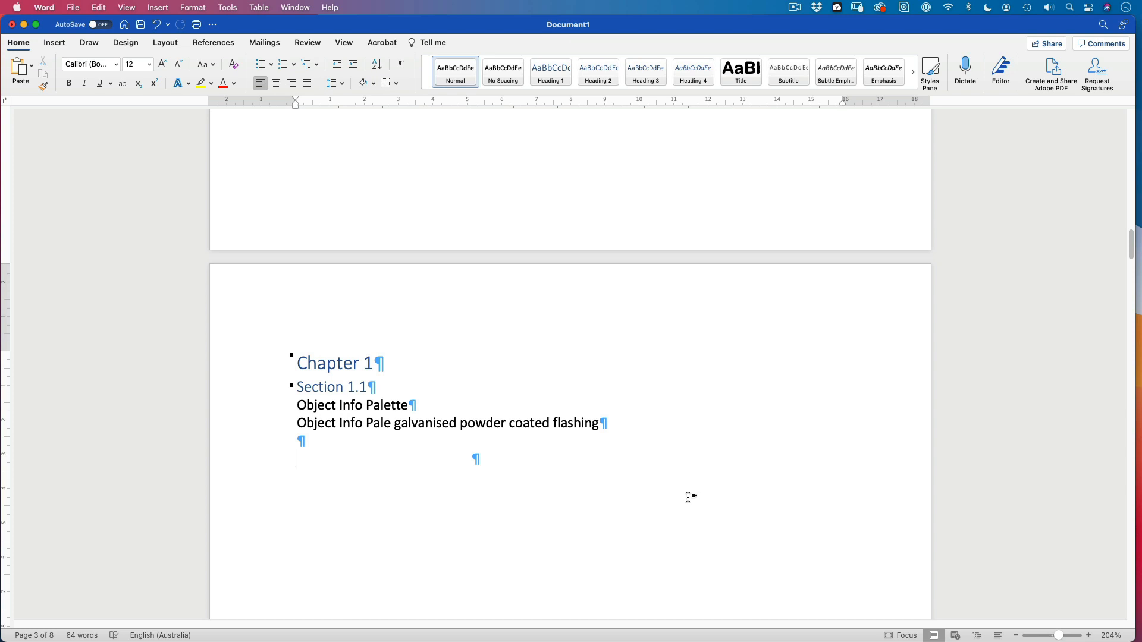
text(menu)
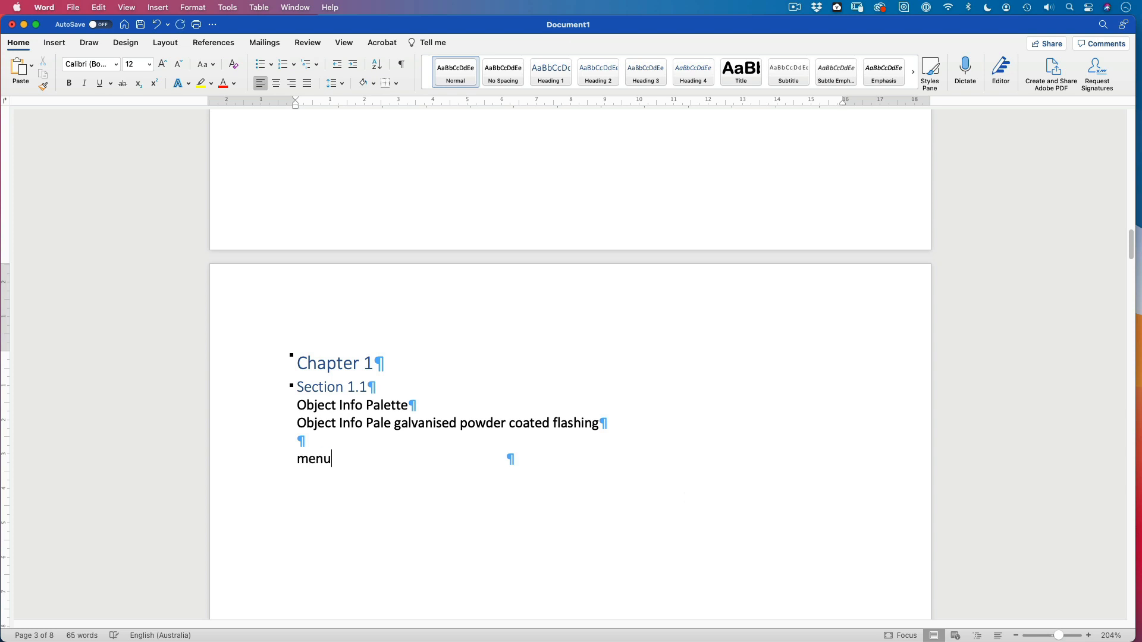
text(Menubar)
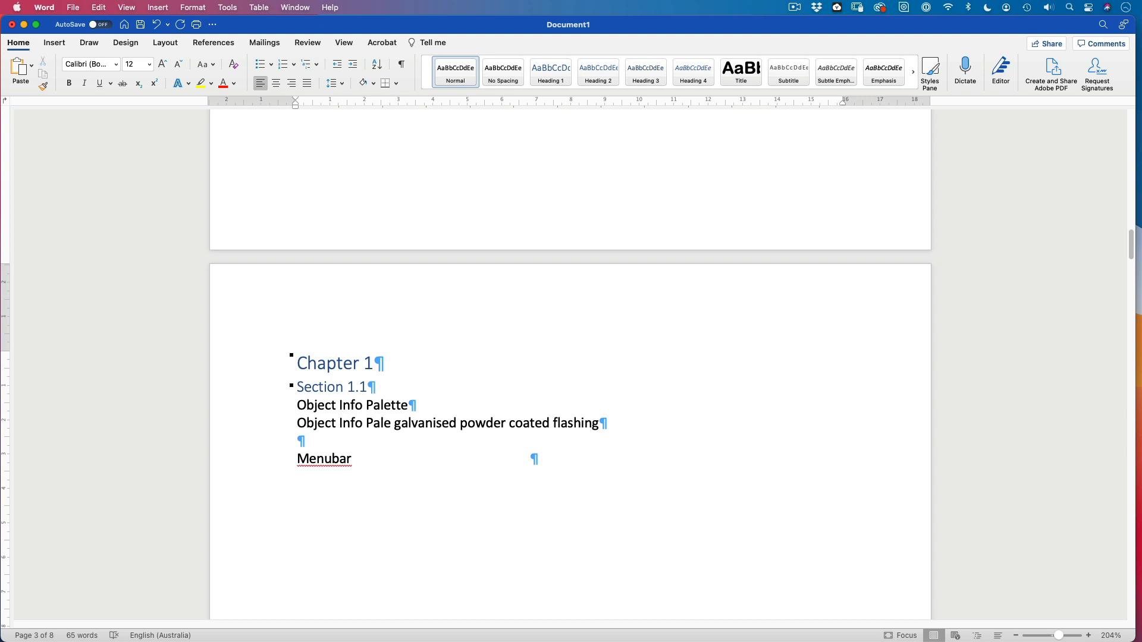
click(356, 458)
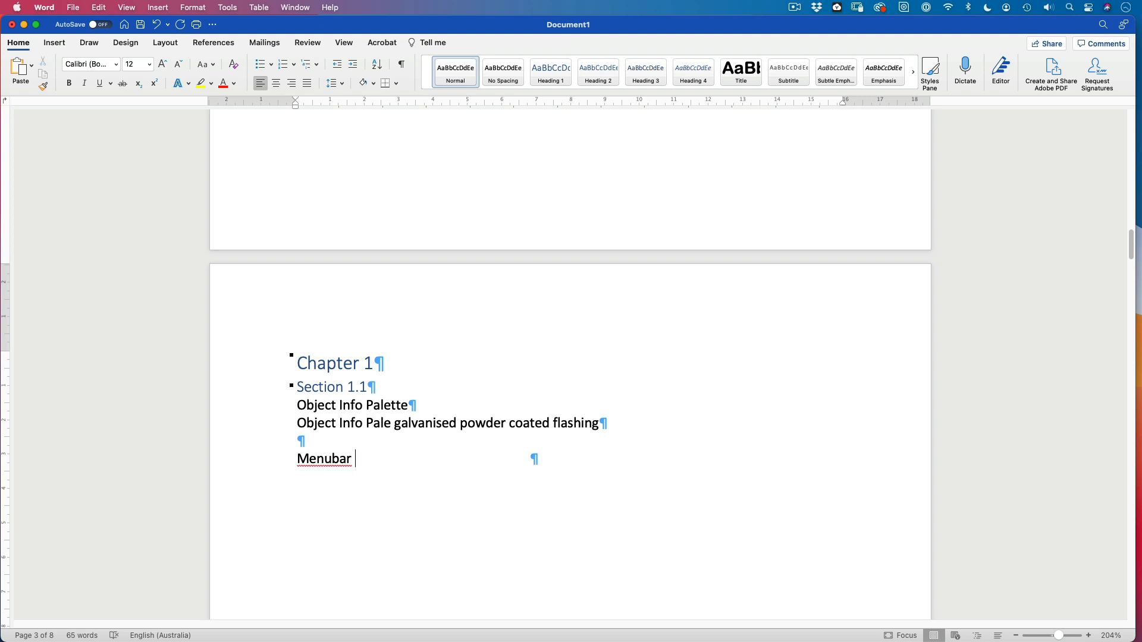
key(Backspace)
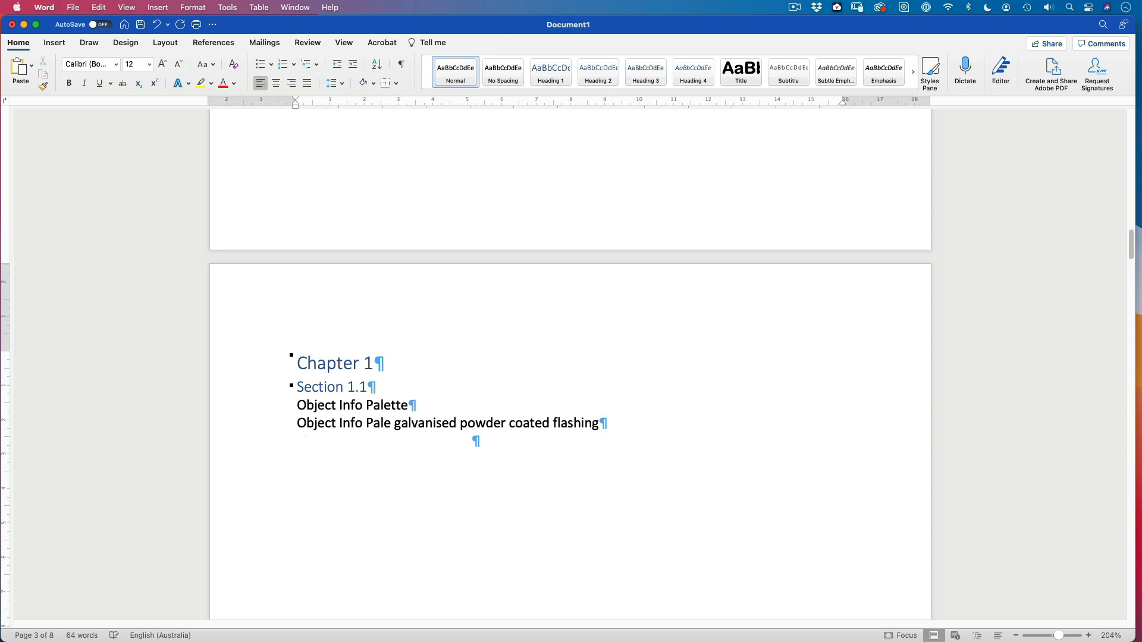
click(298, 441)
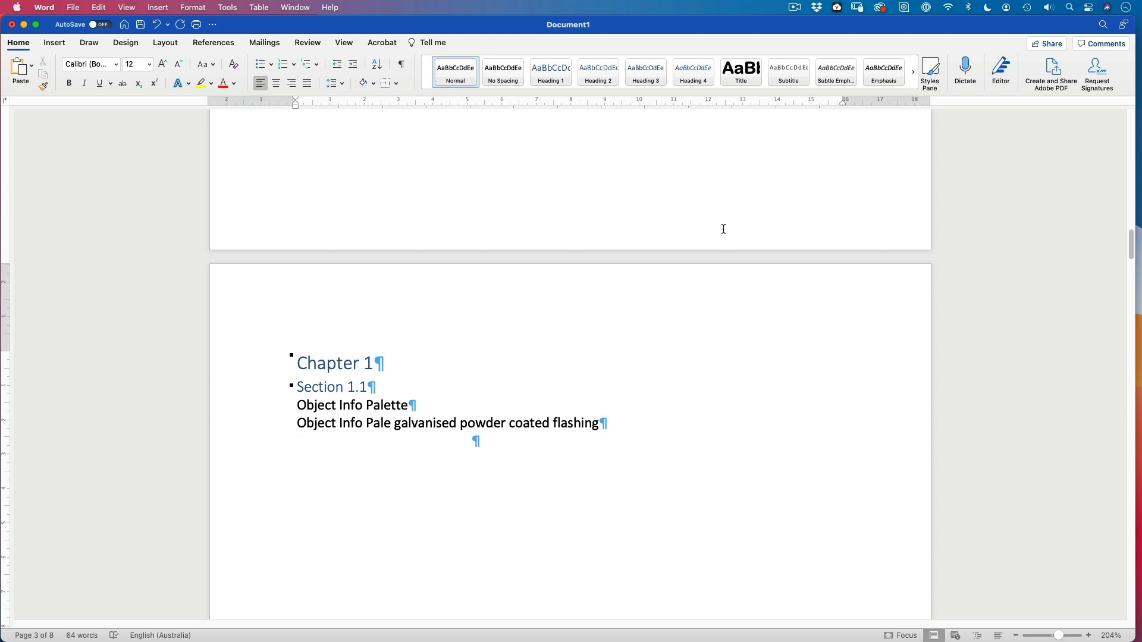
click(297, 441)
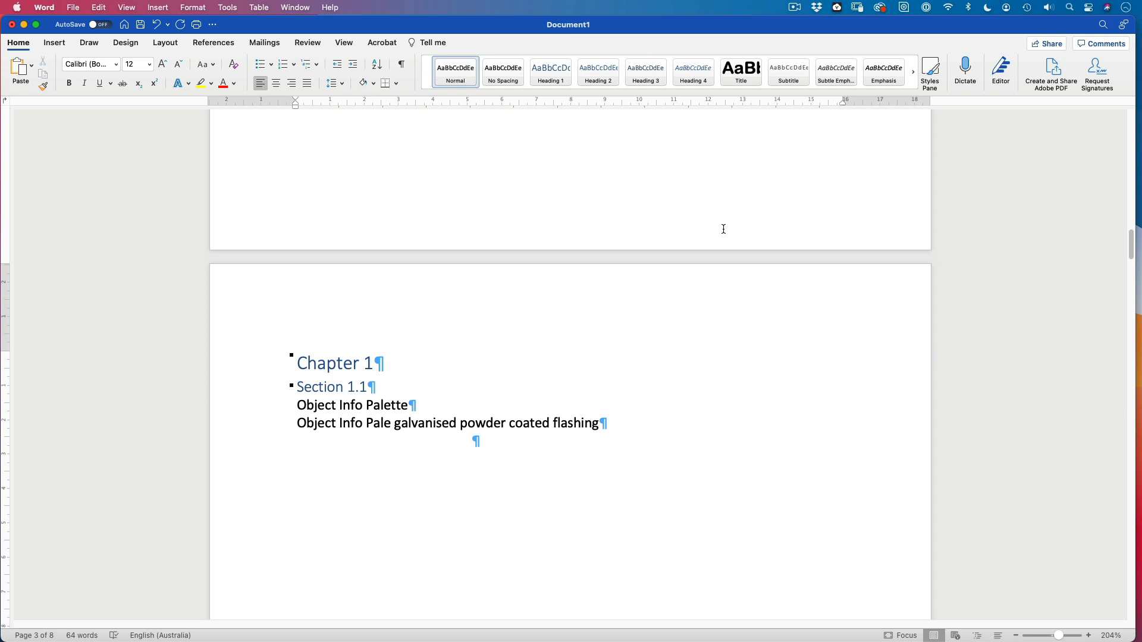
click(298, 441)
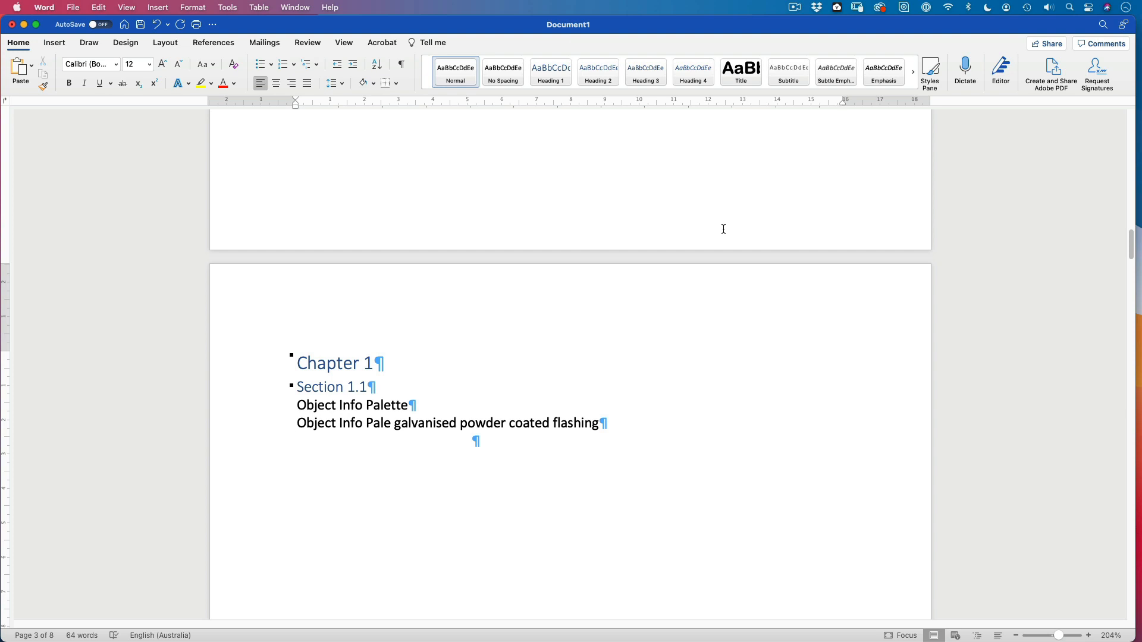
click(298, 441)
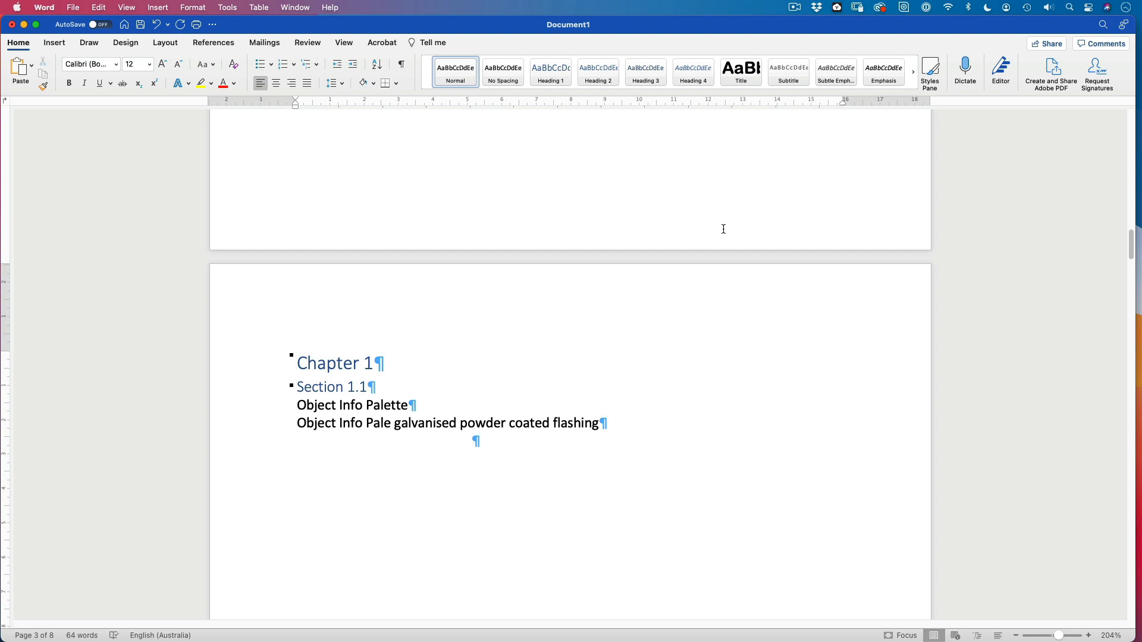
click(297, 441)
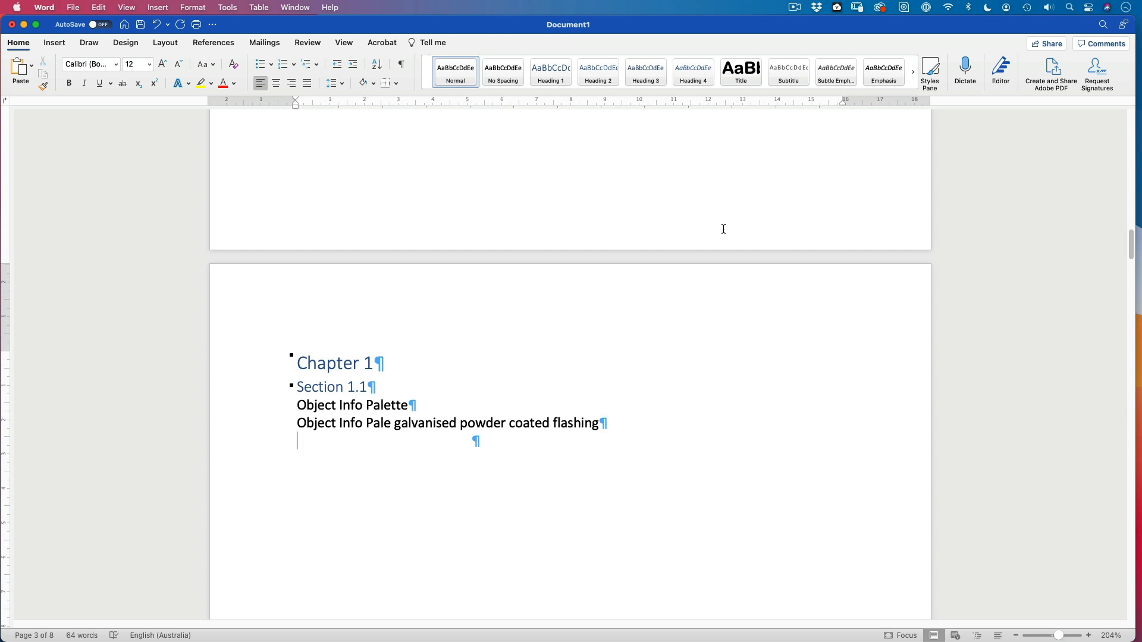